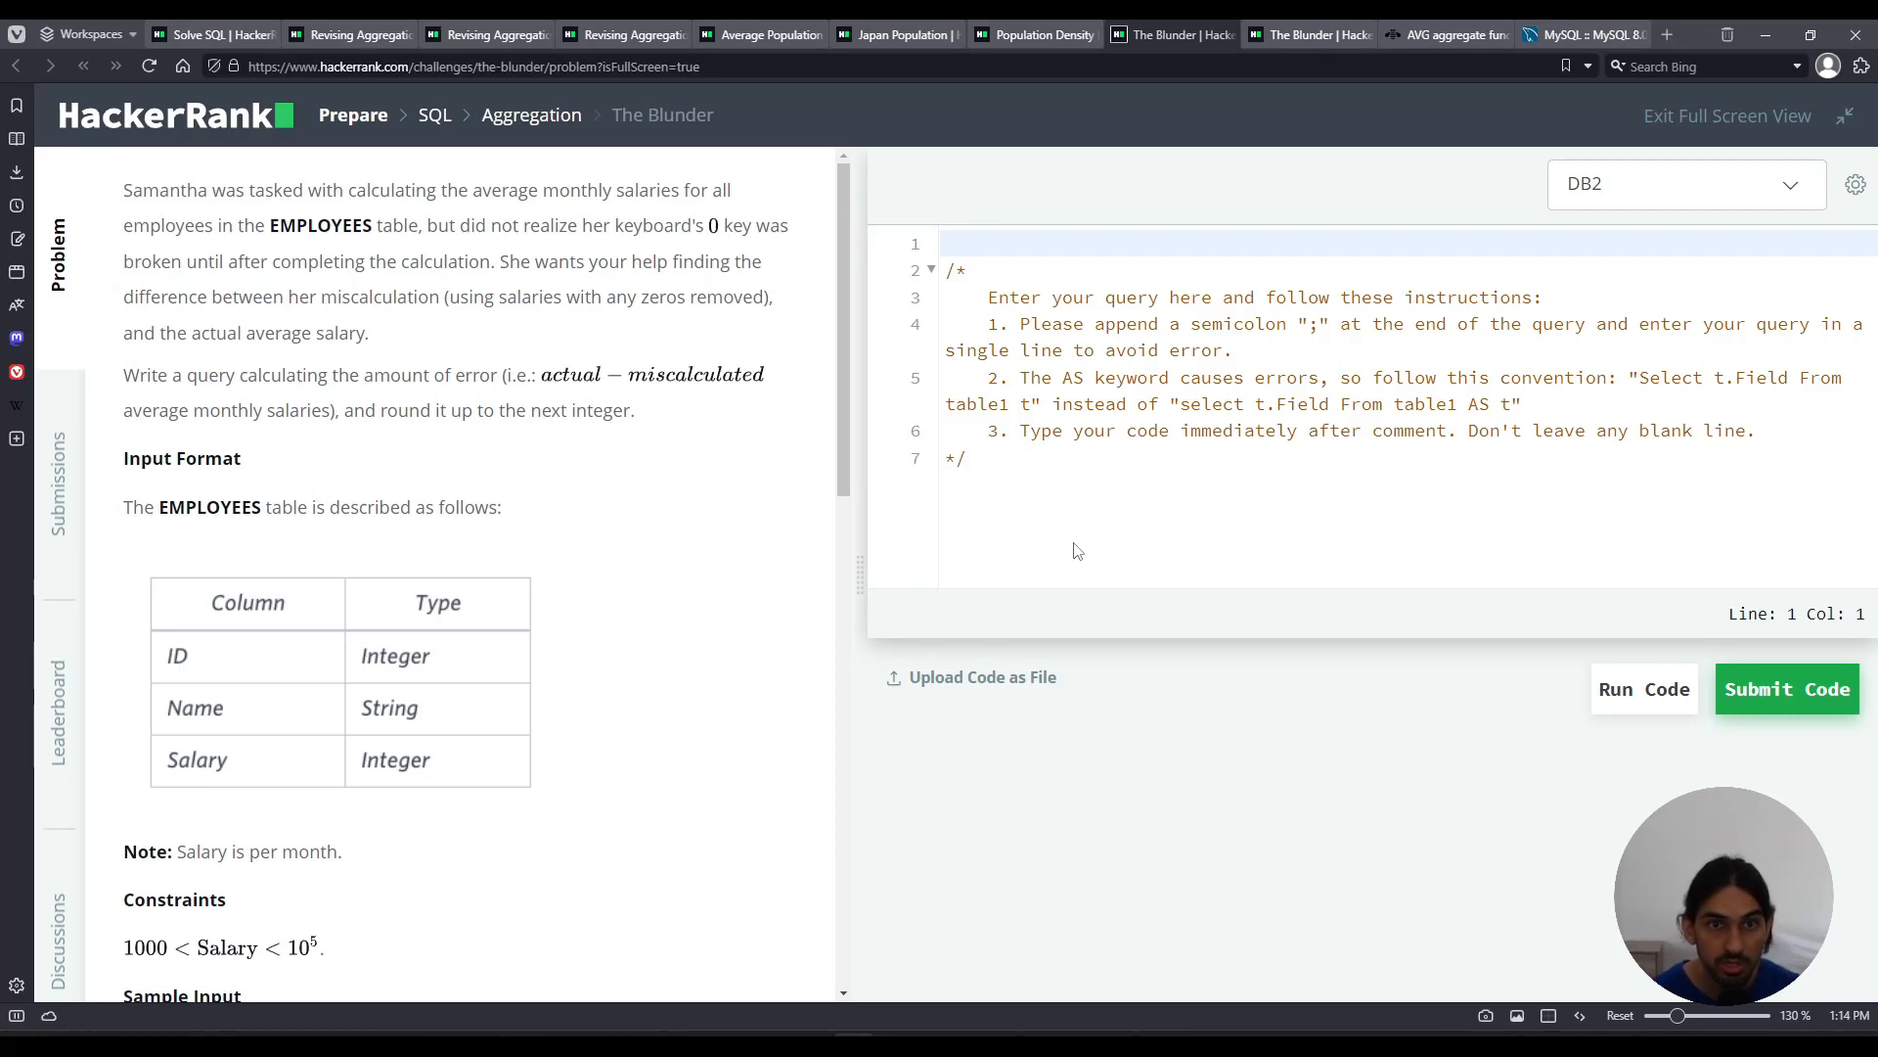
{"action": "mouse_move", "coordinate": [1101, 546]}
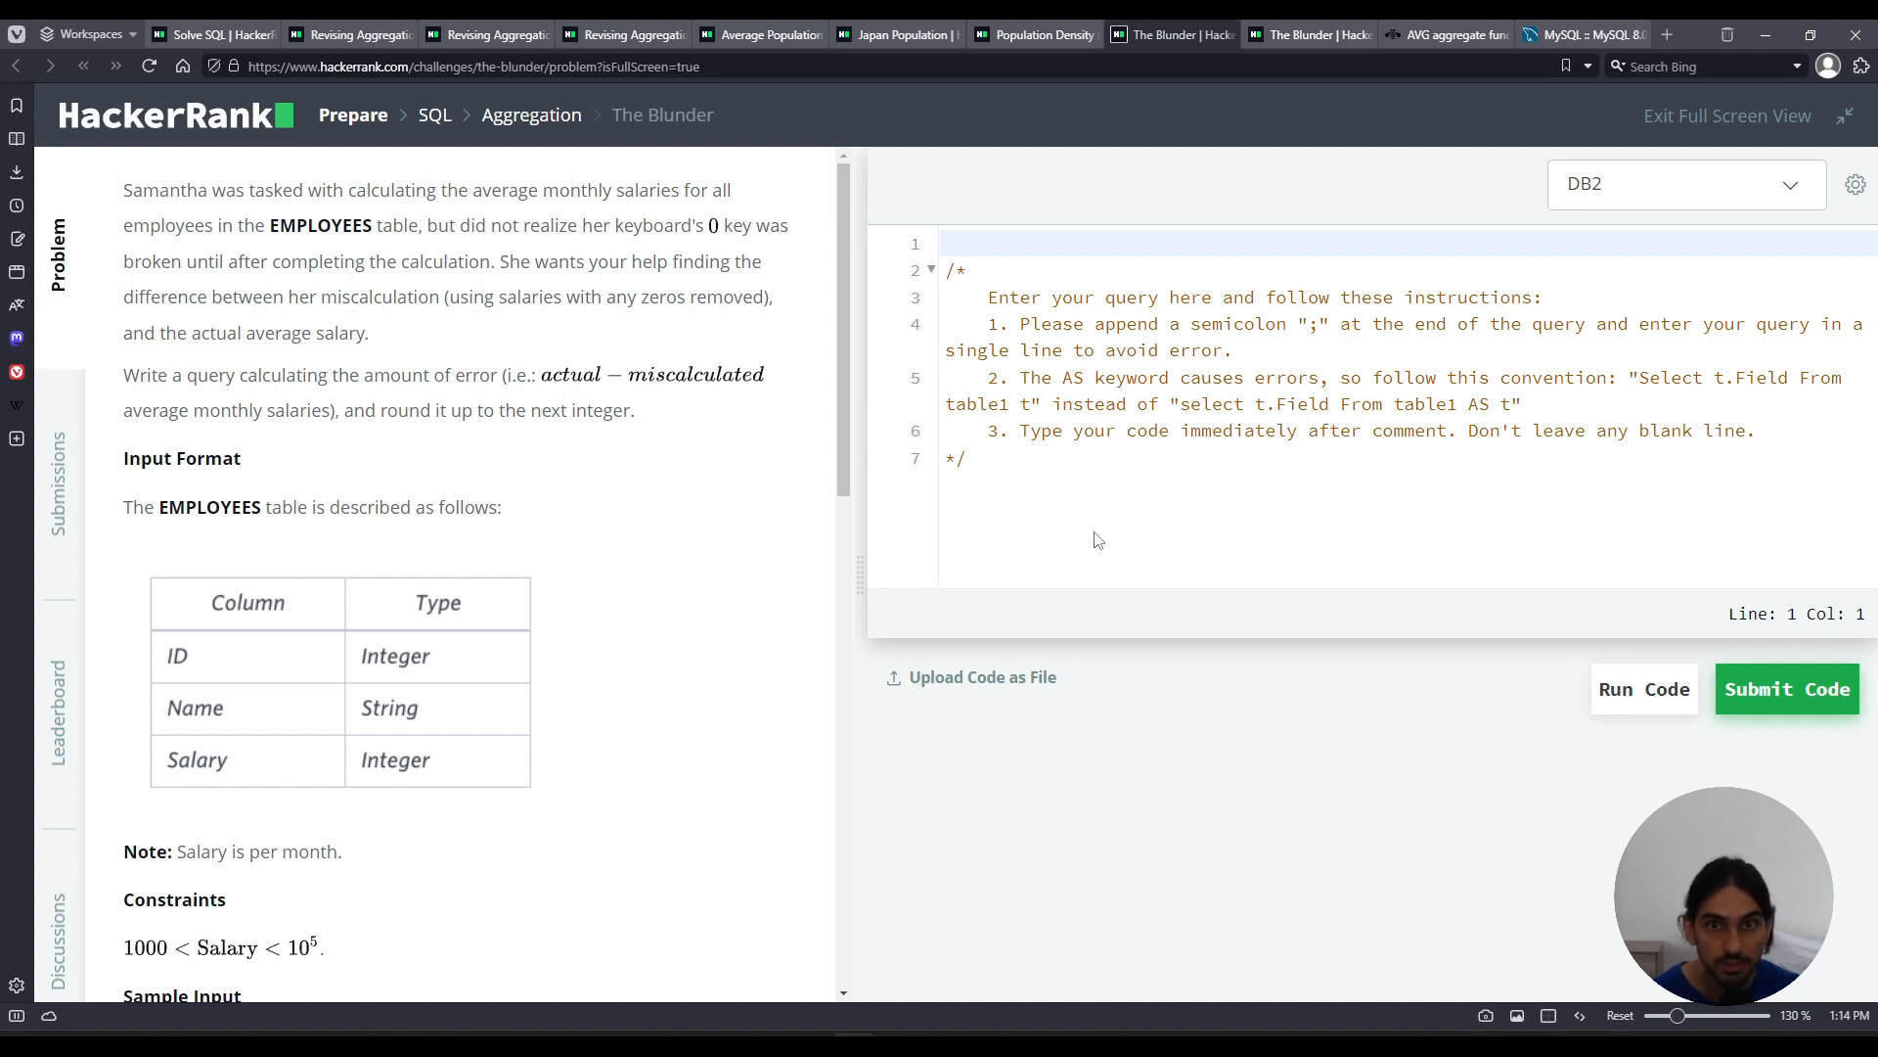
Step: Review the instruction comment and select part of the problem text
{"action": "left_click", "coordinate": [967, 457]}
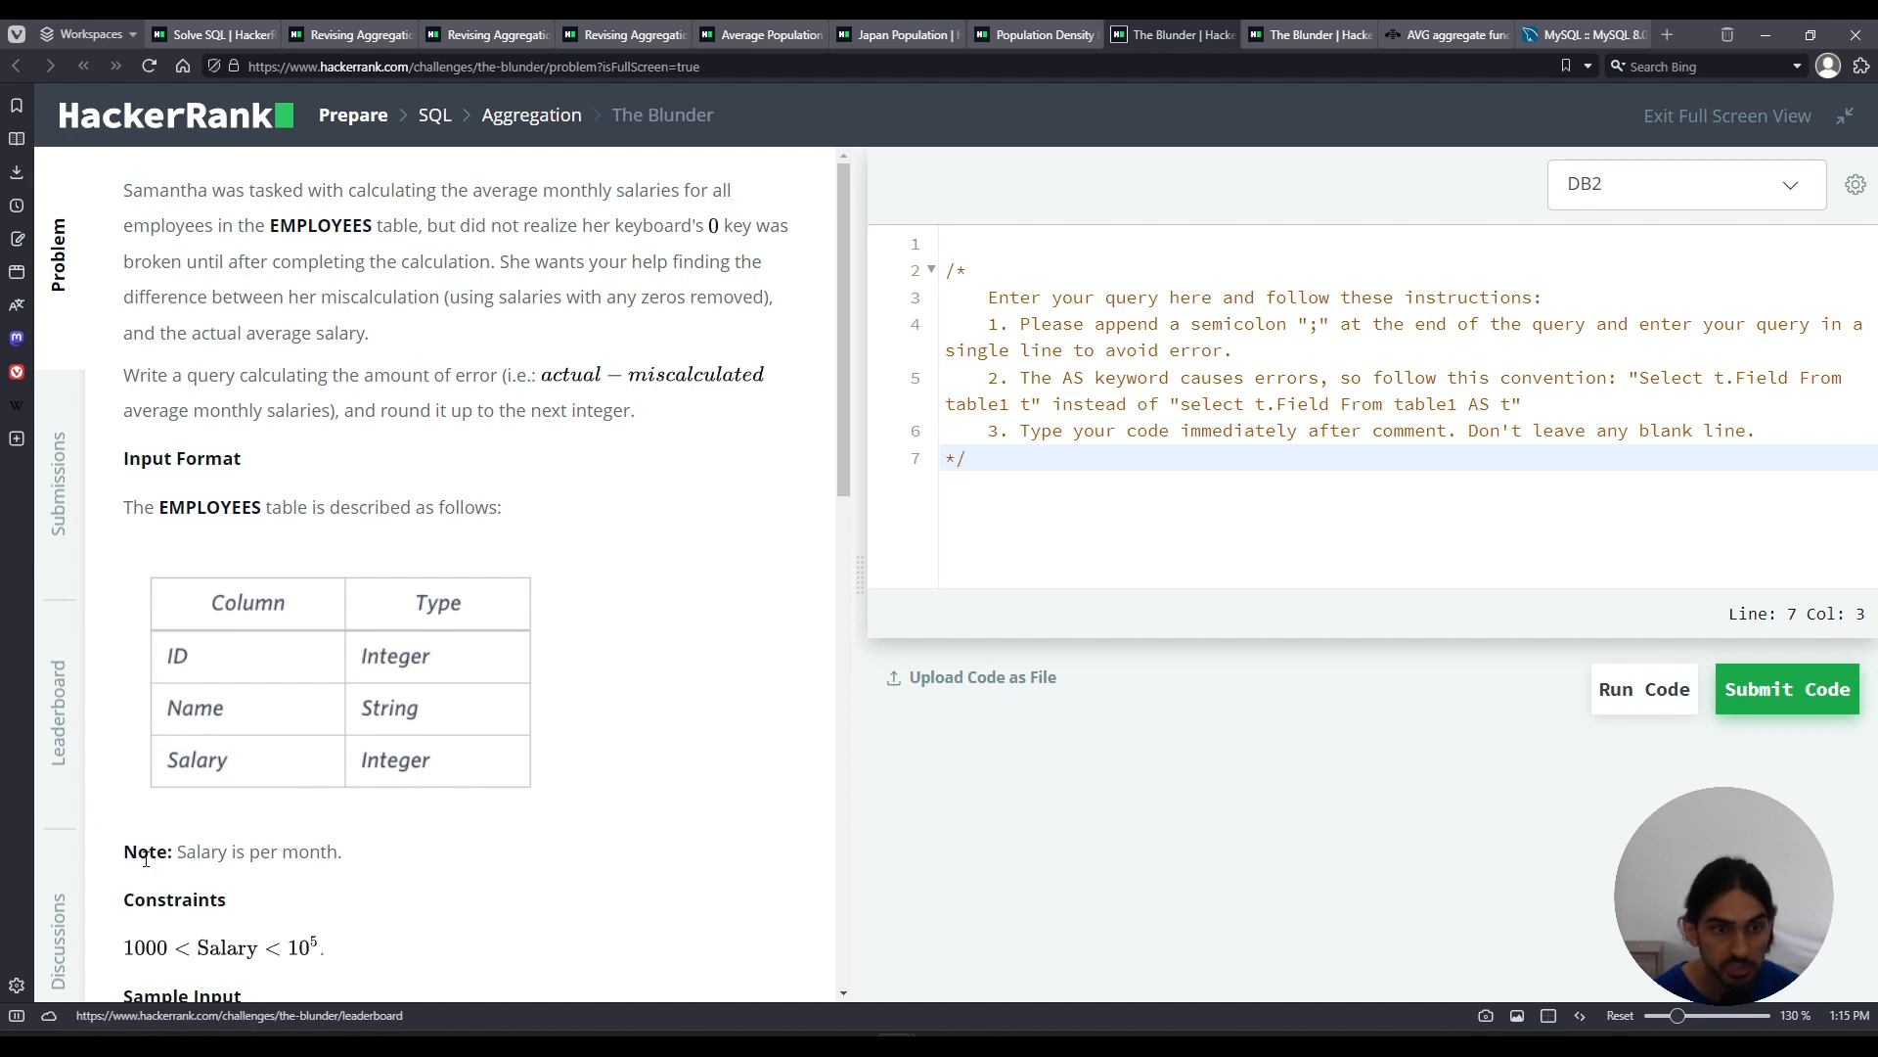
{"action": "mouse_move", "coordinate": [487, 796]}
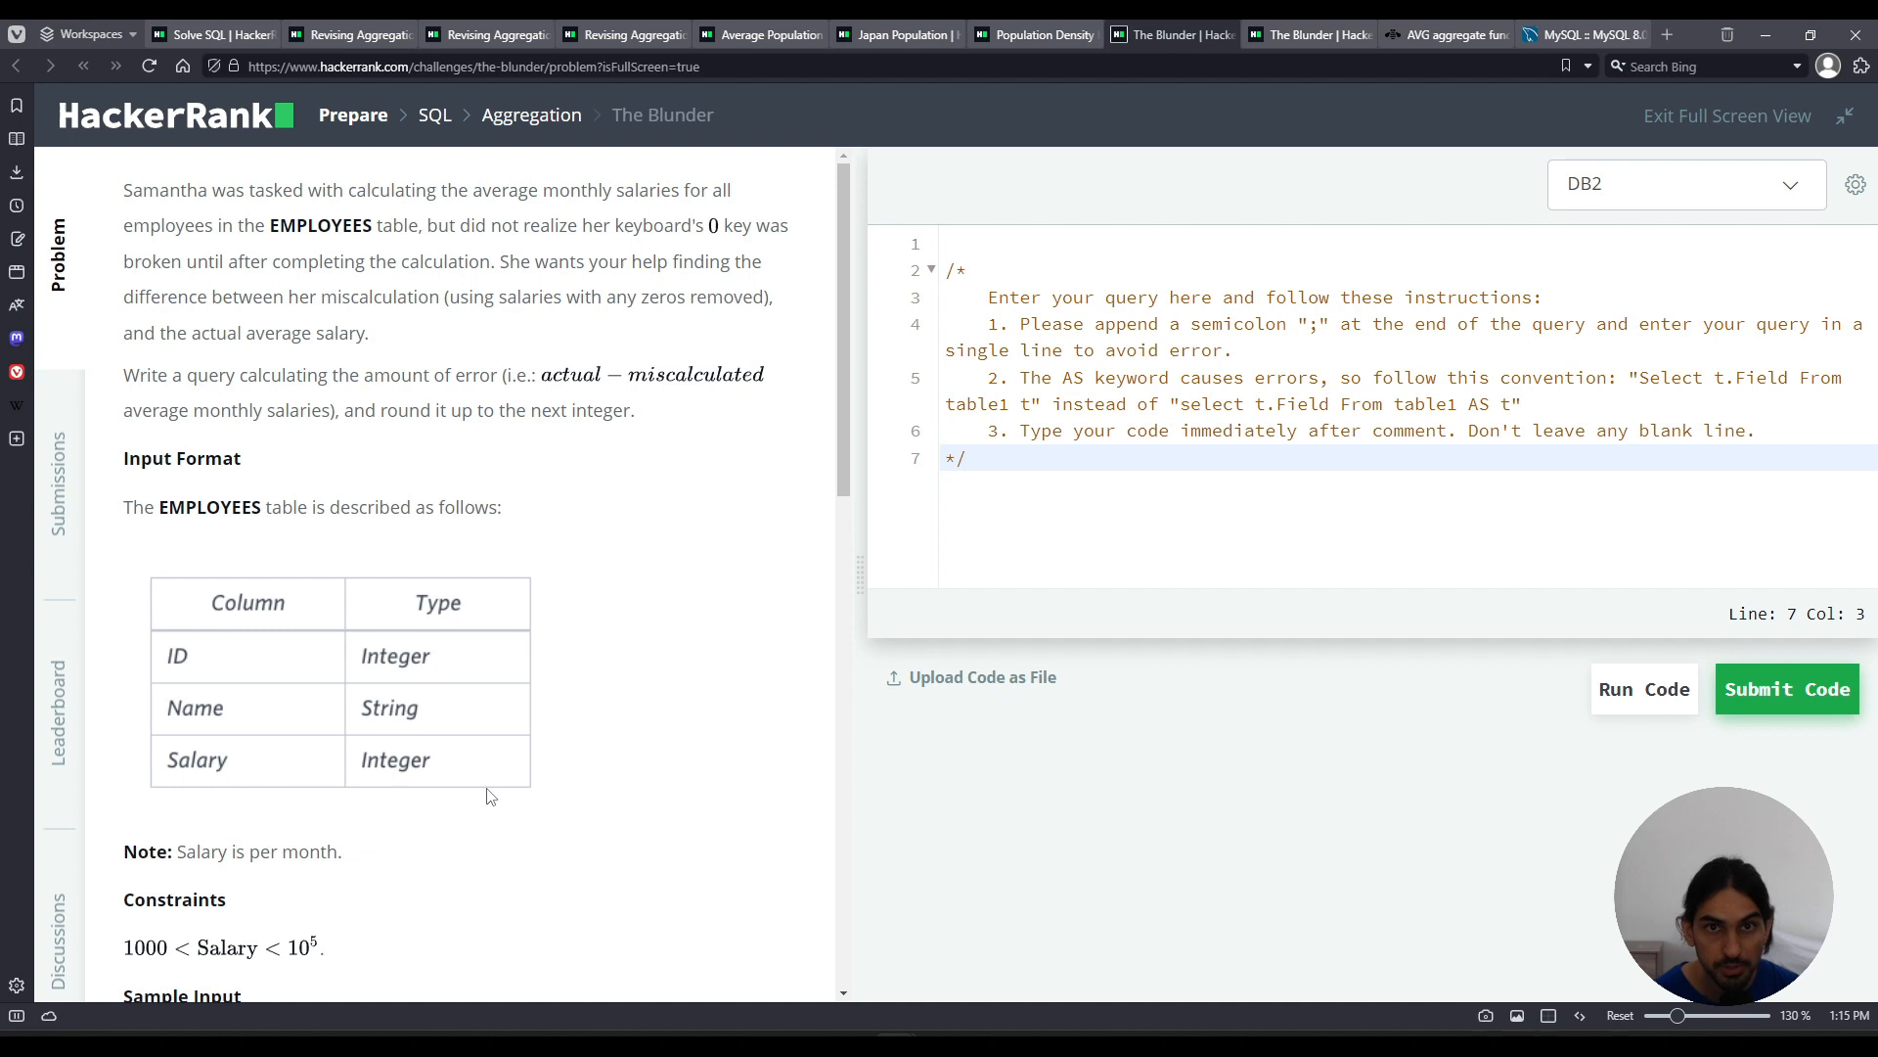
{"action": "mouse_move", "coordinate": [587, 792]}
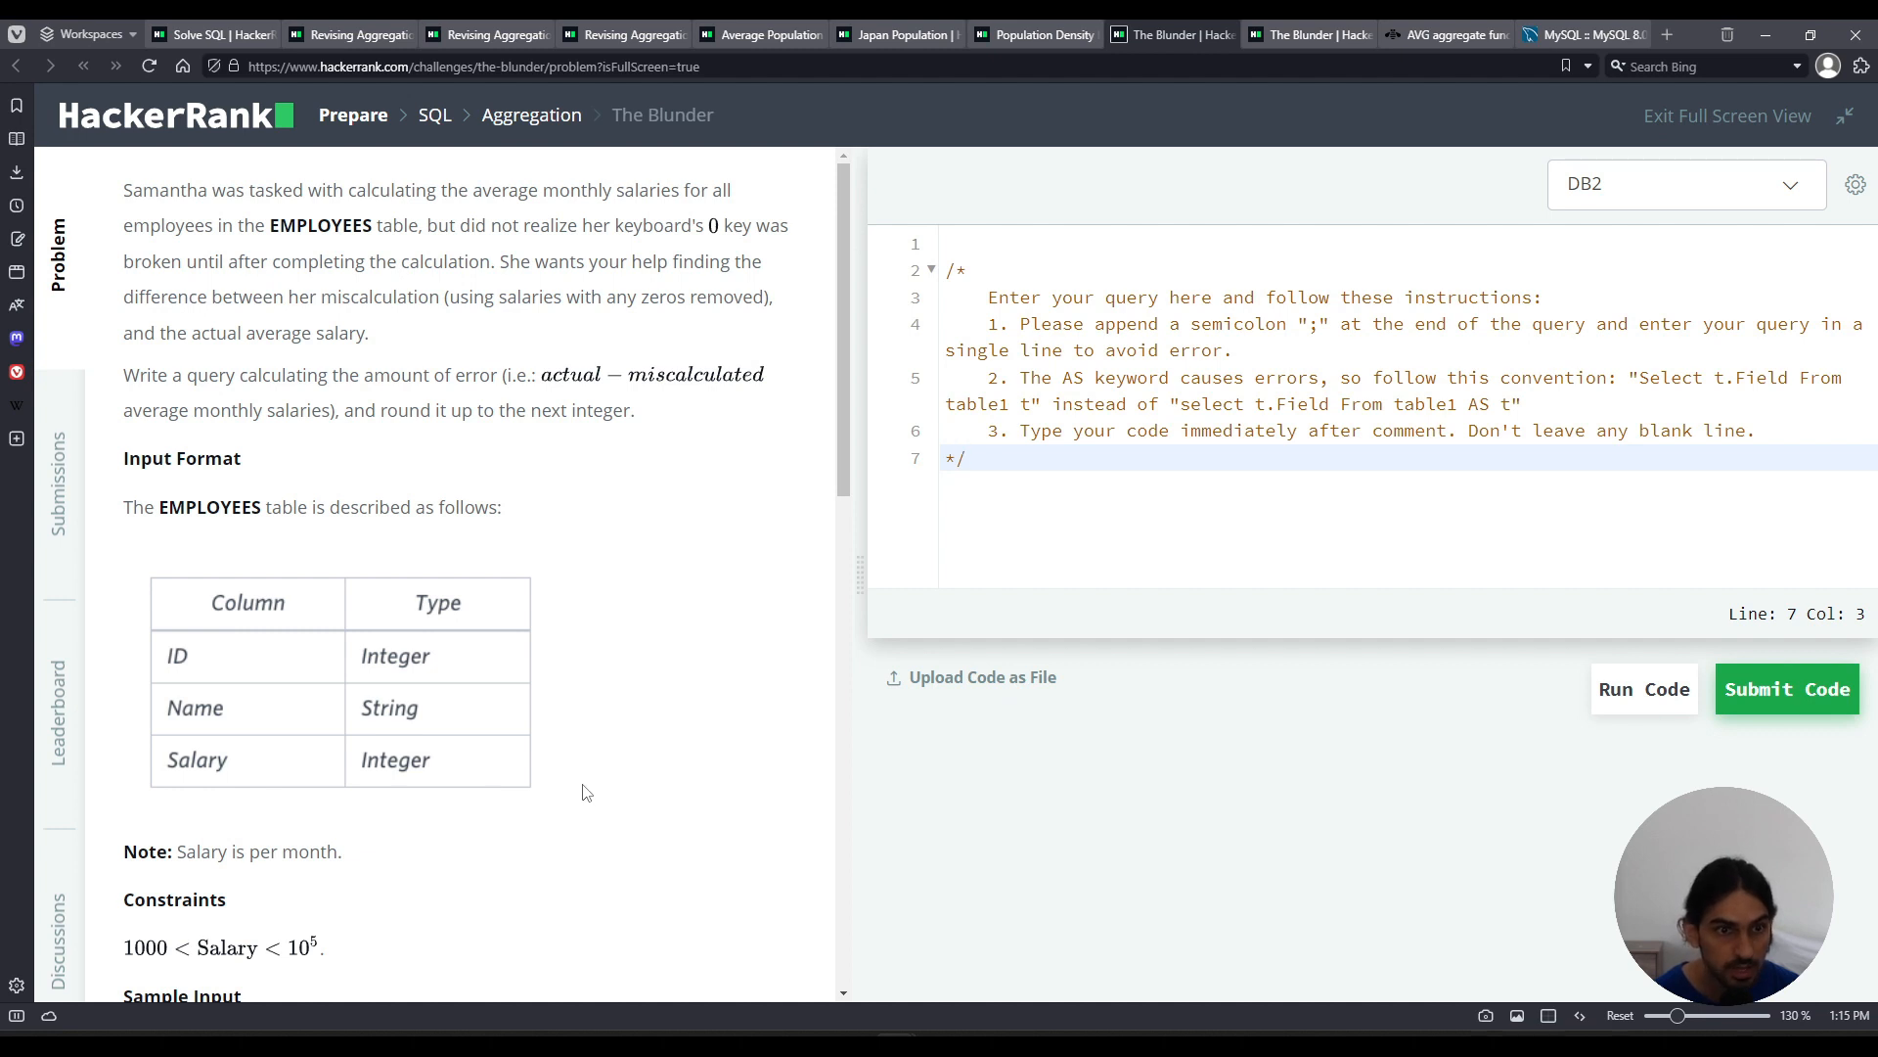
{"action": "mouse_move", "coordinate": [567, 599]}
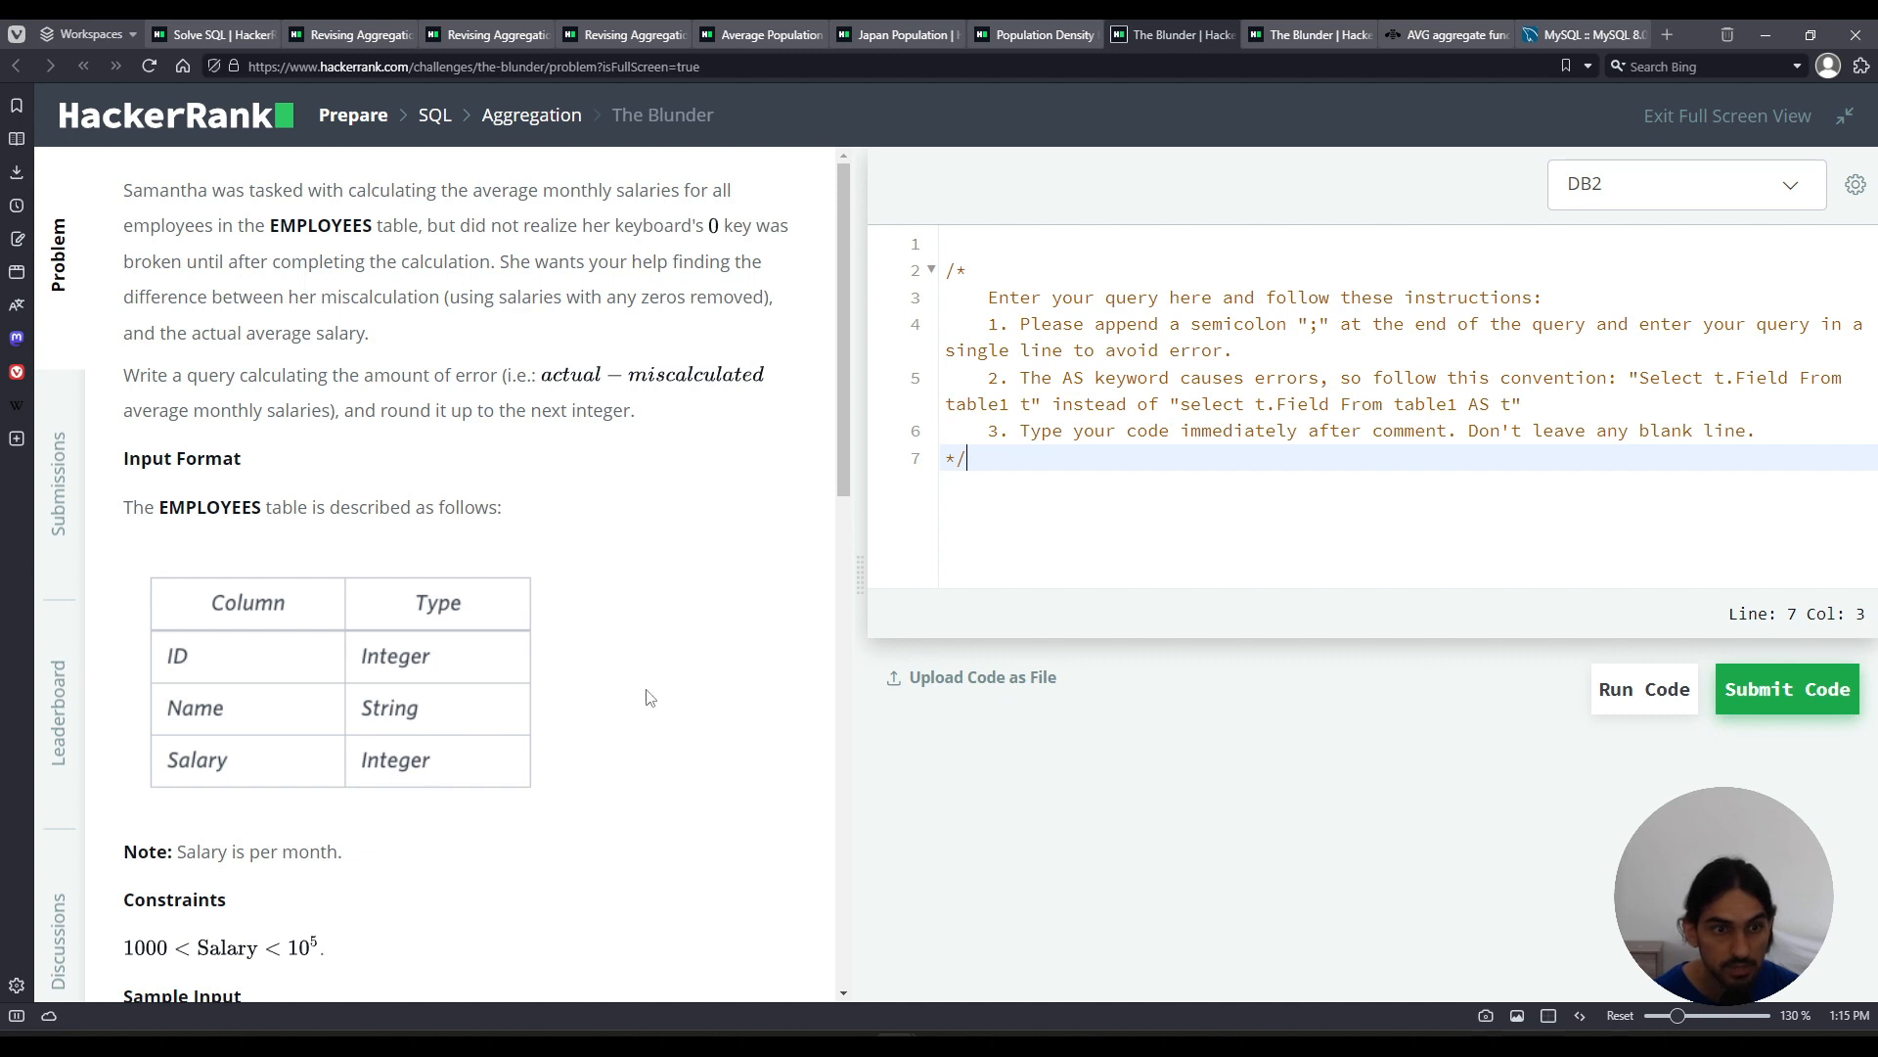
{"action": "mouse_move", "coordinate": [435, 777]}
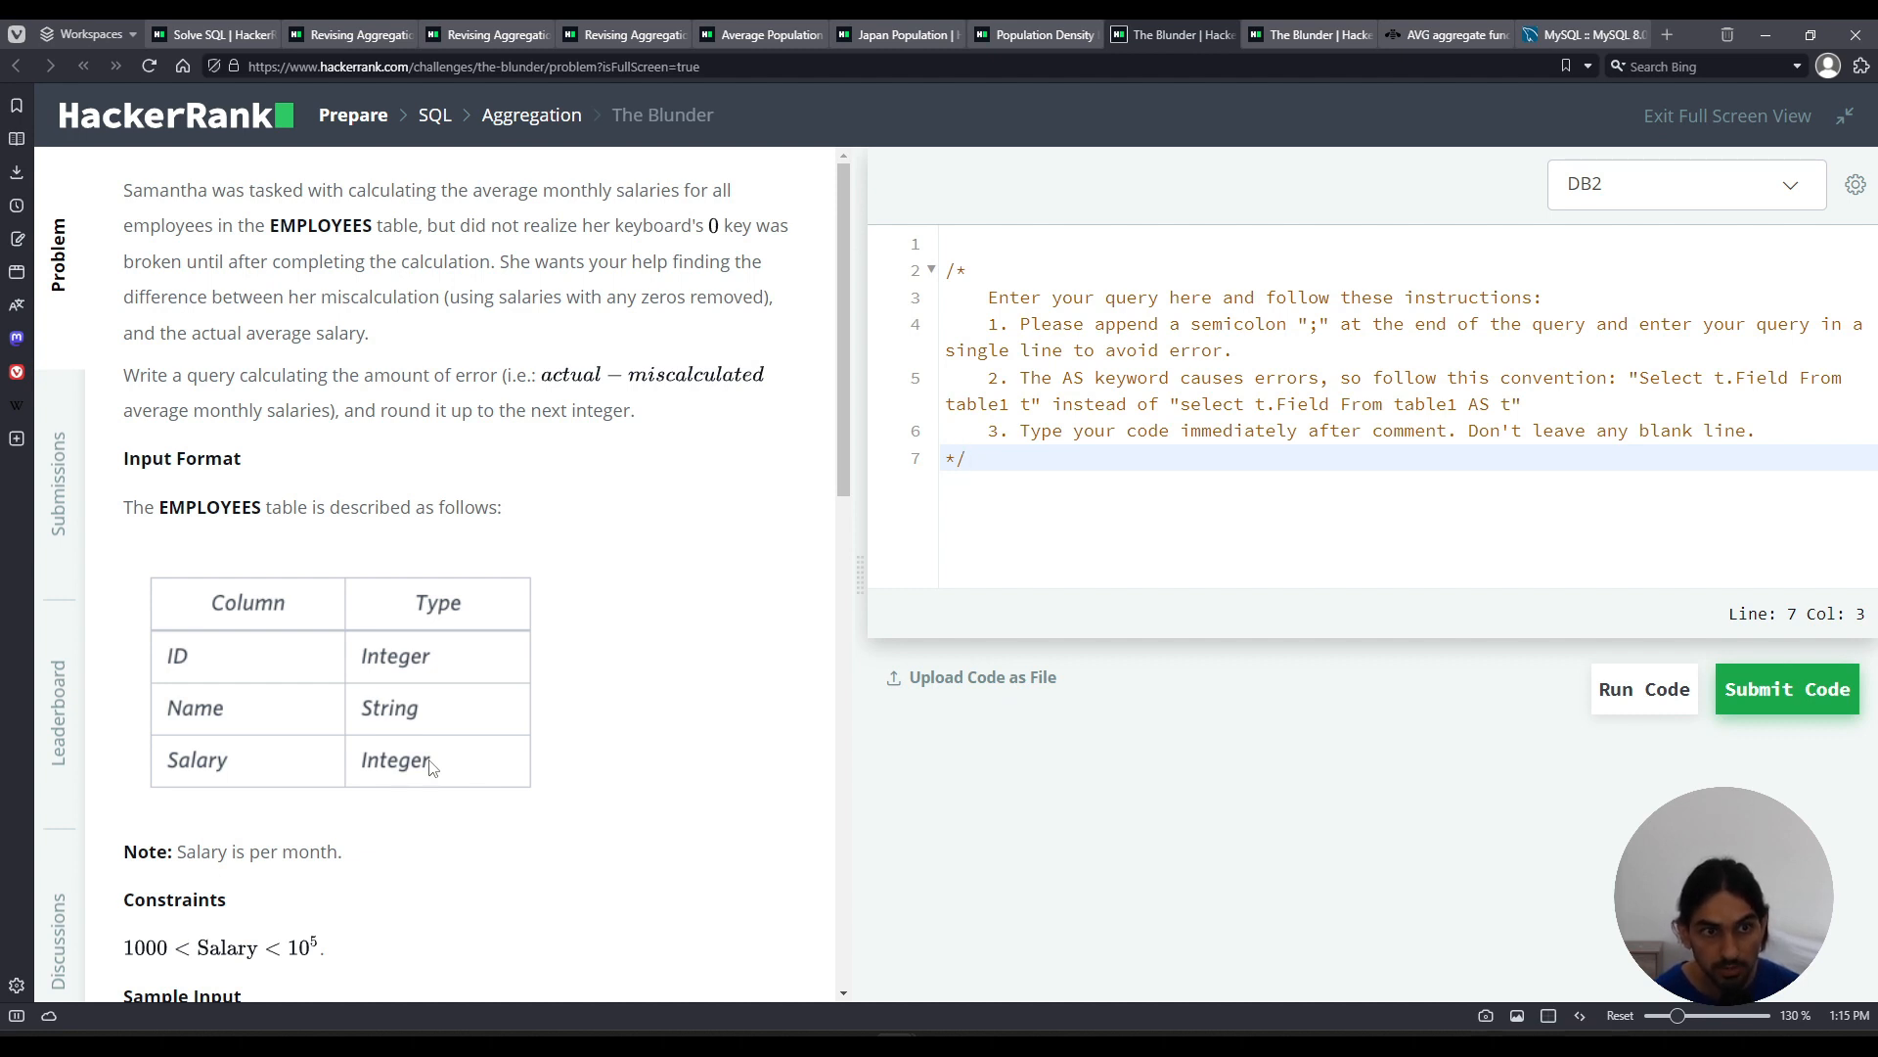
{"action": "mouse_move", "coordinate": [446, 362]}
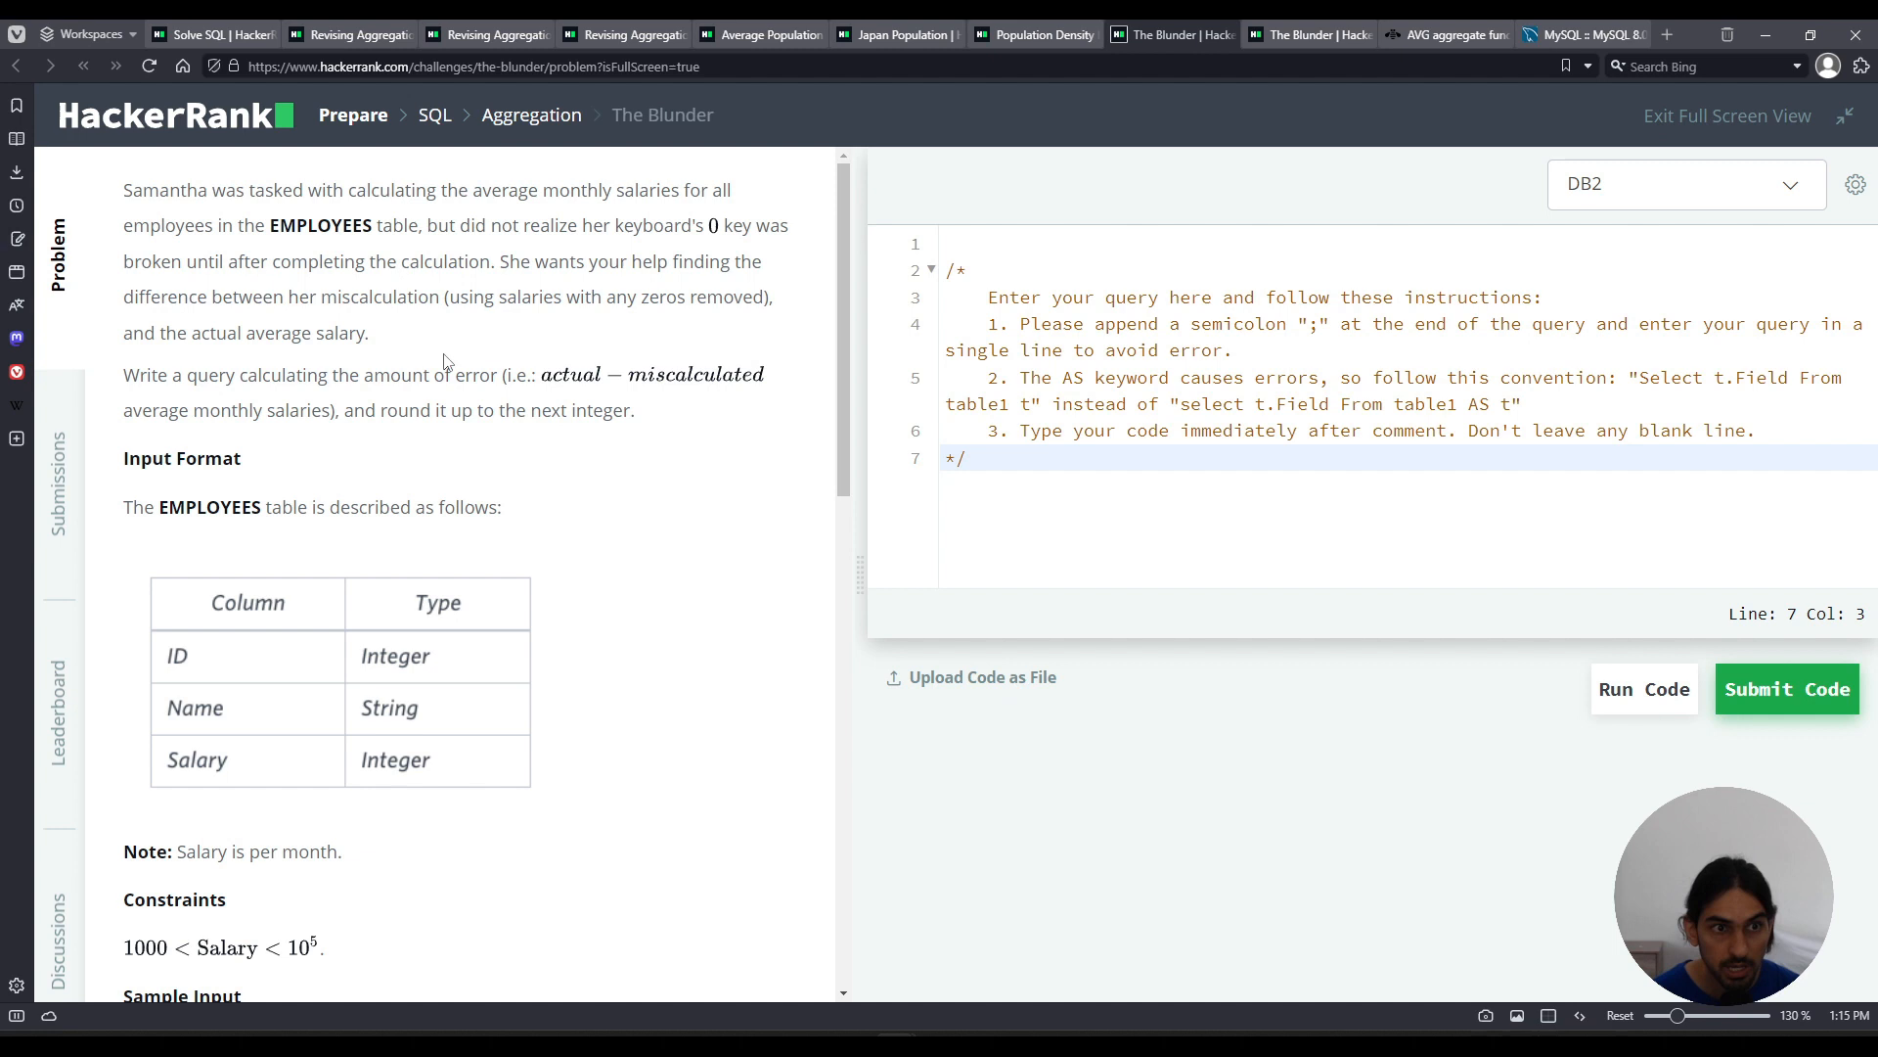
{"action": "mouse_move", "coordinate": [595, 419]}
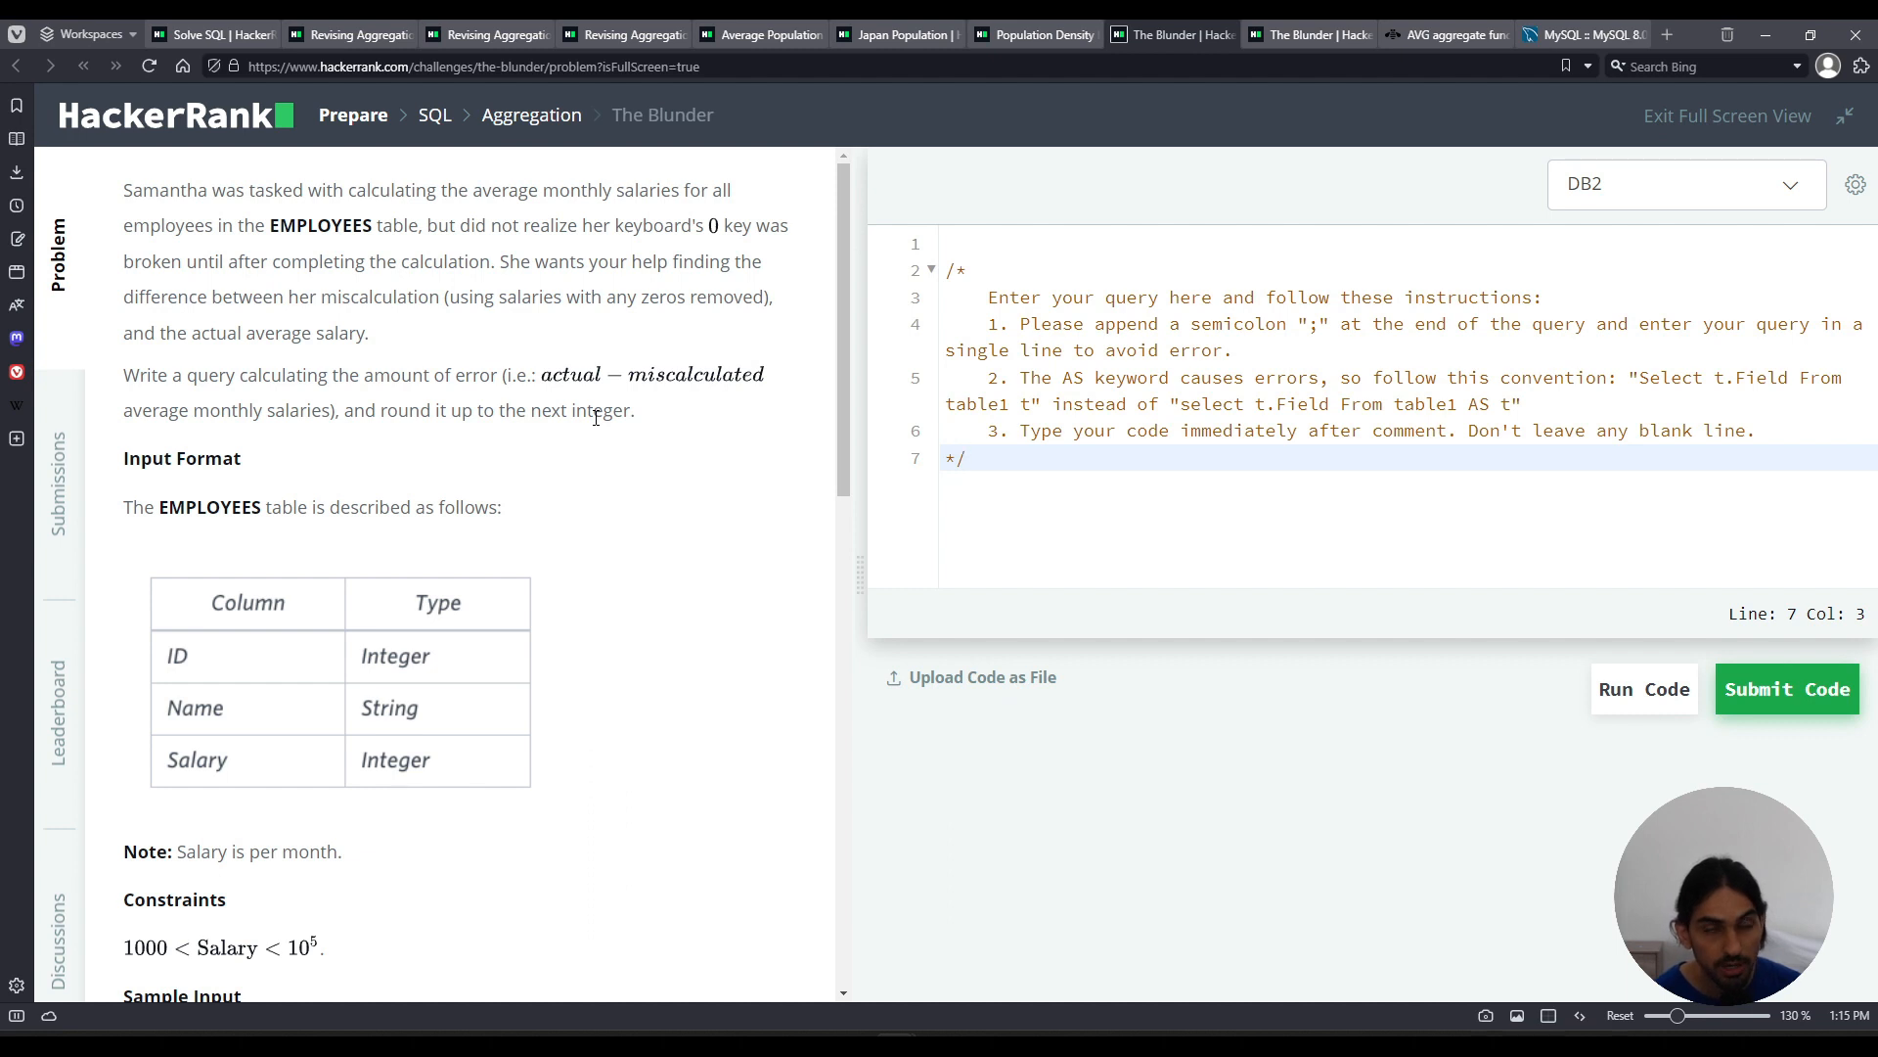
{"action": "left_click", "coordinate": [965, 458]}
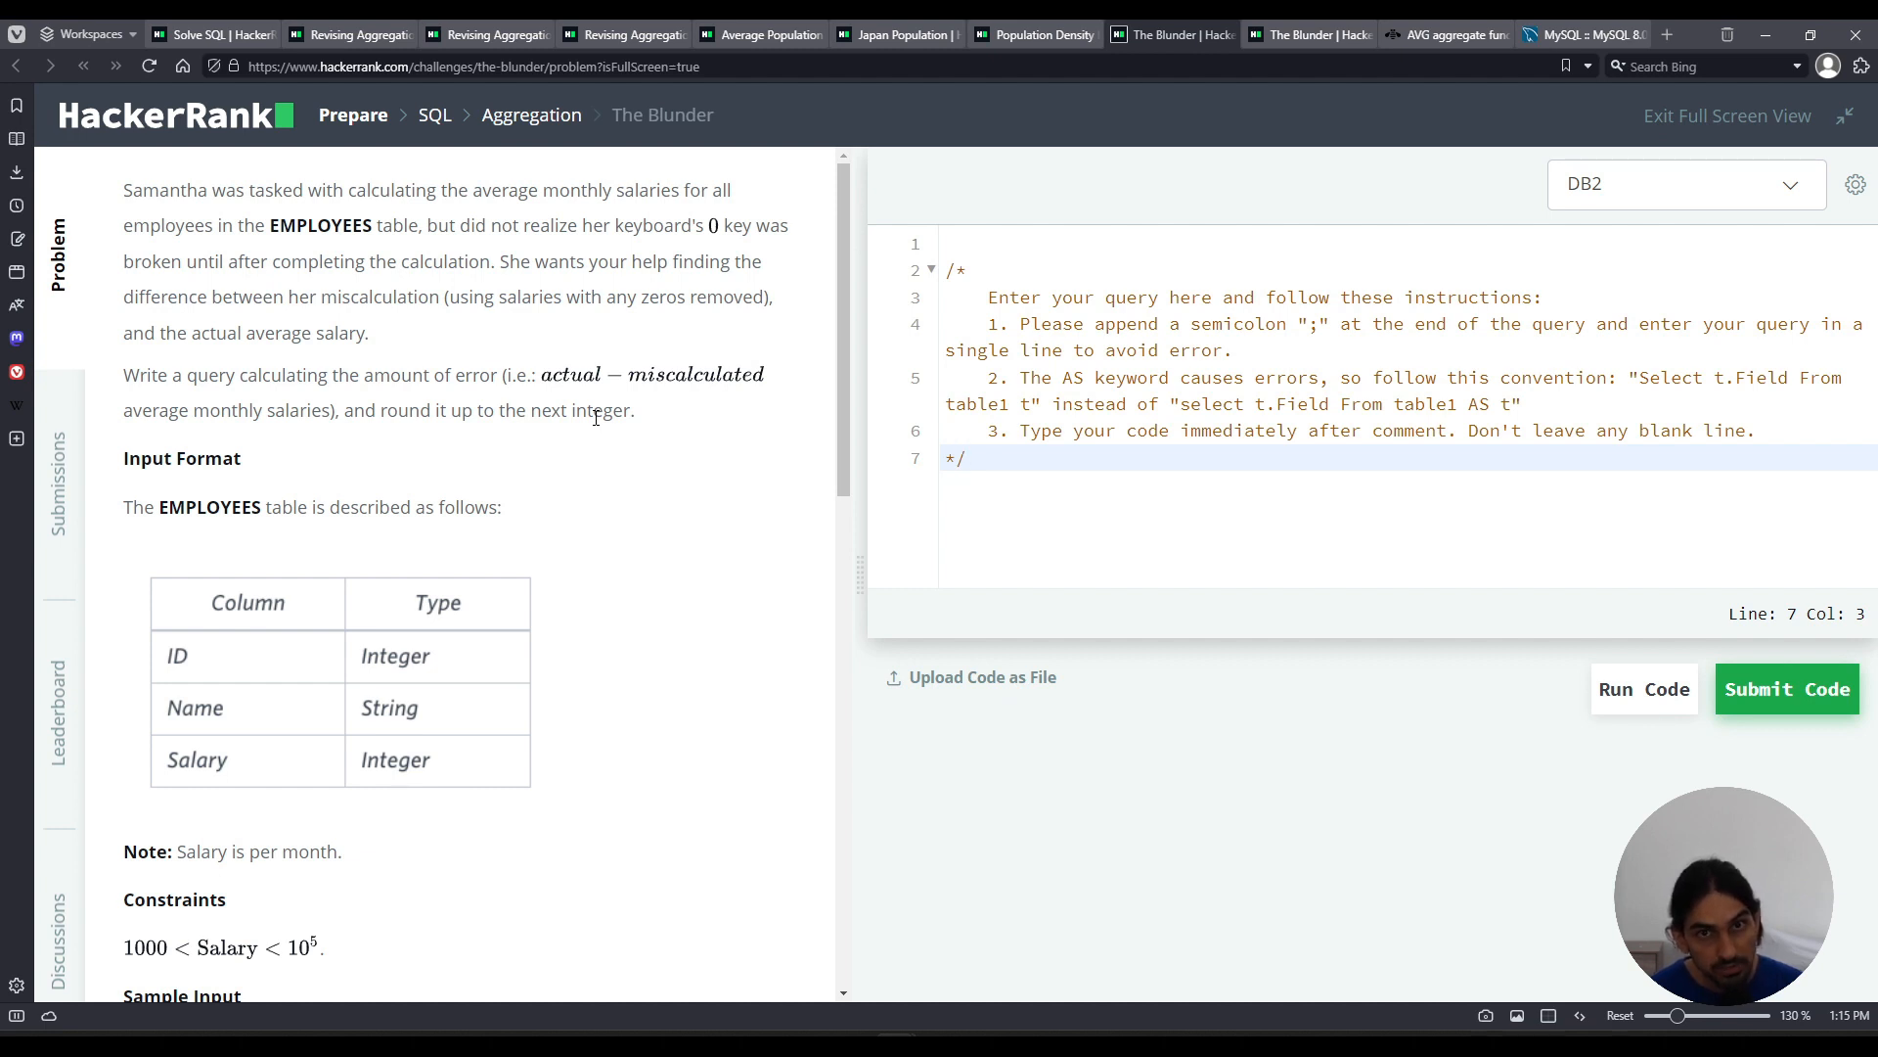
{"action": "left_click", "coordinate": [966, 458]}
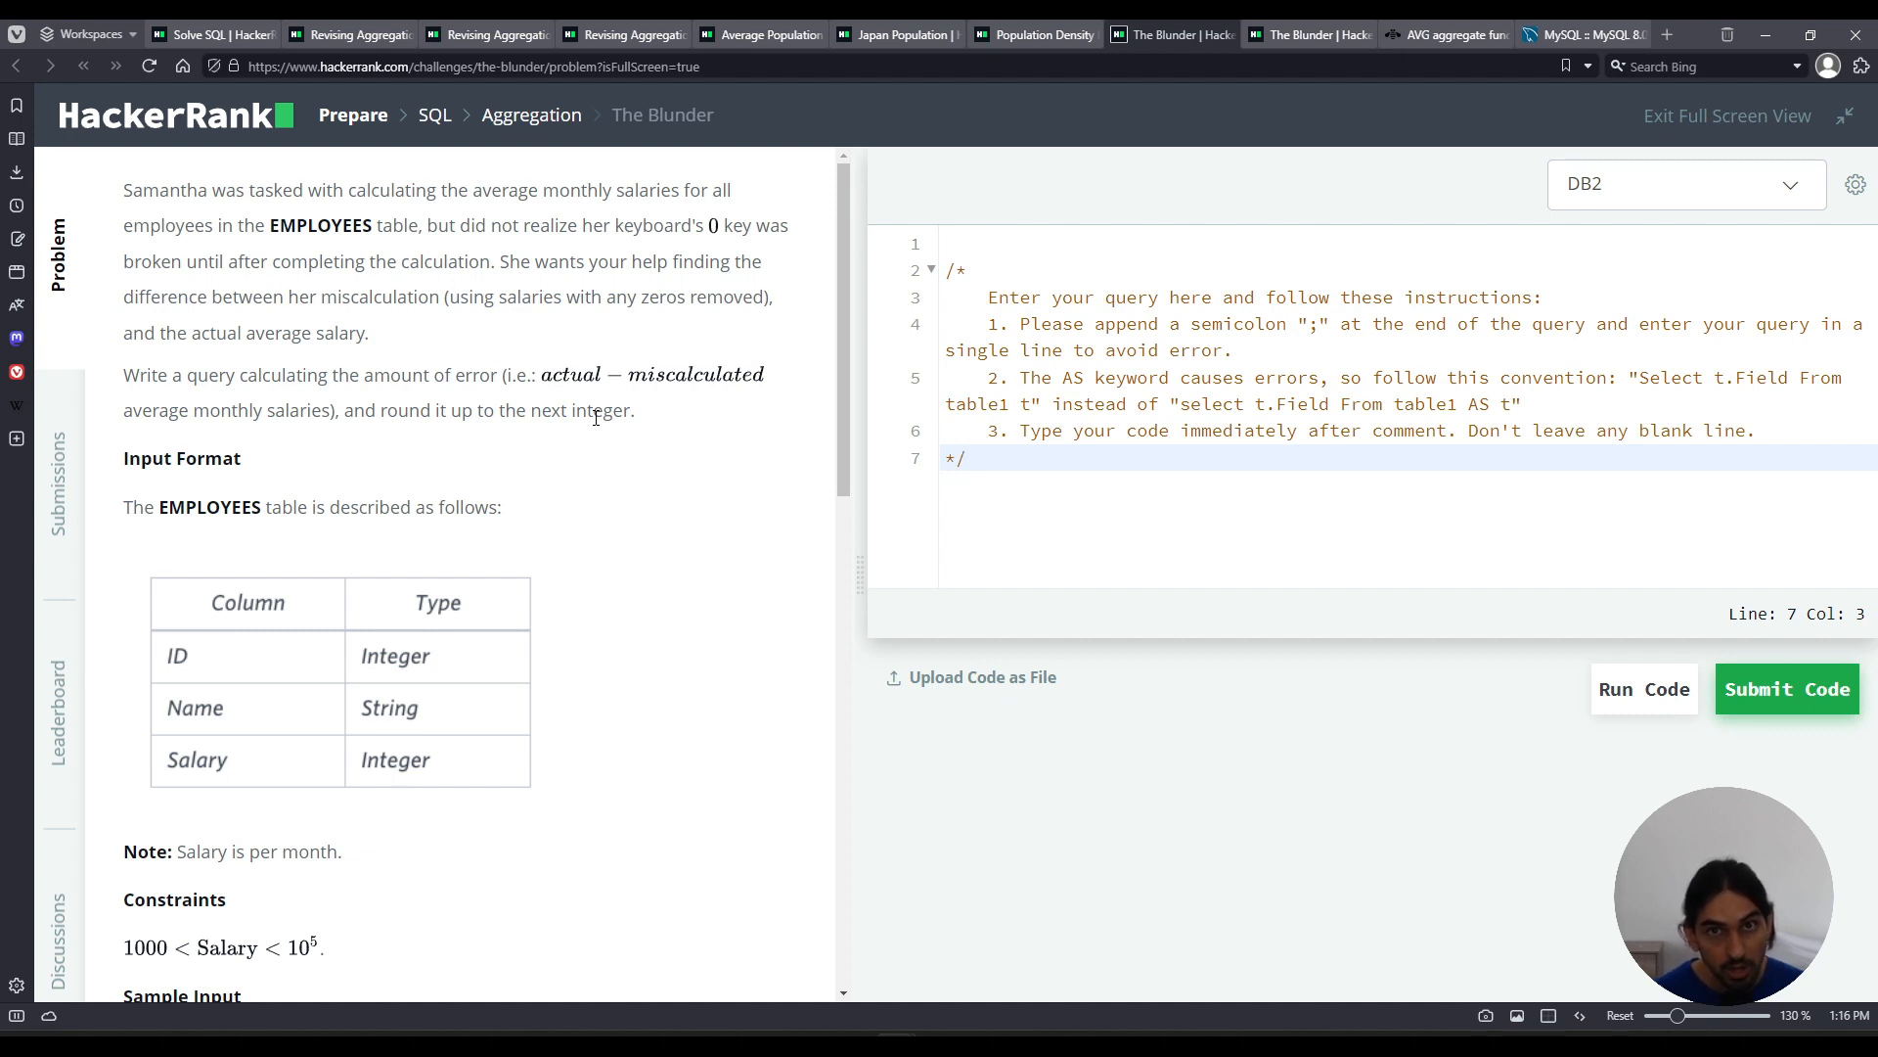
{"action": "left_click", "coordinate": [966, 457]}
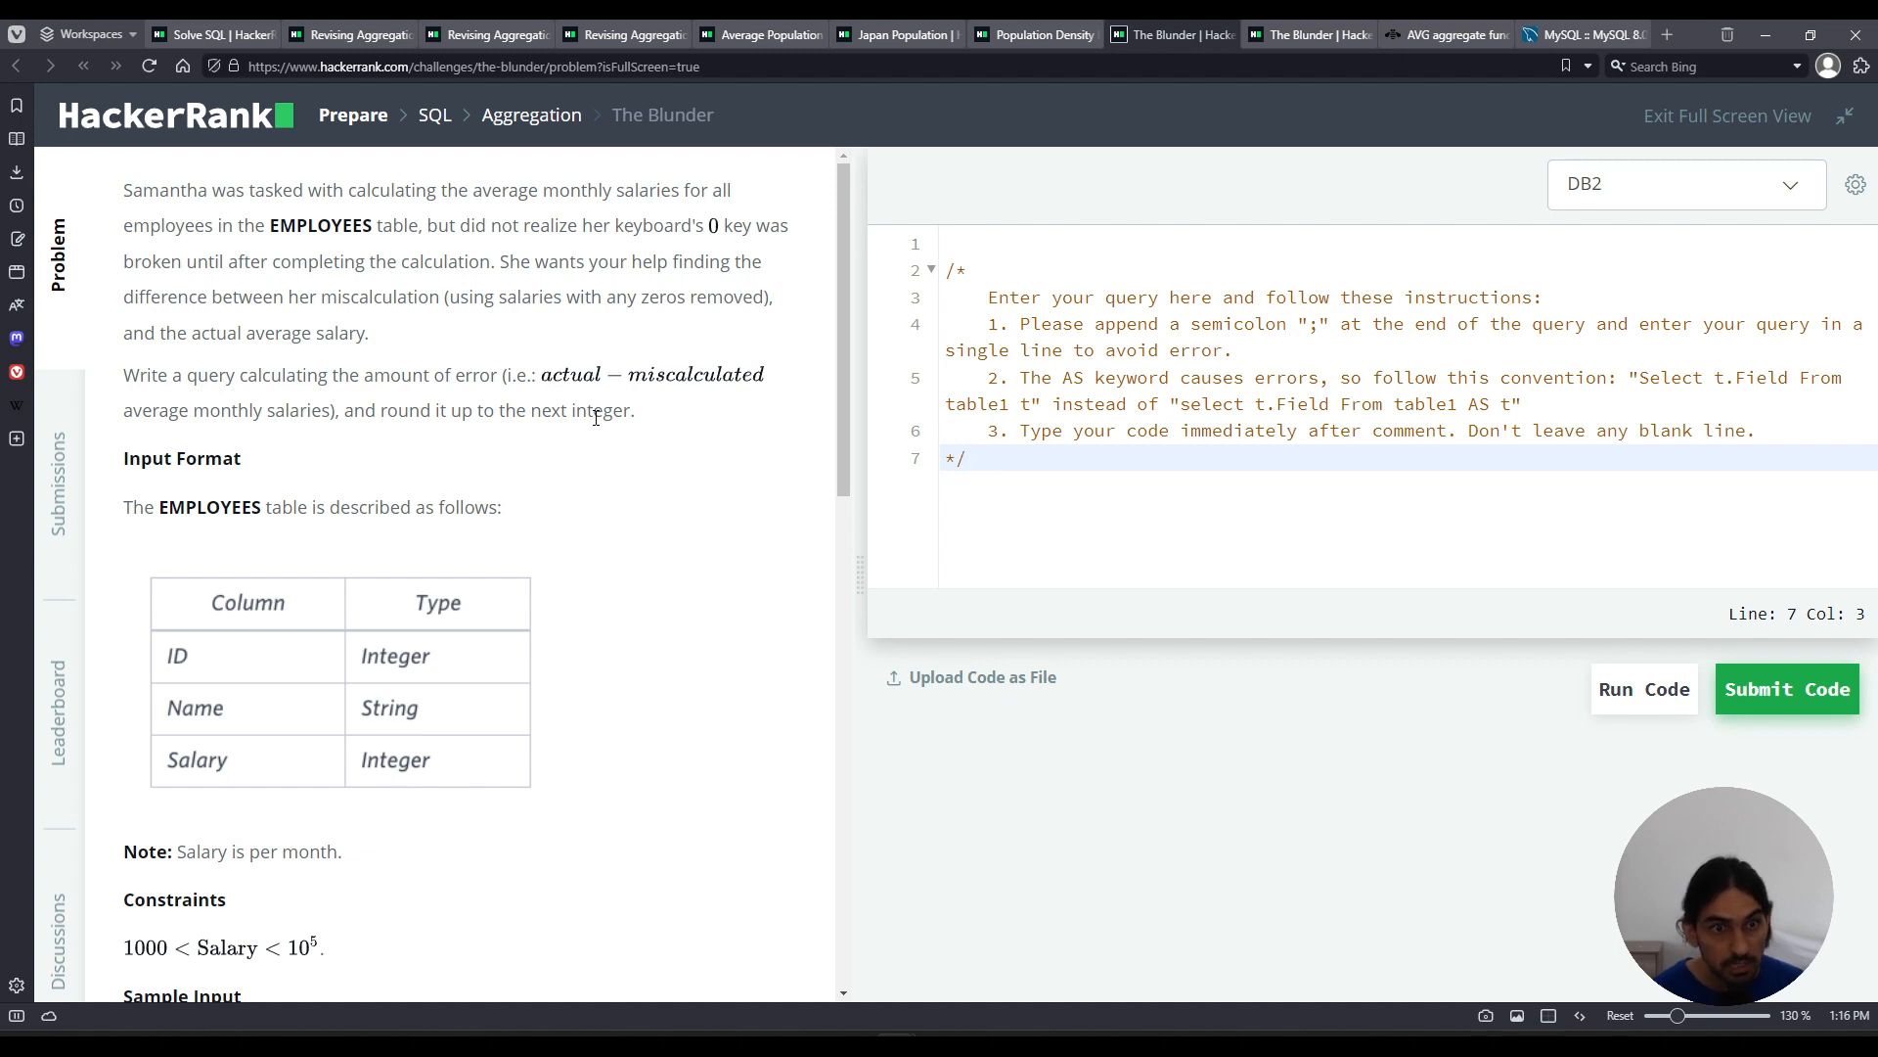
{"action": "left_click_drag", "start_coordinate": [374, 409], "coordinate": [551, 409]}
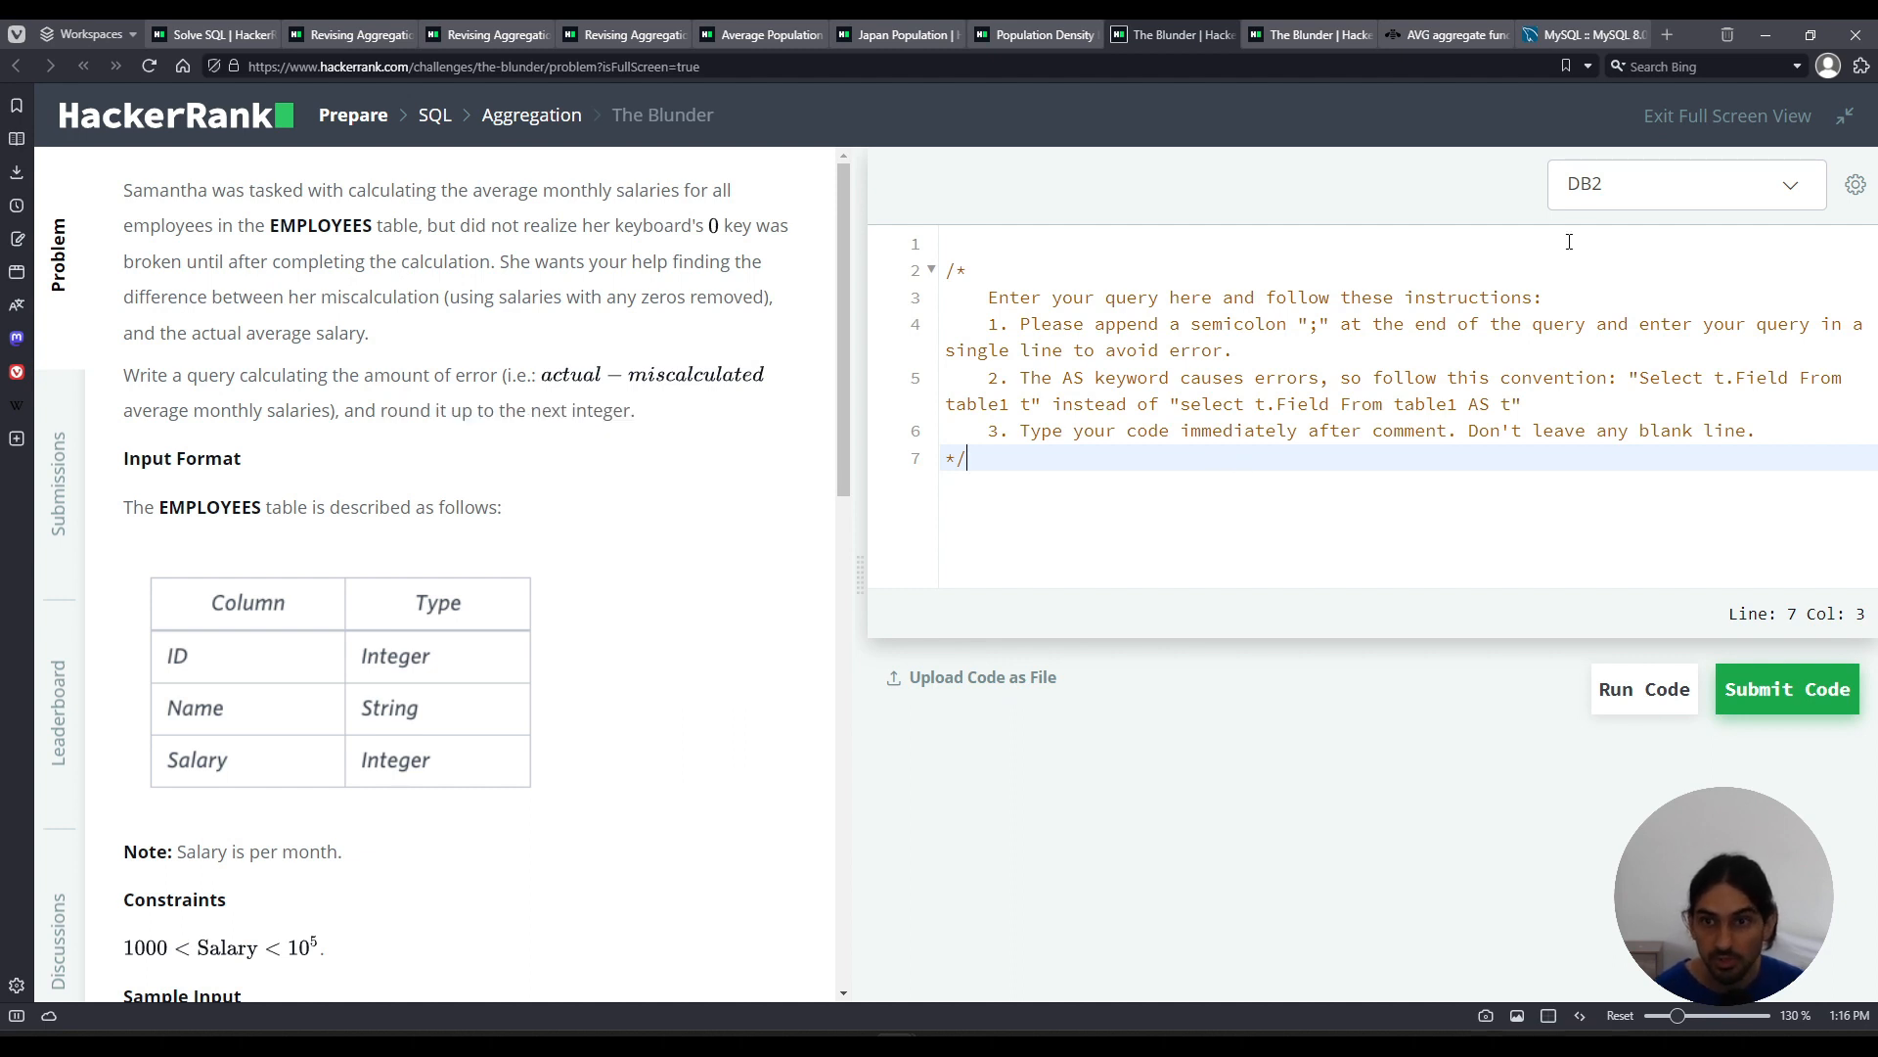
Step: Switch to MySQL and run SELECT * FROM EMPLOYEES; to see all salary rows
{"action": "left_click", "coordinate": [1682, 184]}
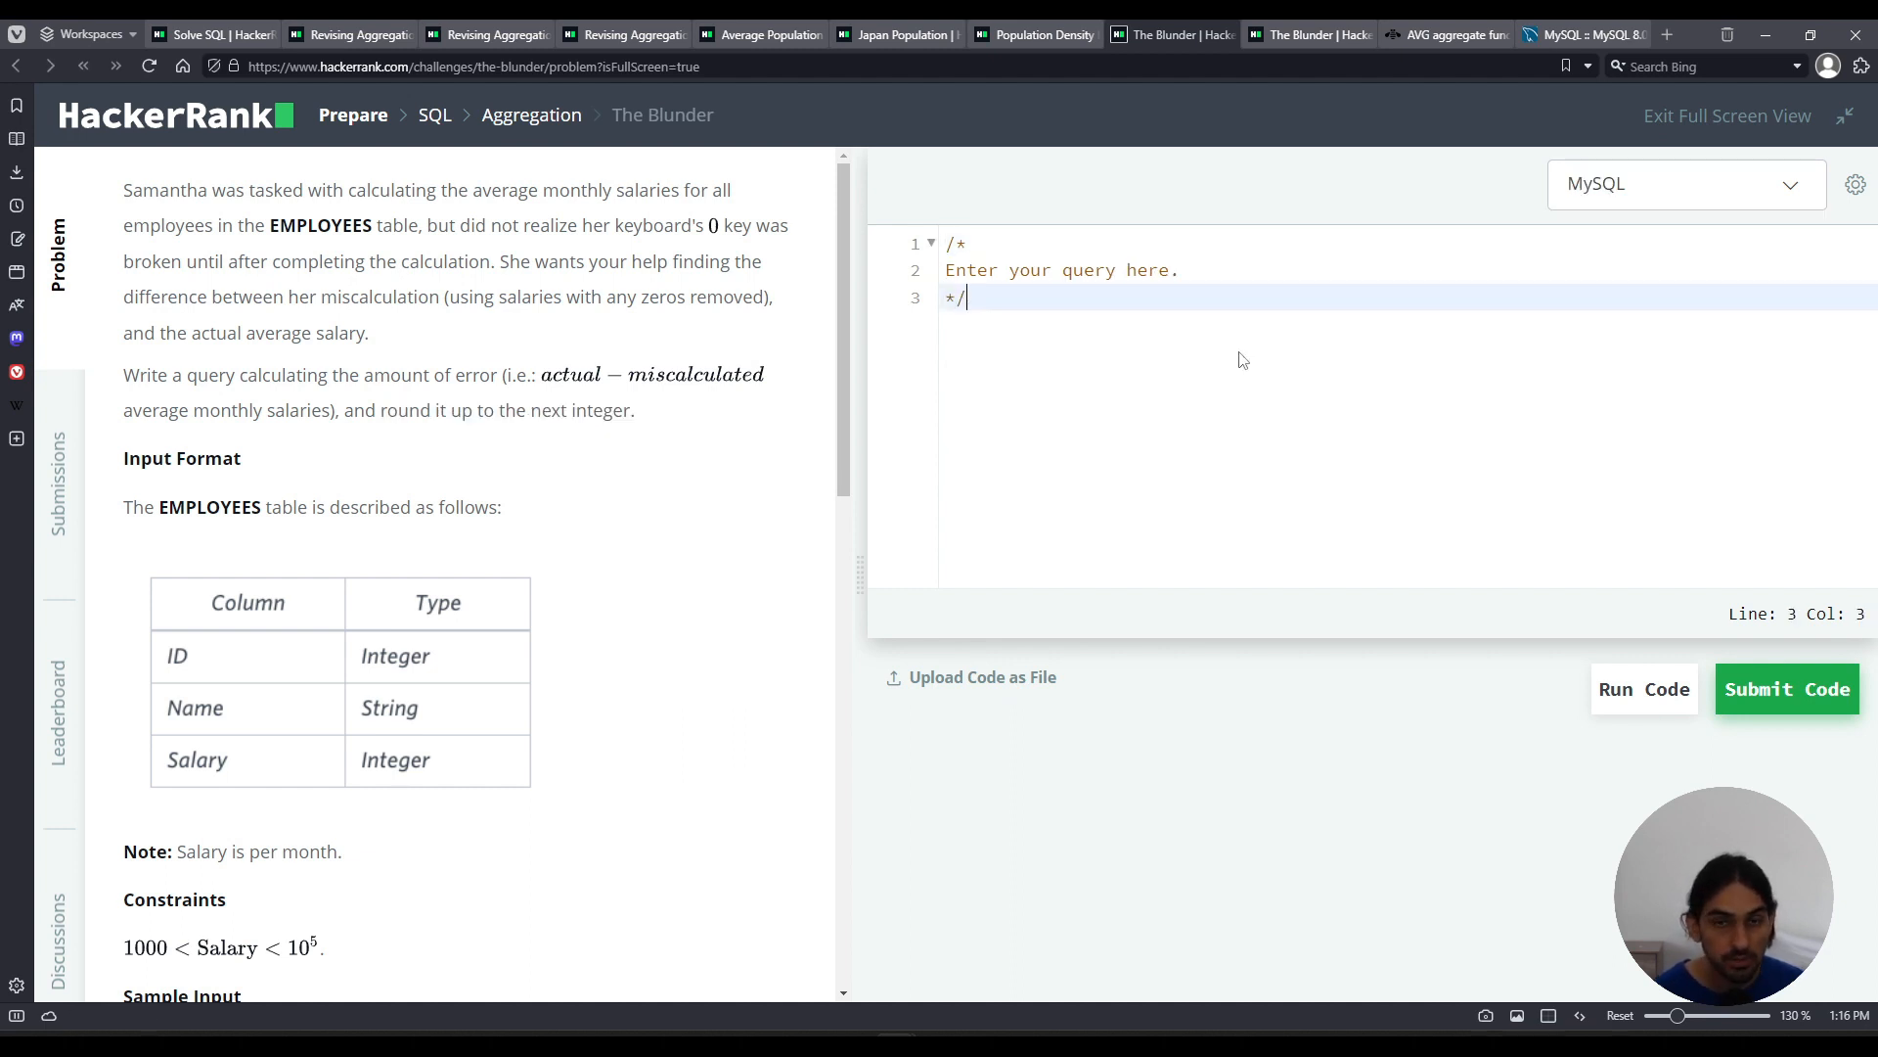
{"action": "type", "text": "S"}
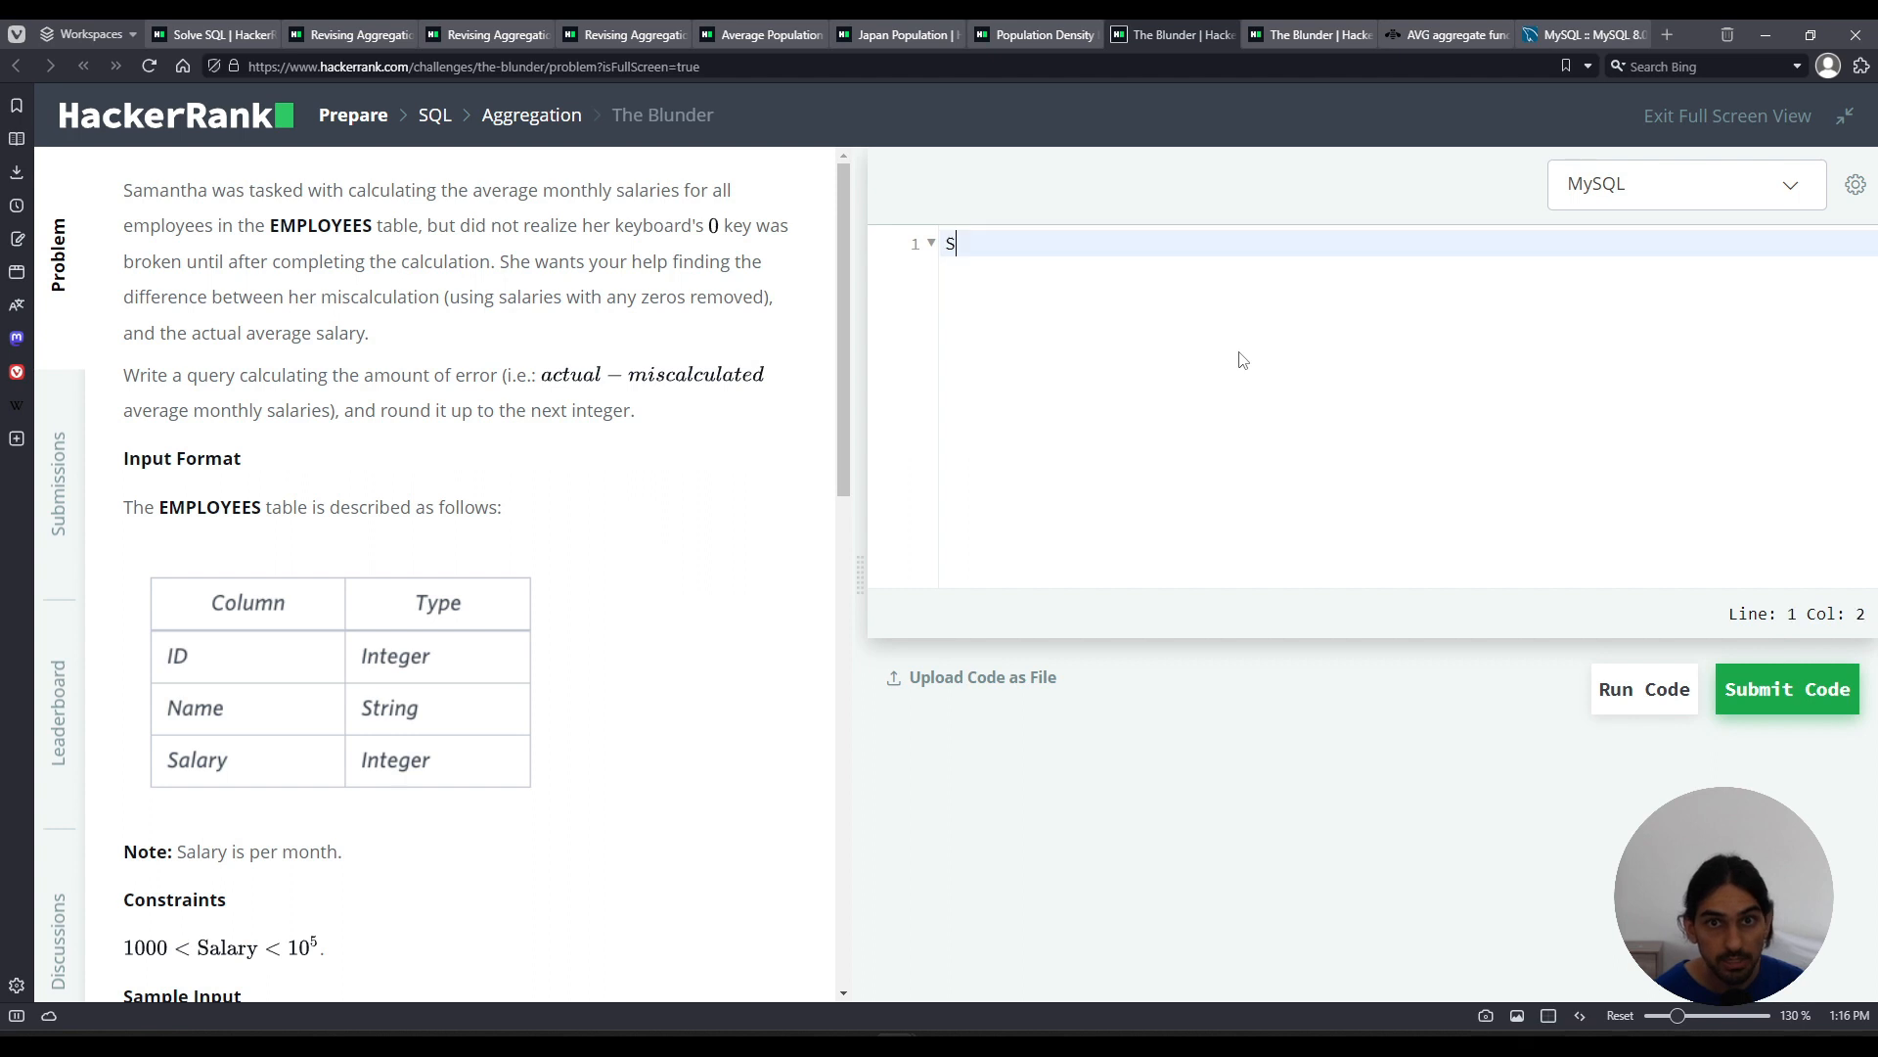
{"action": "type", "text": "ELECT * E"}
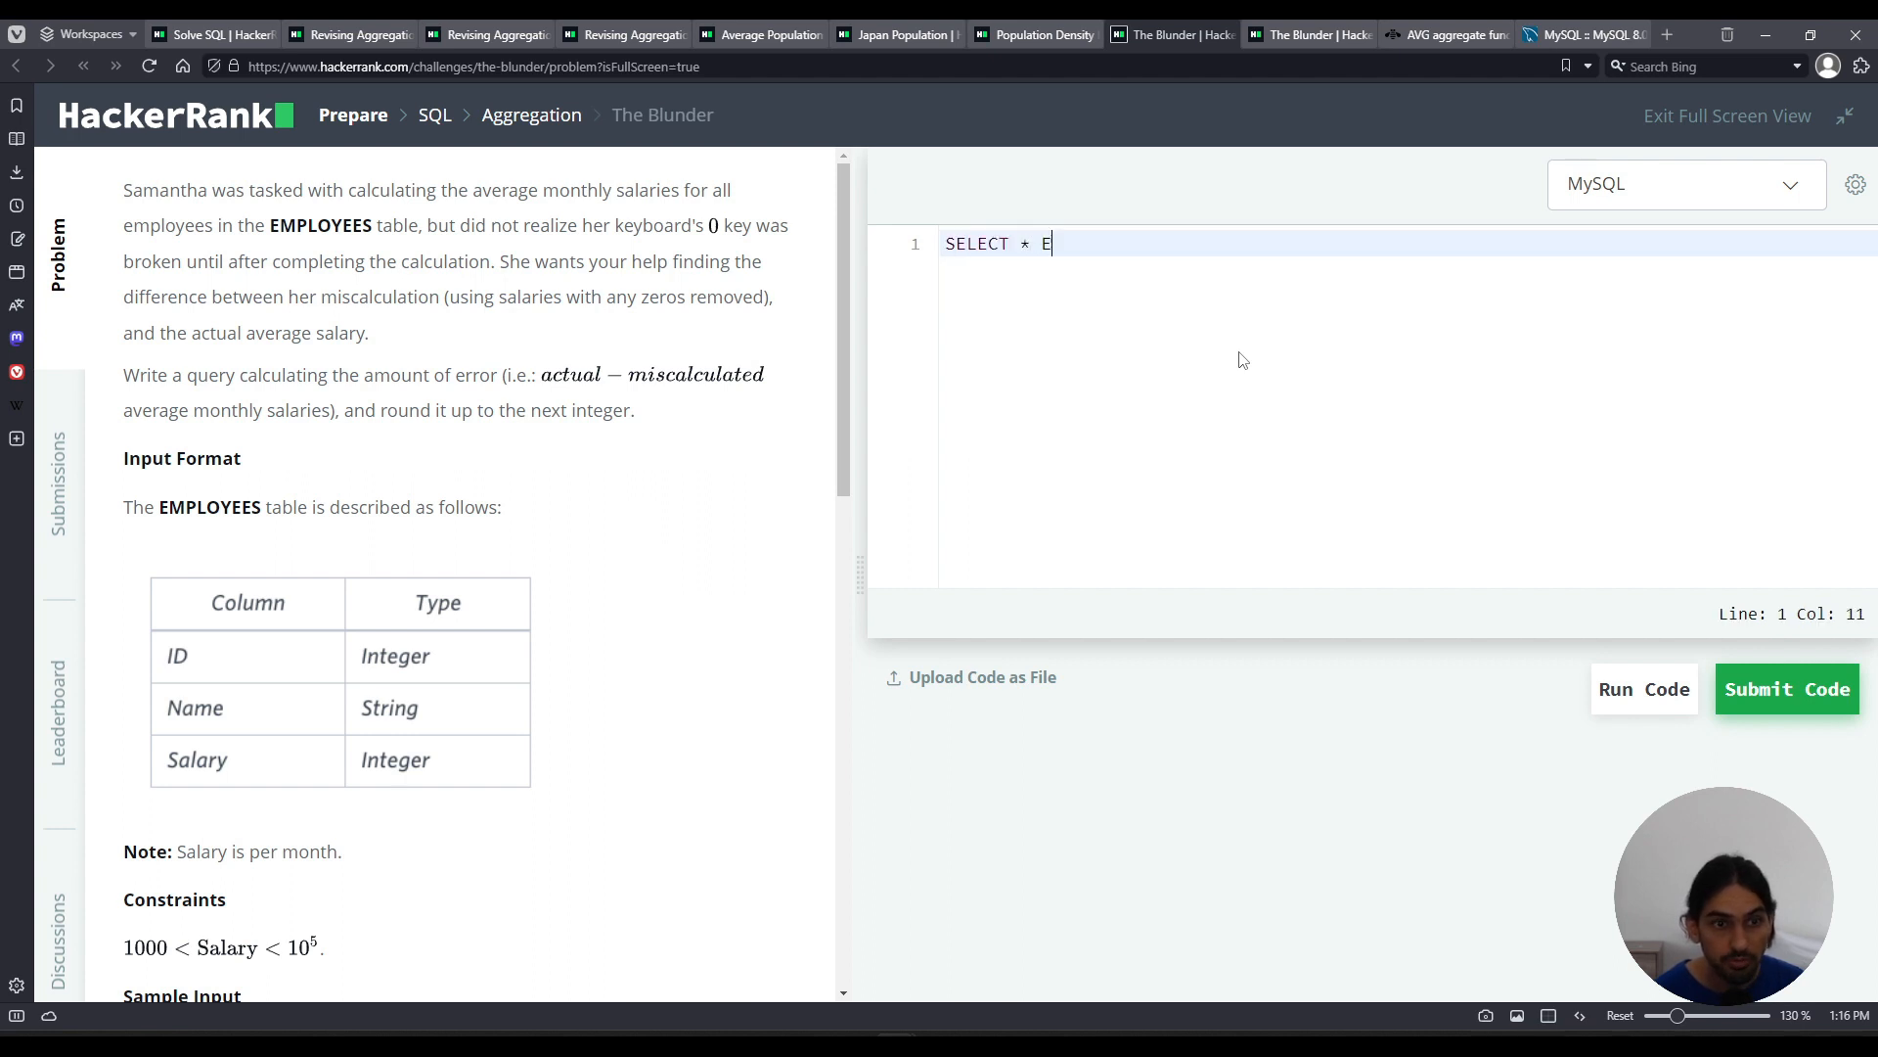
{"action": "type", "text": "MPLOYEES;"}
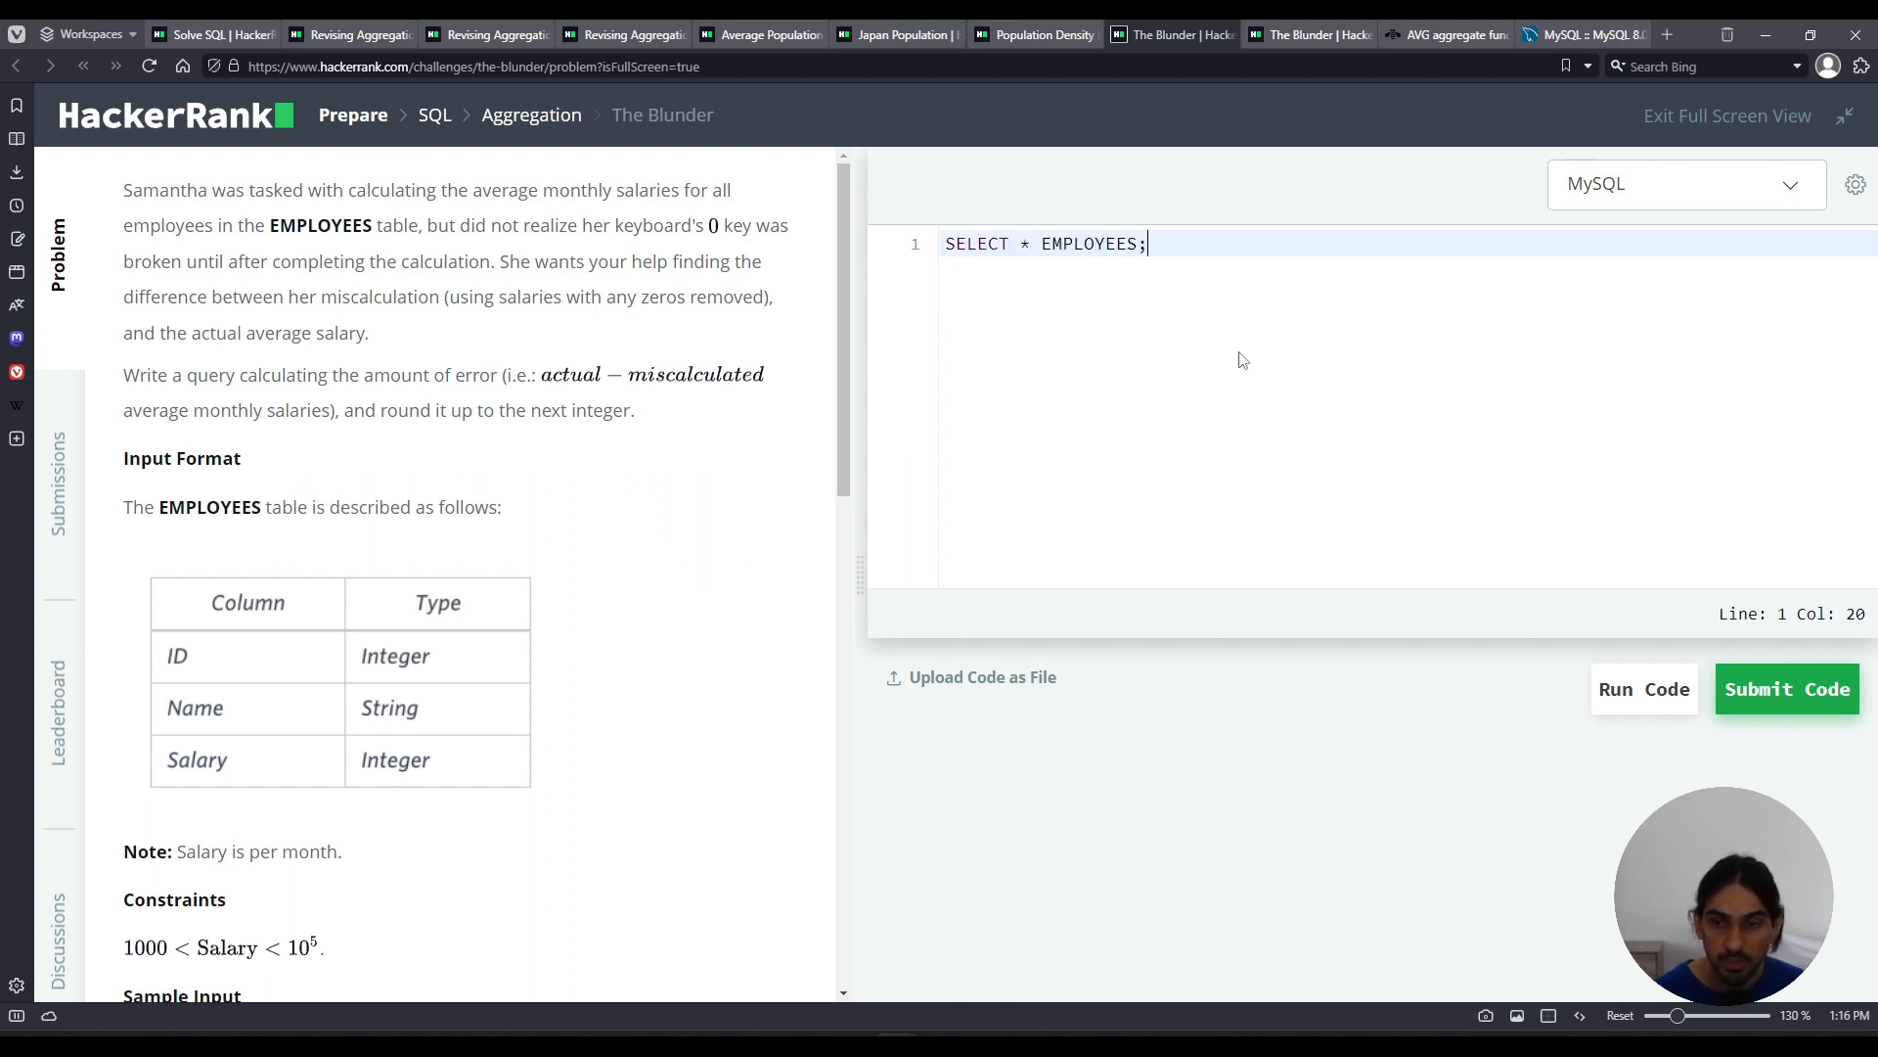
{"action": "left_click", "coordinate": [1641, 688]}
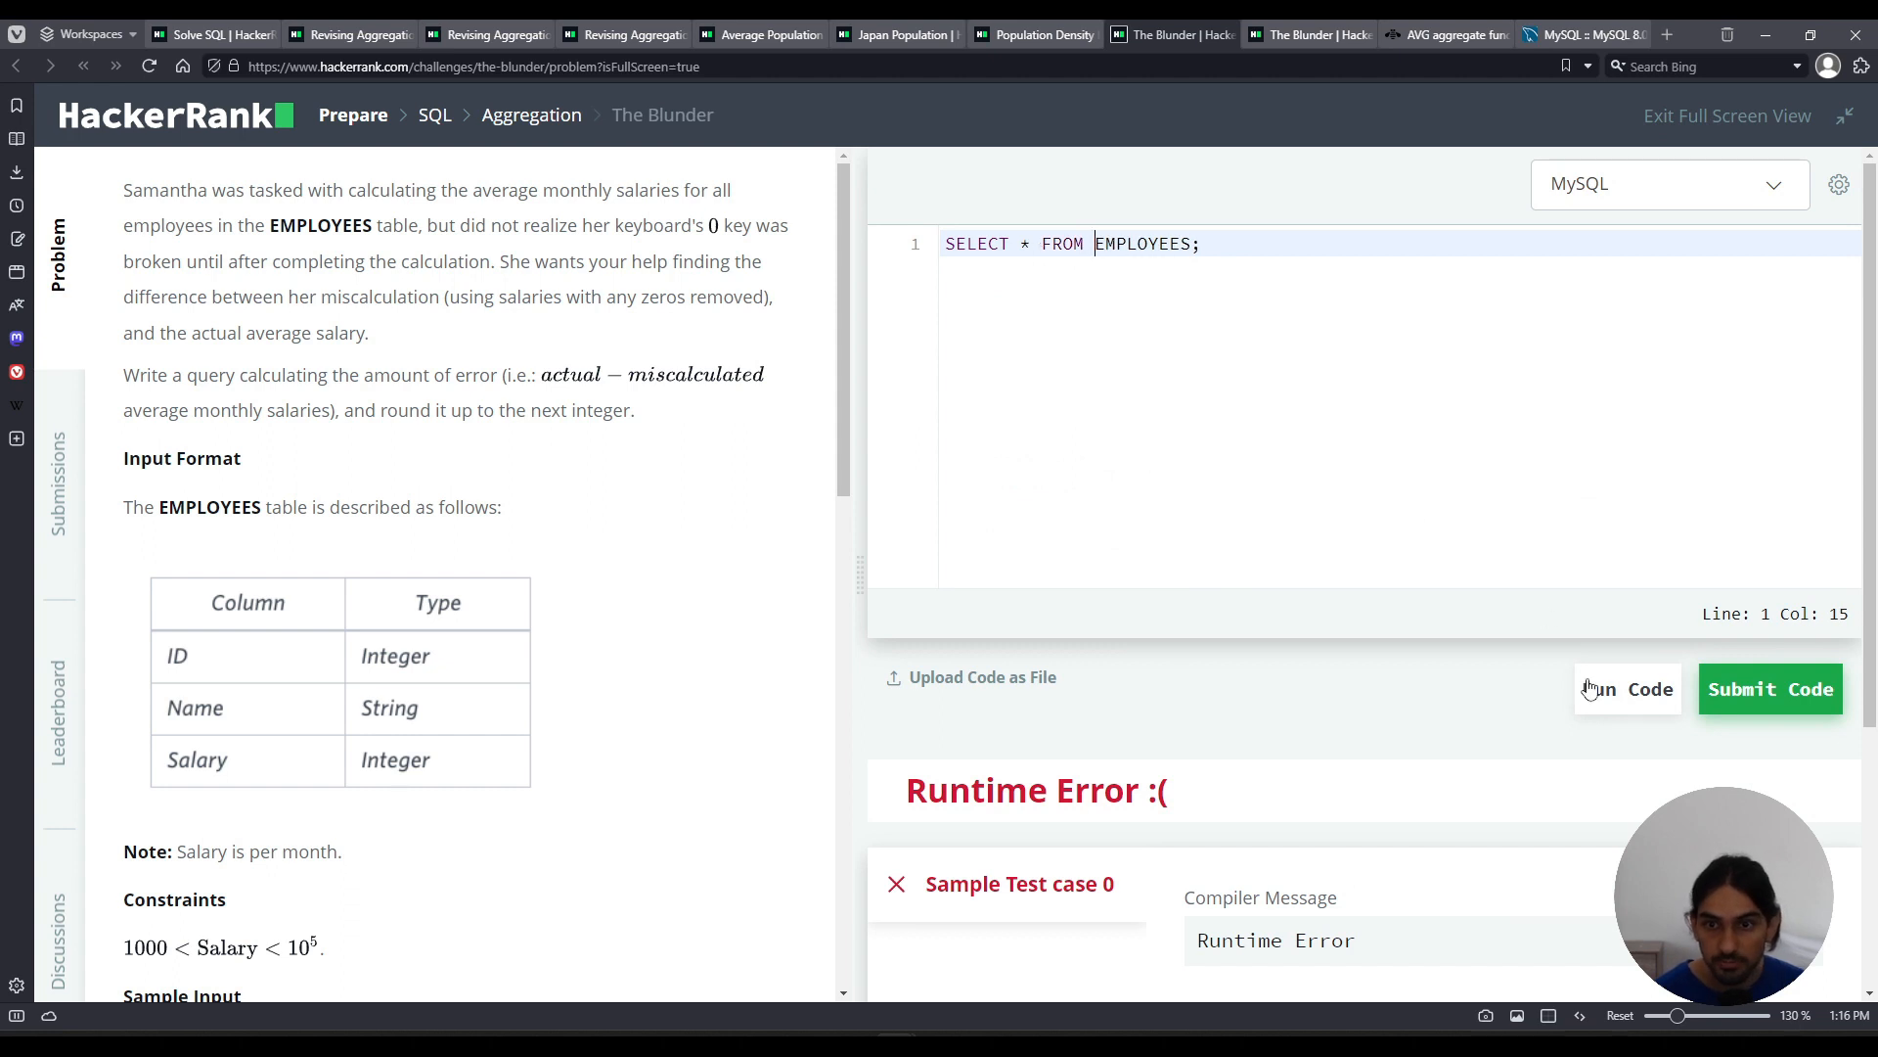
{"action": "left_click", "coordinate": [1626, 686]}
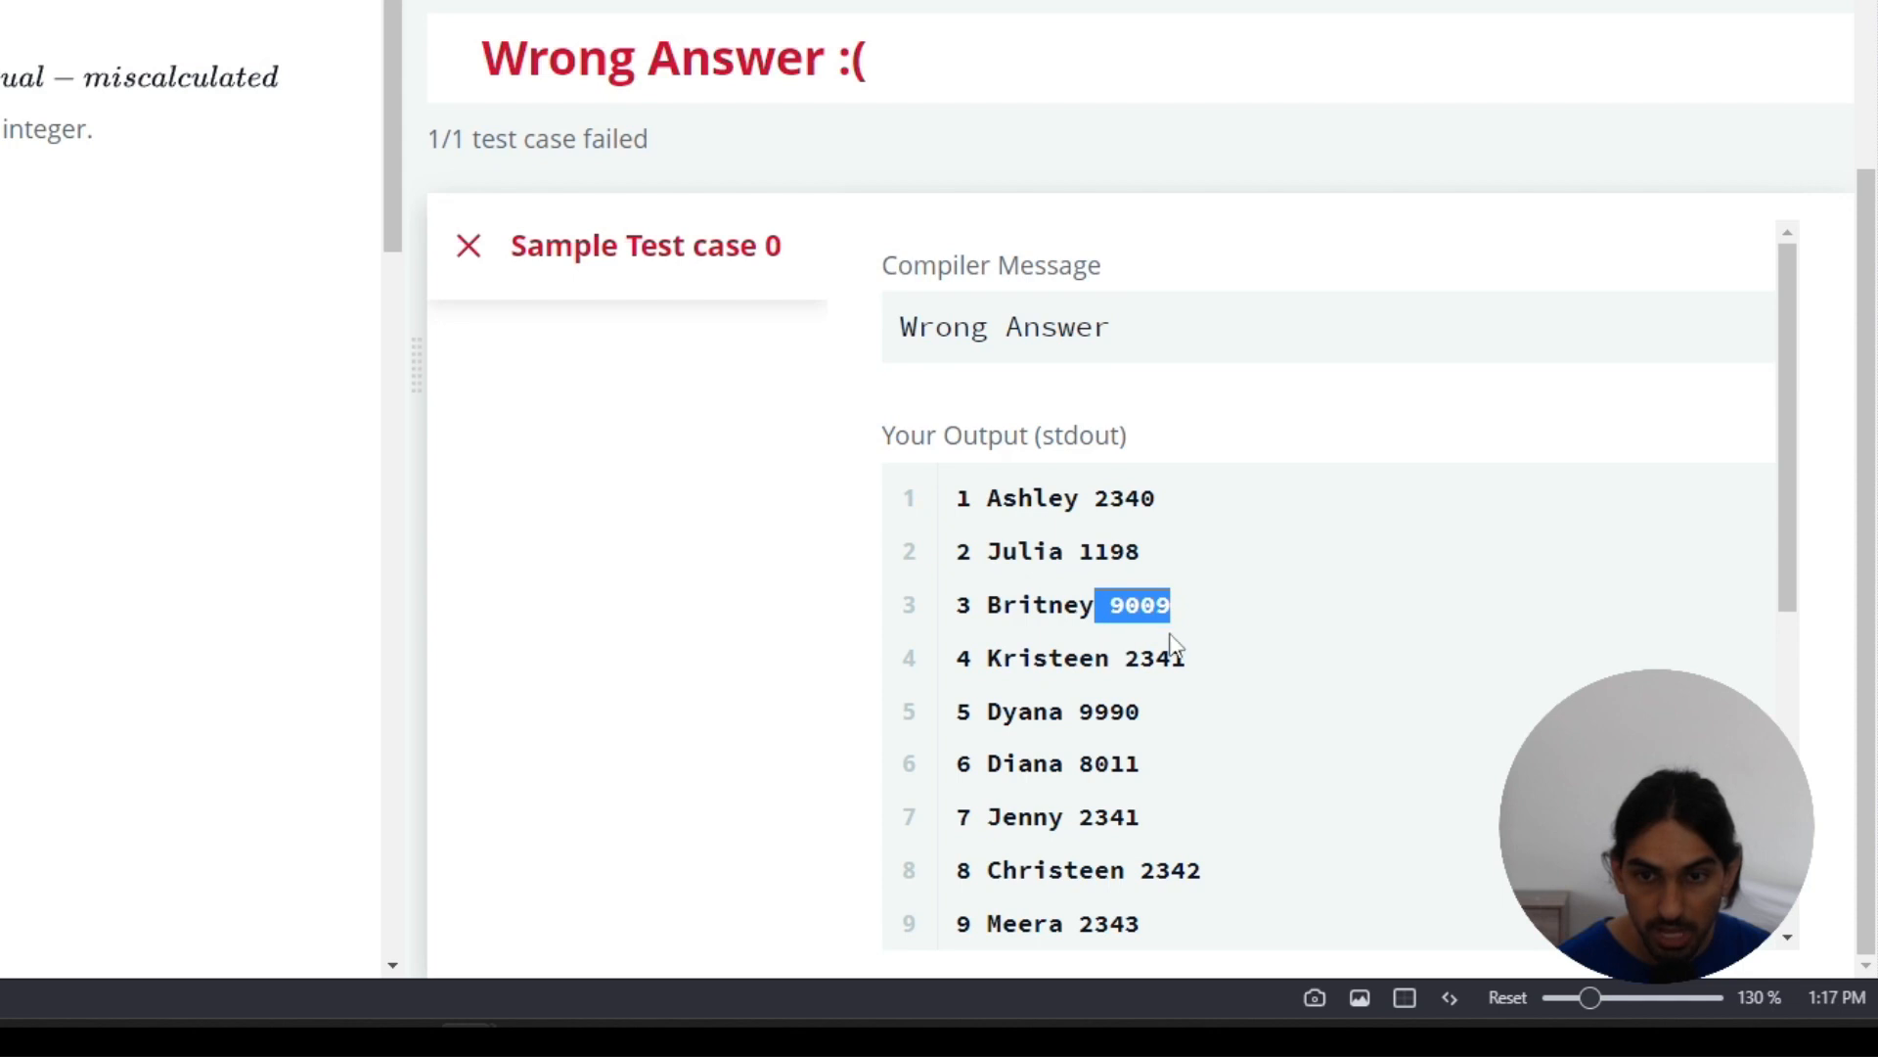
{"action": "left_click", "coordinate": [1070, 604]}
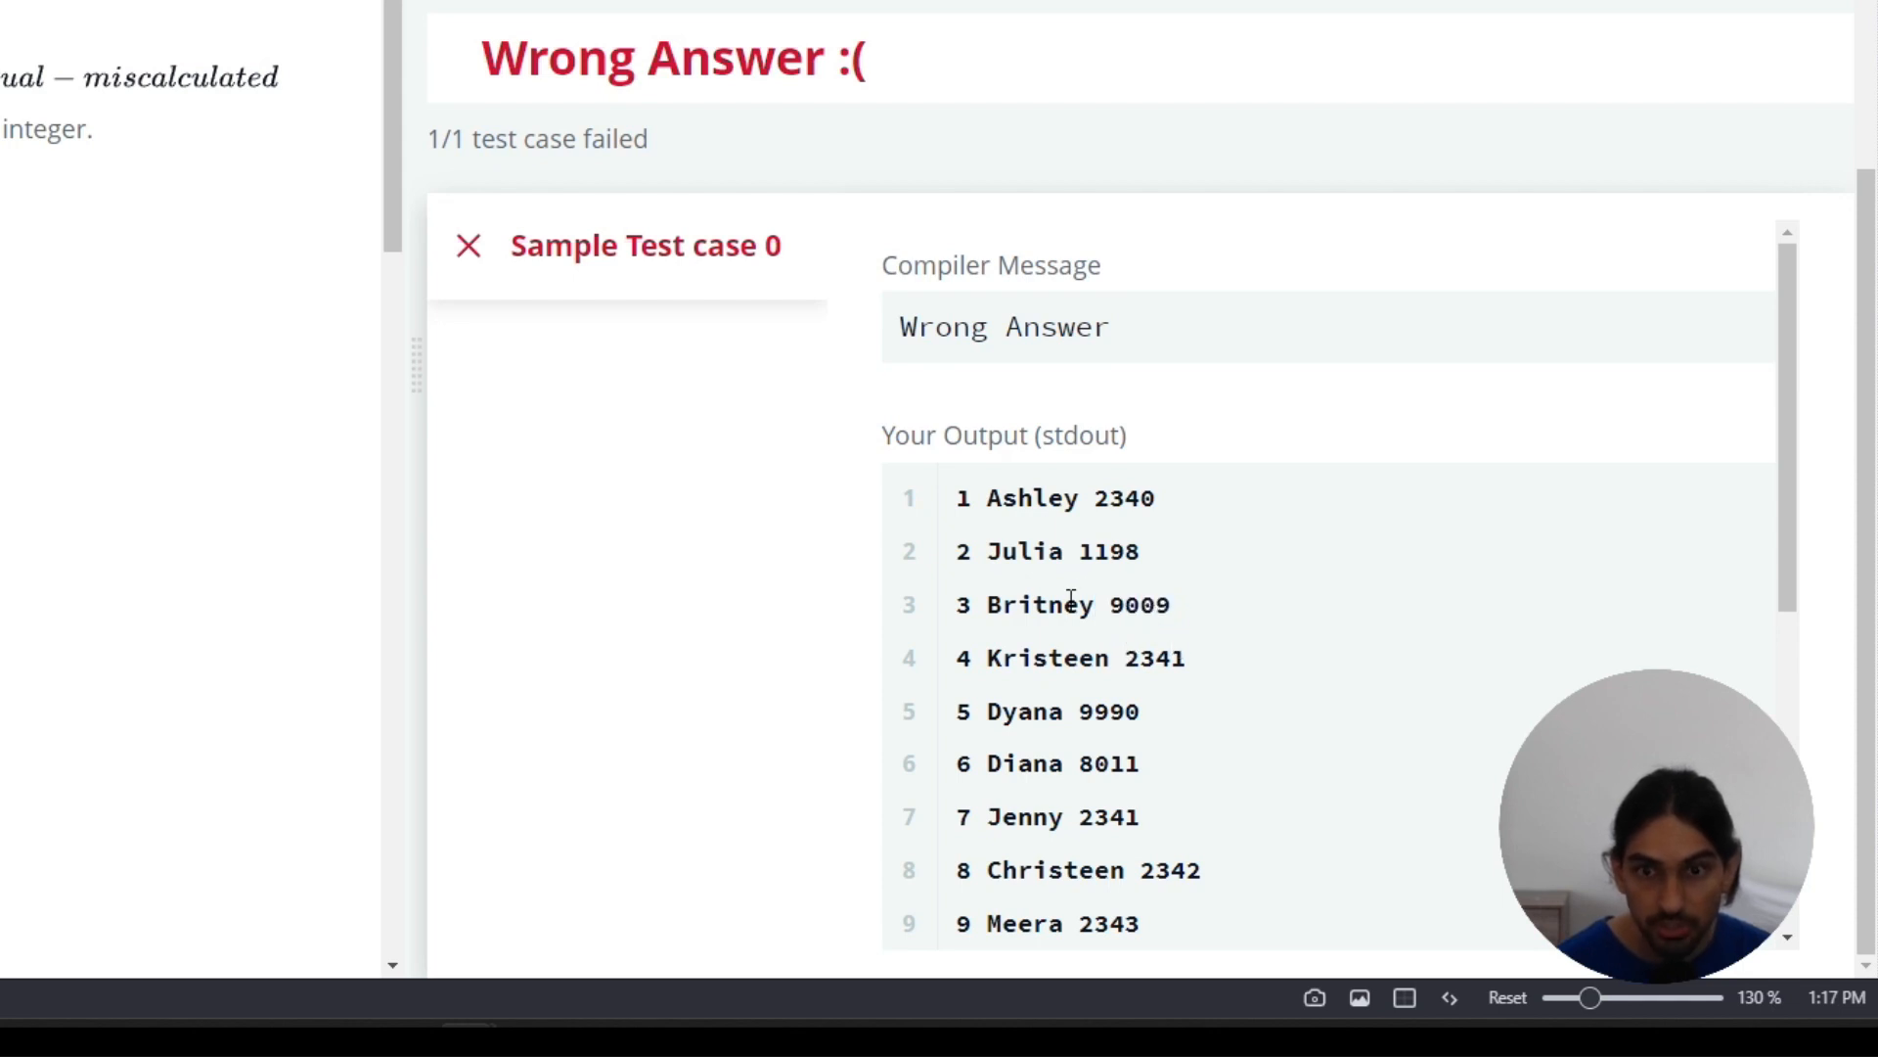
{"action": "double_click", "coordinate": [1133, 605]}
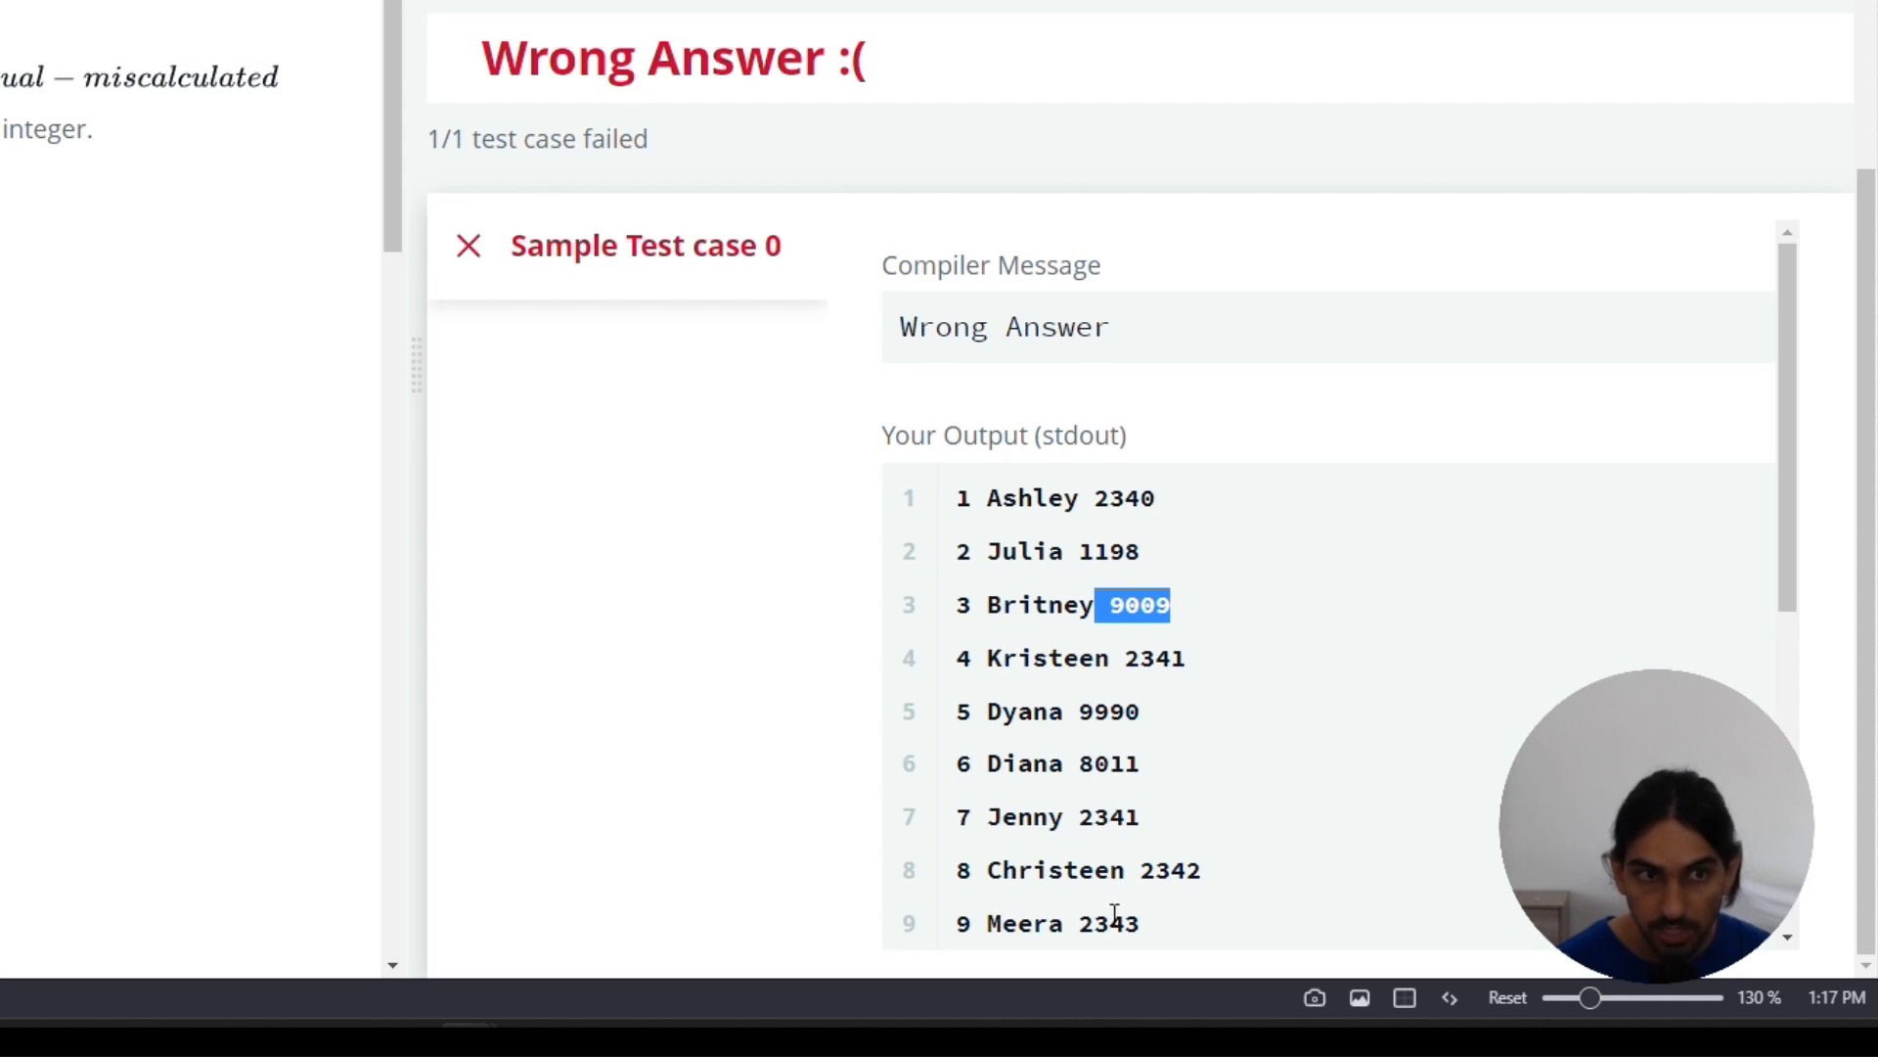
{"action": "mouse_move", "coordinate": [1119, 638]}
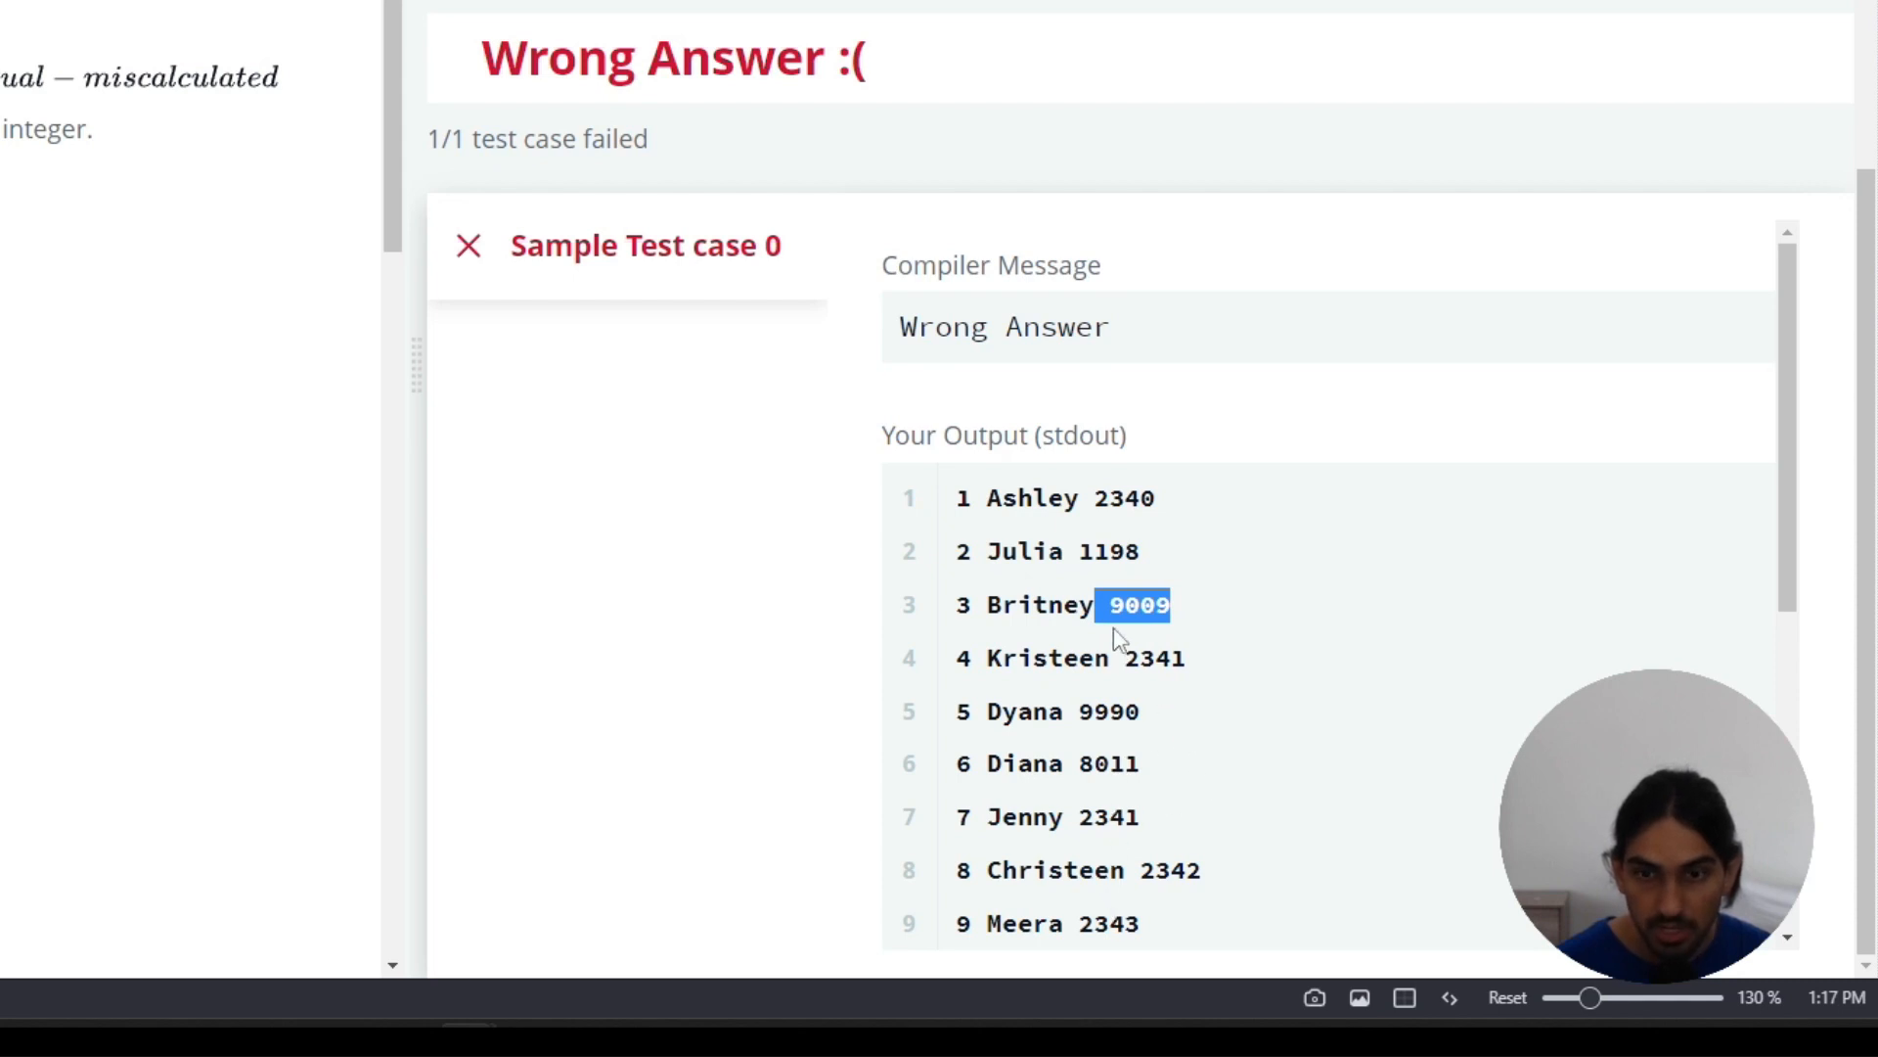
{"action": "left_click", "coordinate": [1129, 605]}
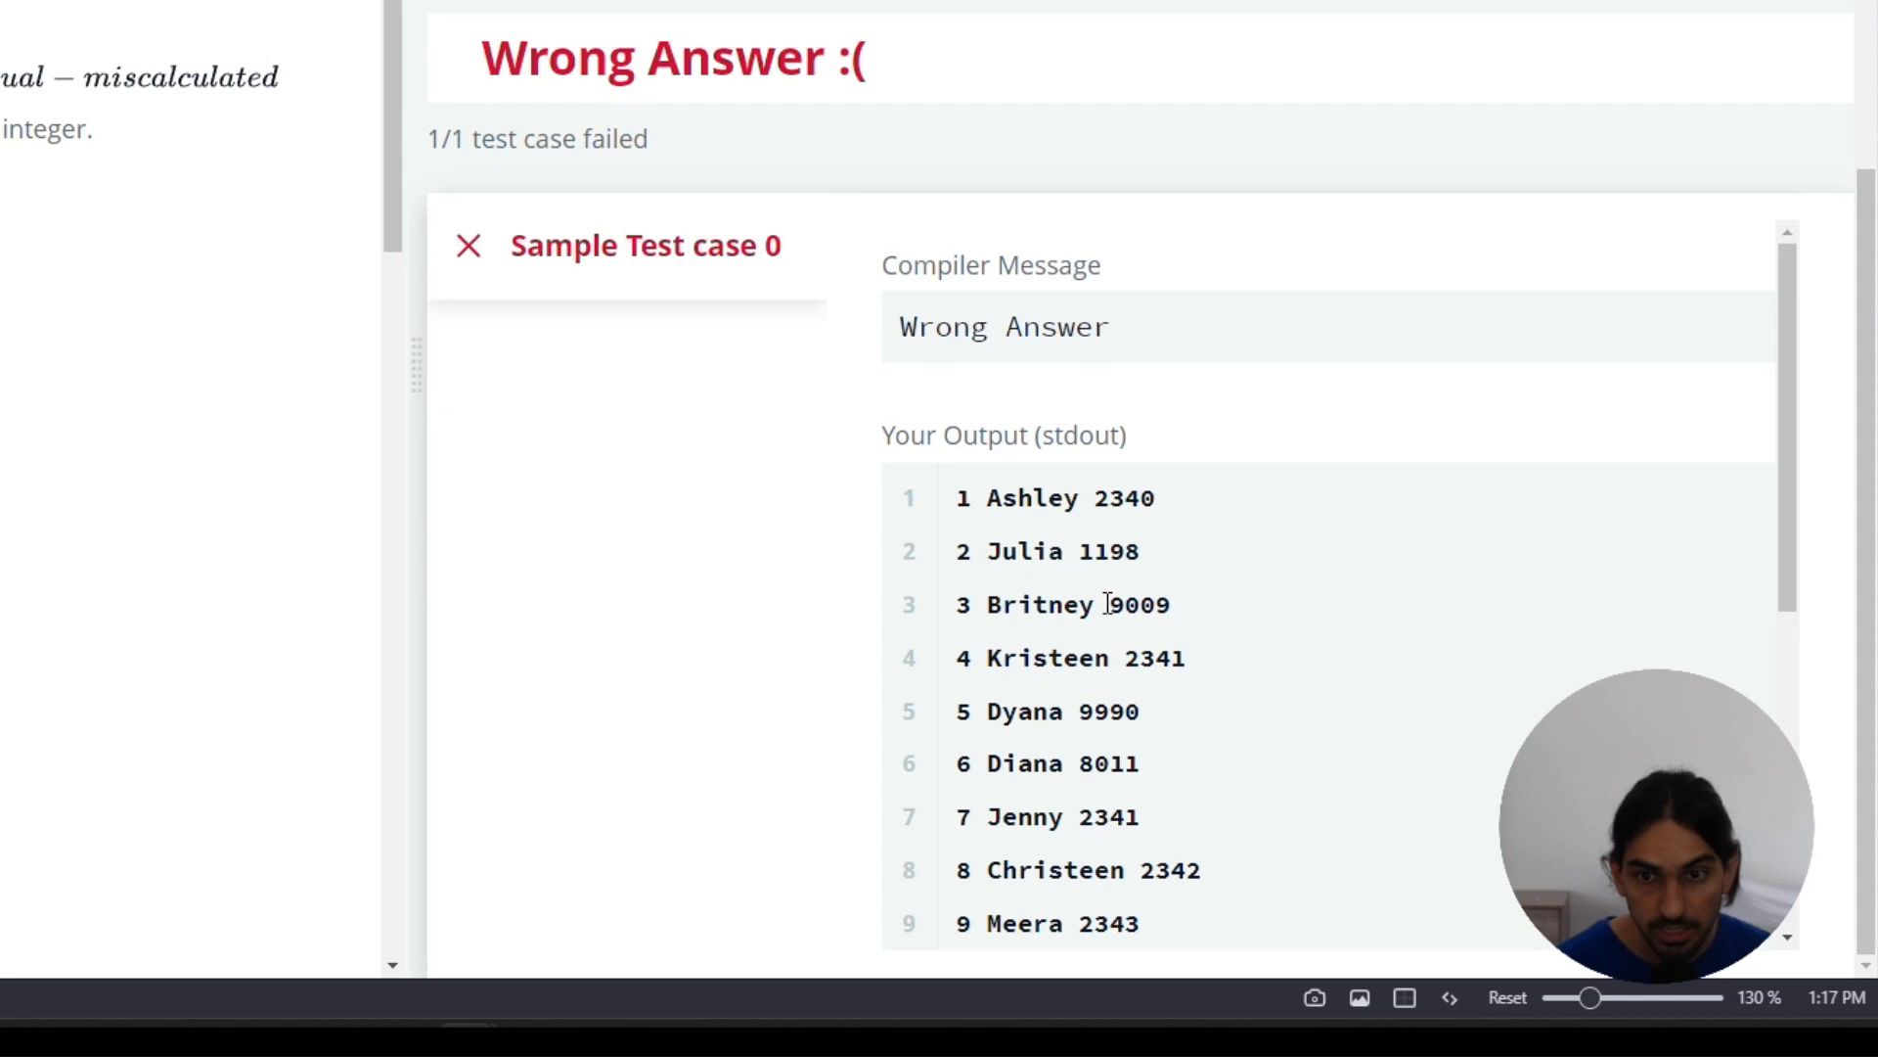
{"action": "double_click", "coordinate": [1139, 605]}
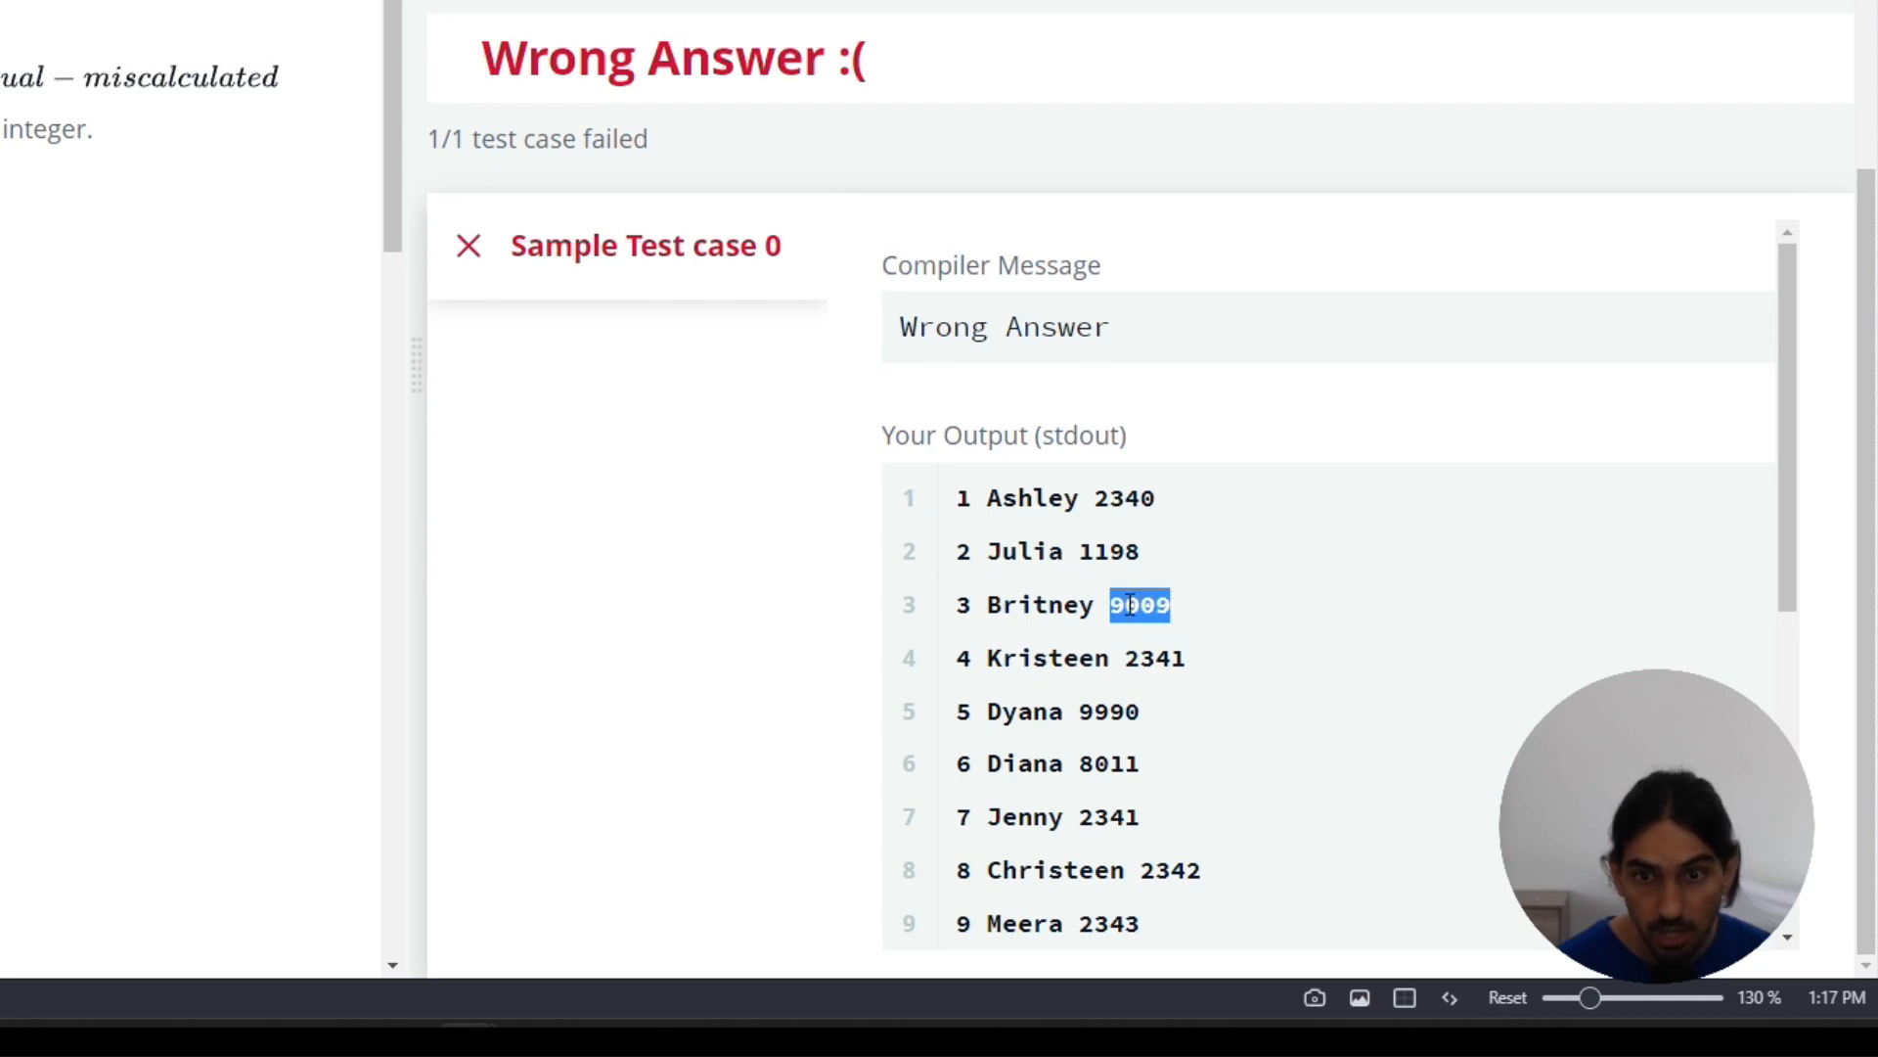
{"action": "left_click", "coordinate": [1113, 604]}
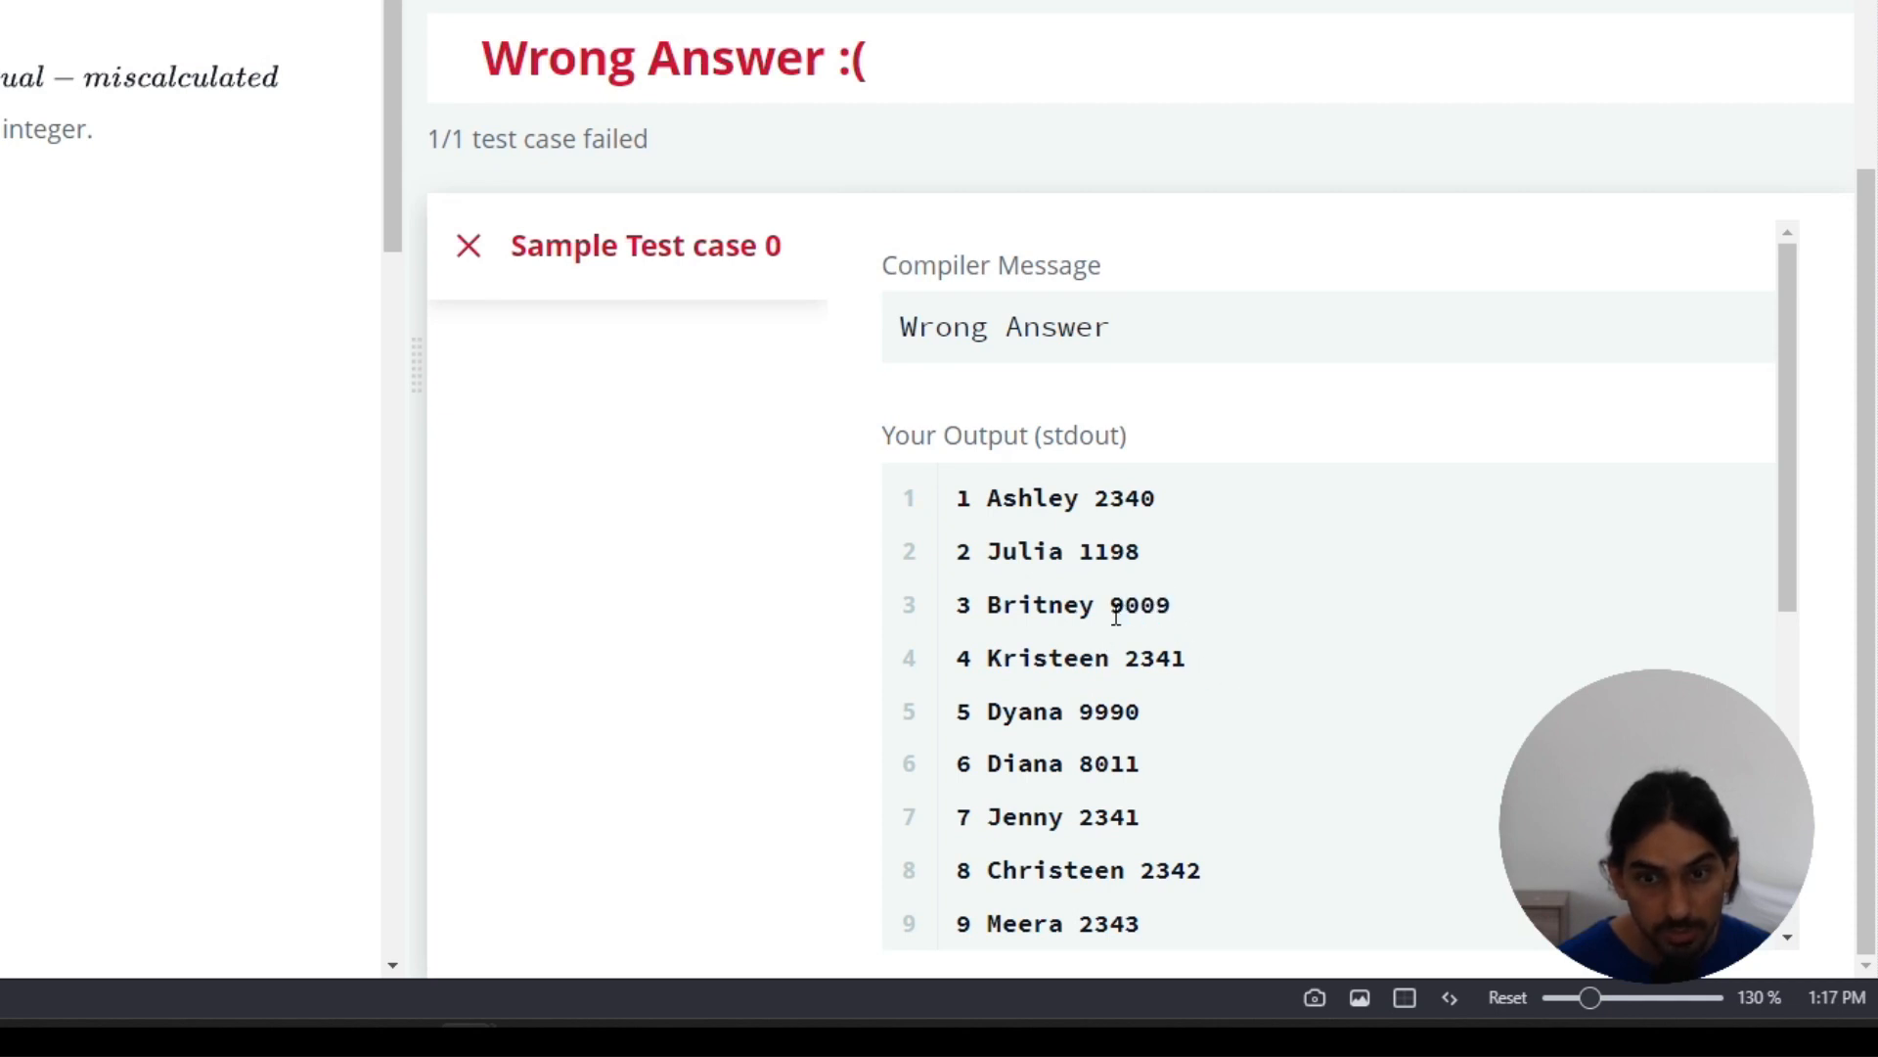
{"action": "double_click", "coordinate": [1133, 604]}
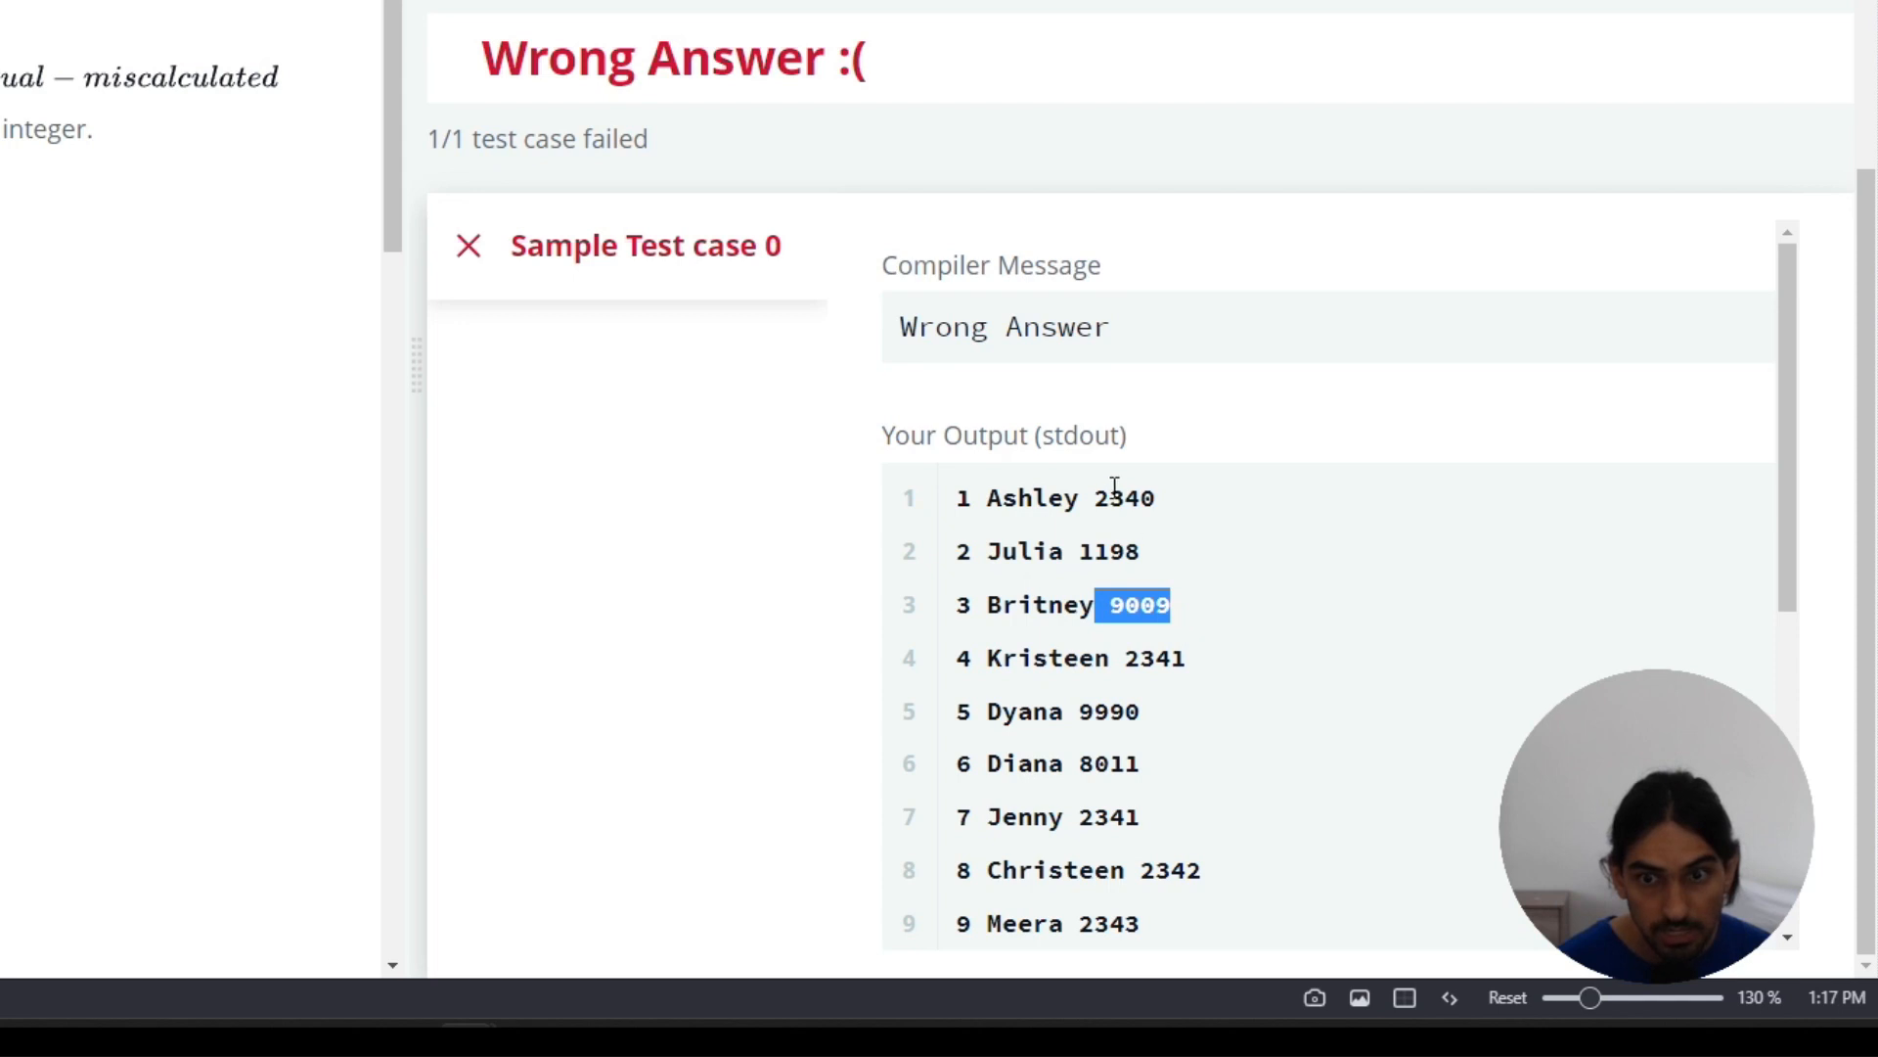
{"action": "mouse_move", "coordinate": [1080, 755]}
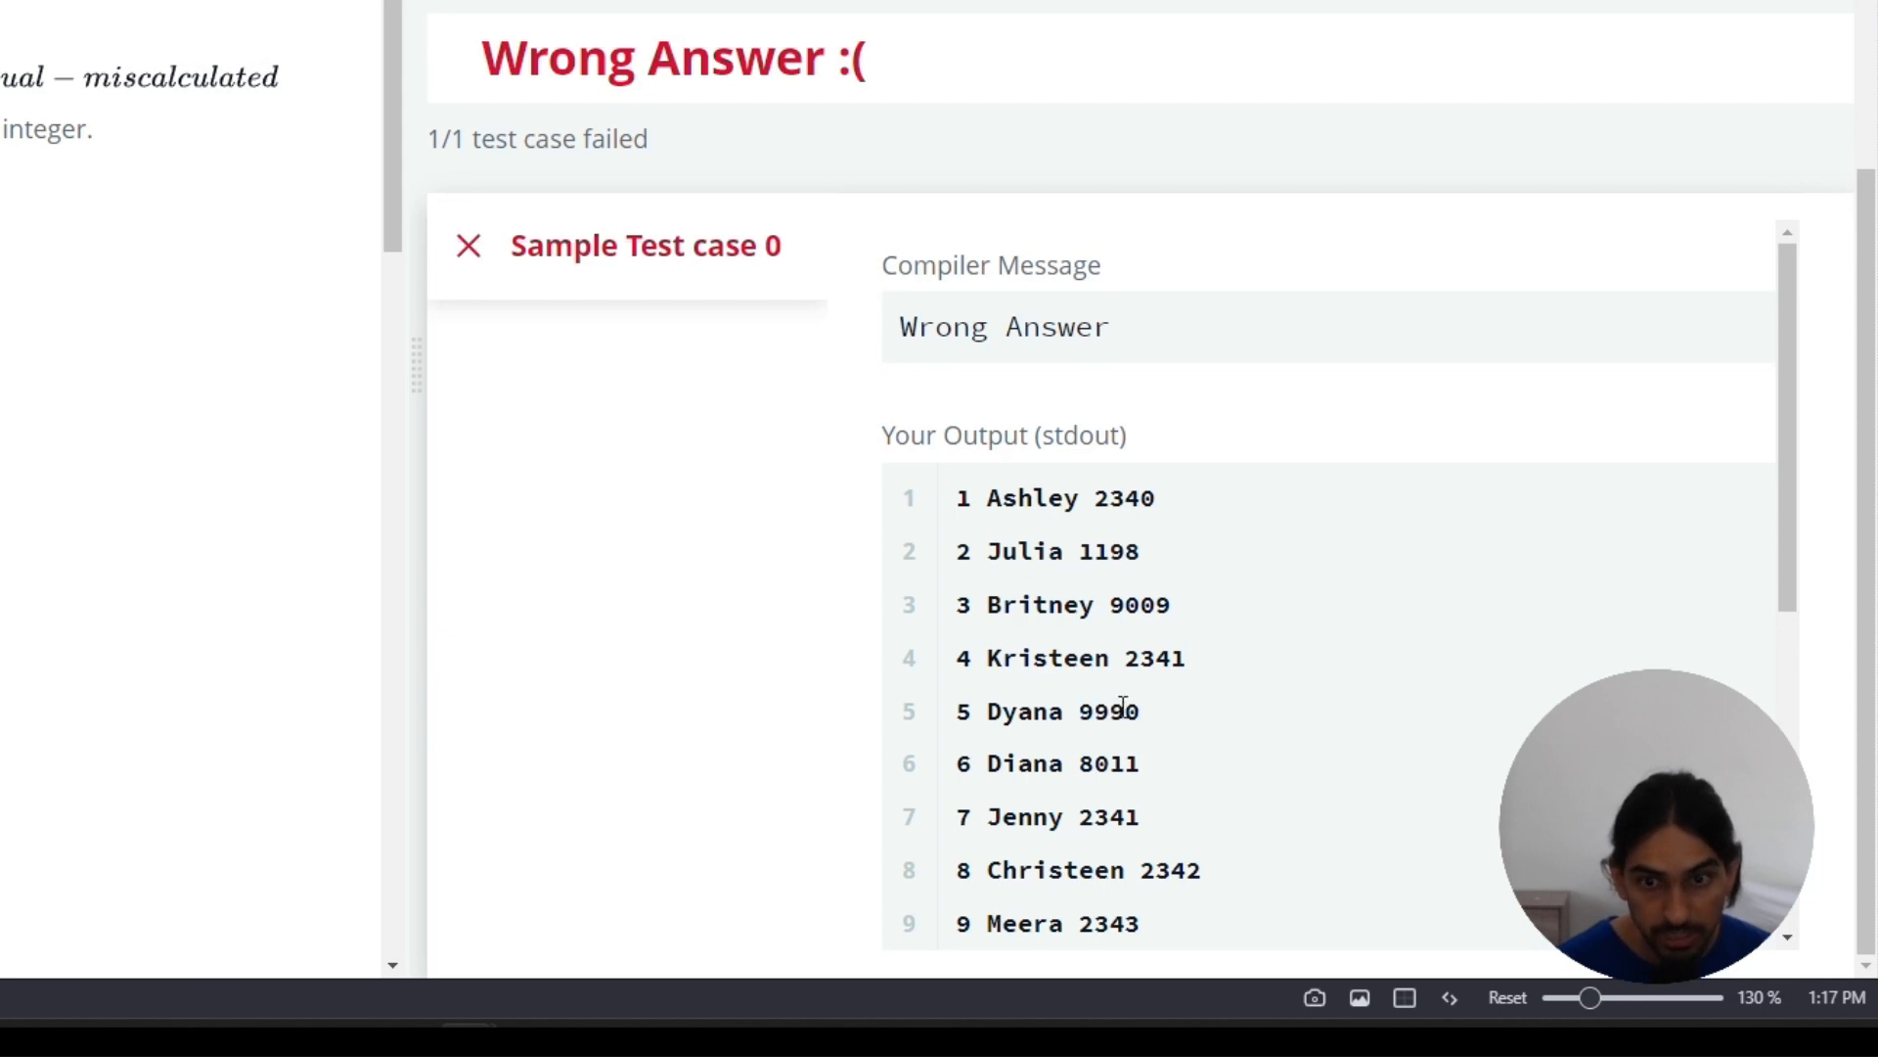
{"action": "double_click", "coordinate": [1105, 710]}
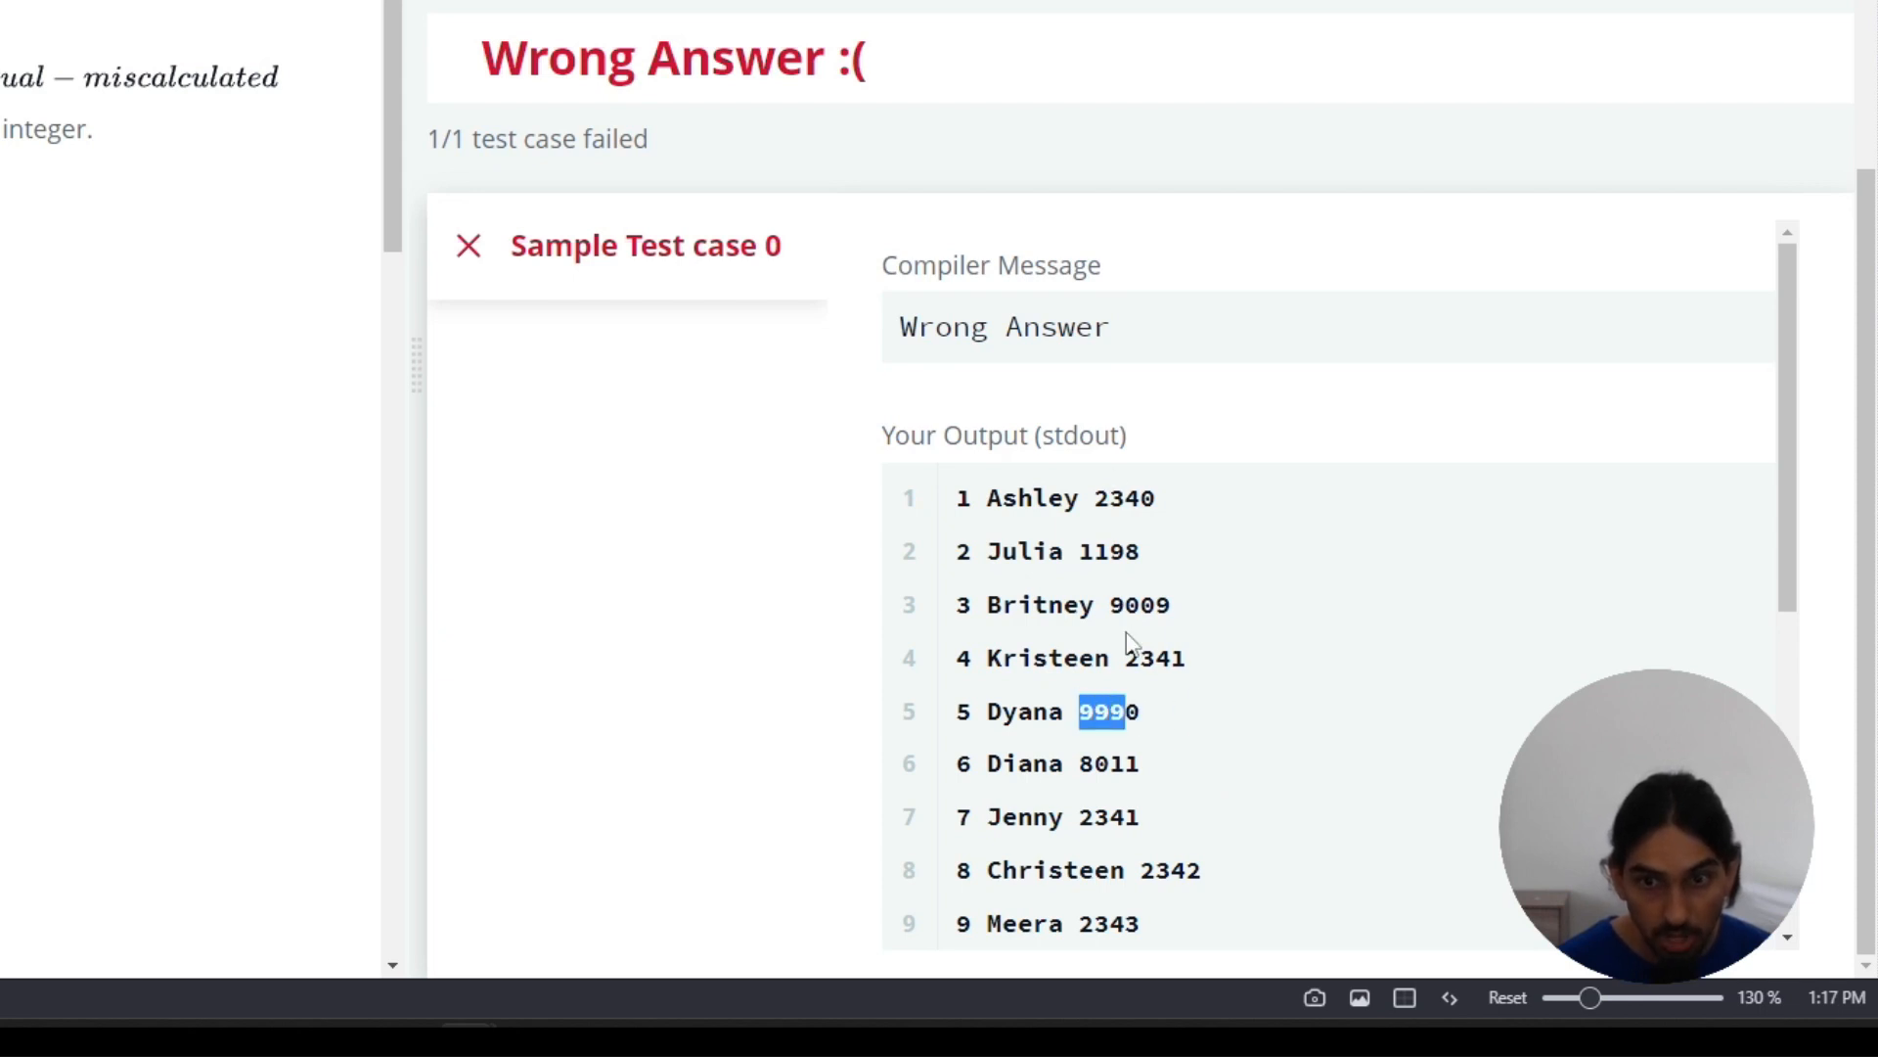
{"action": "mouse_move", "coordinate": [1169, 581]}
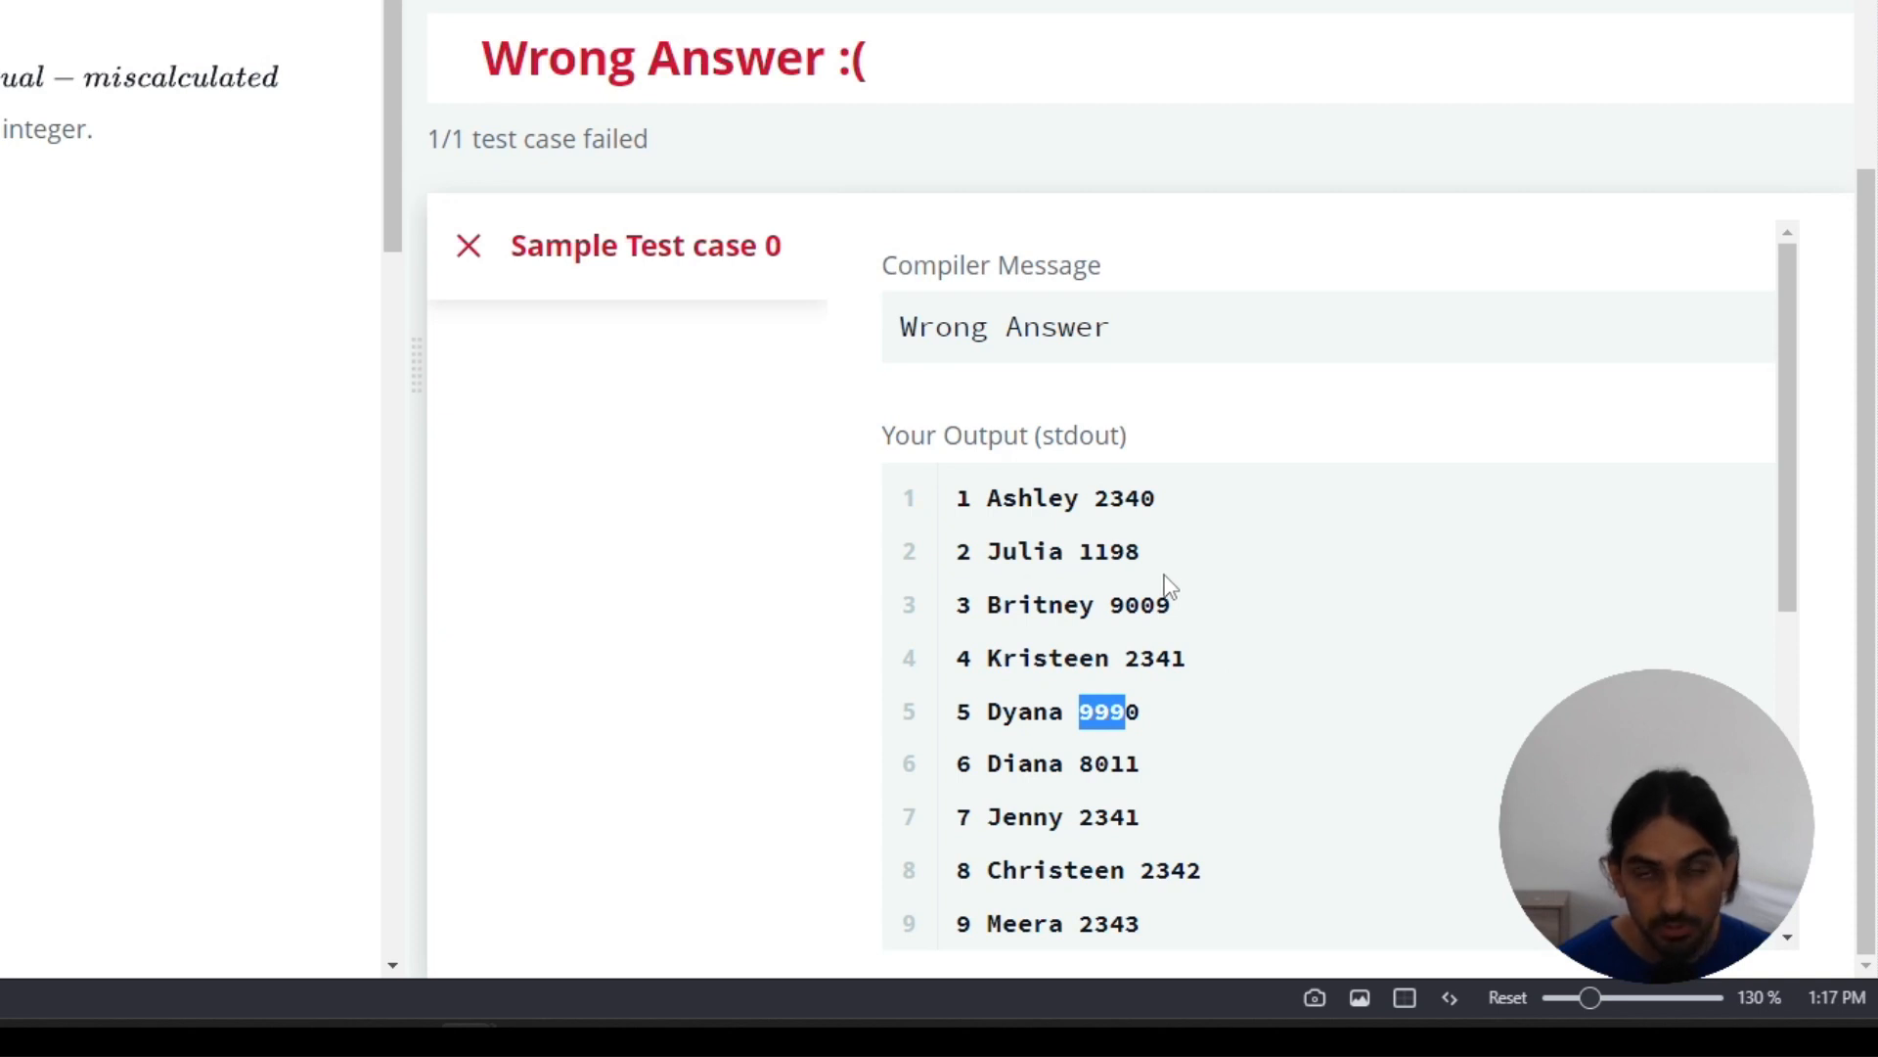
{"action": "mouse_move", "coordinate": [1107, 638]}
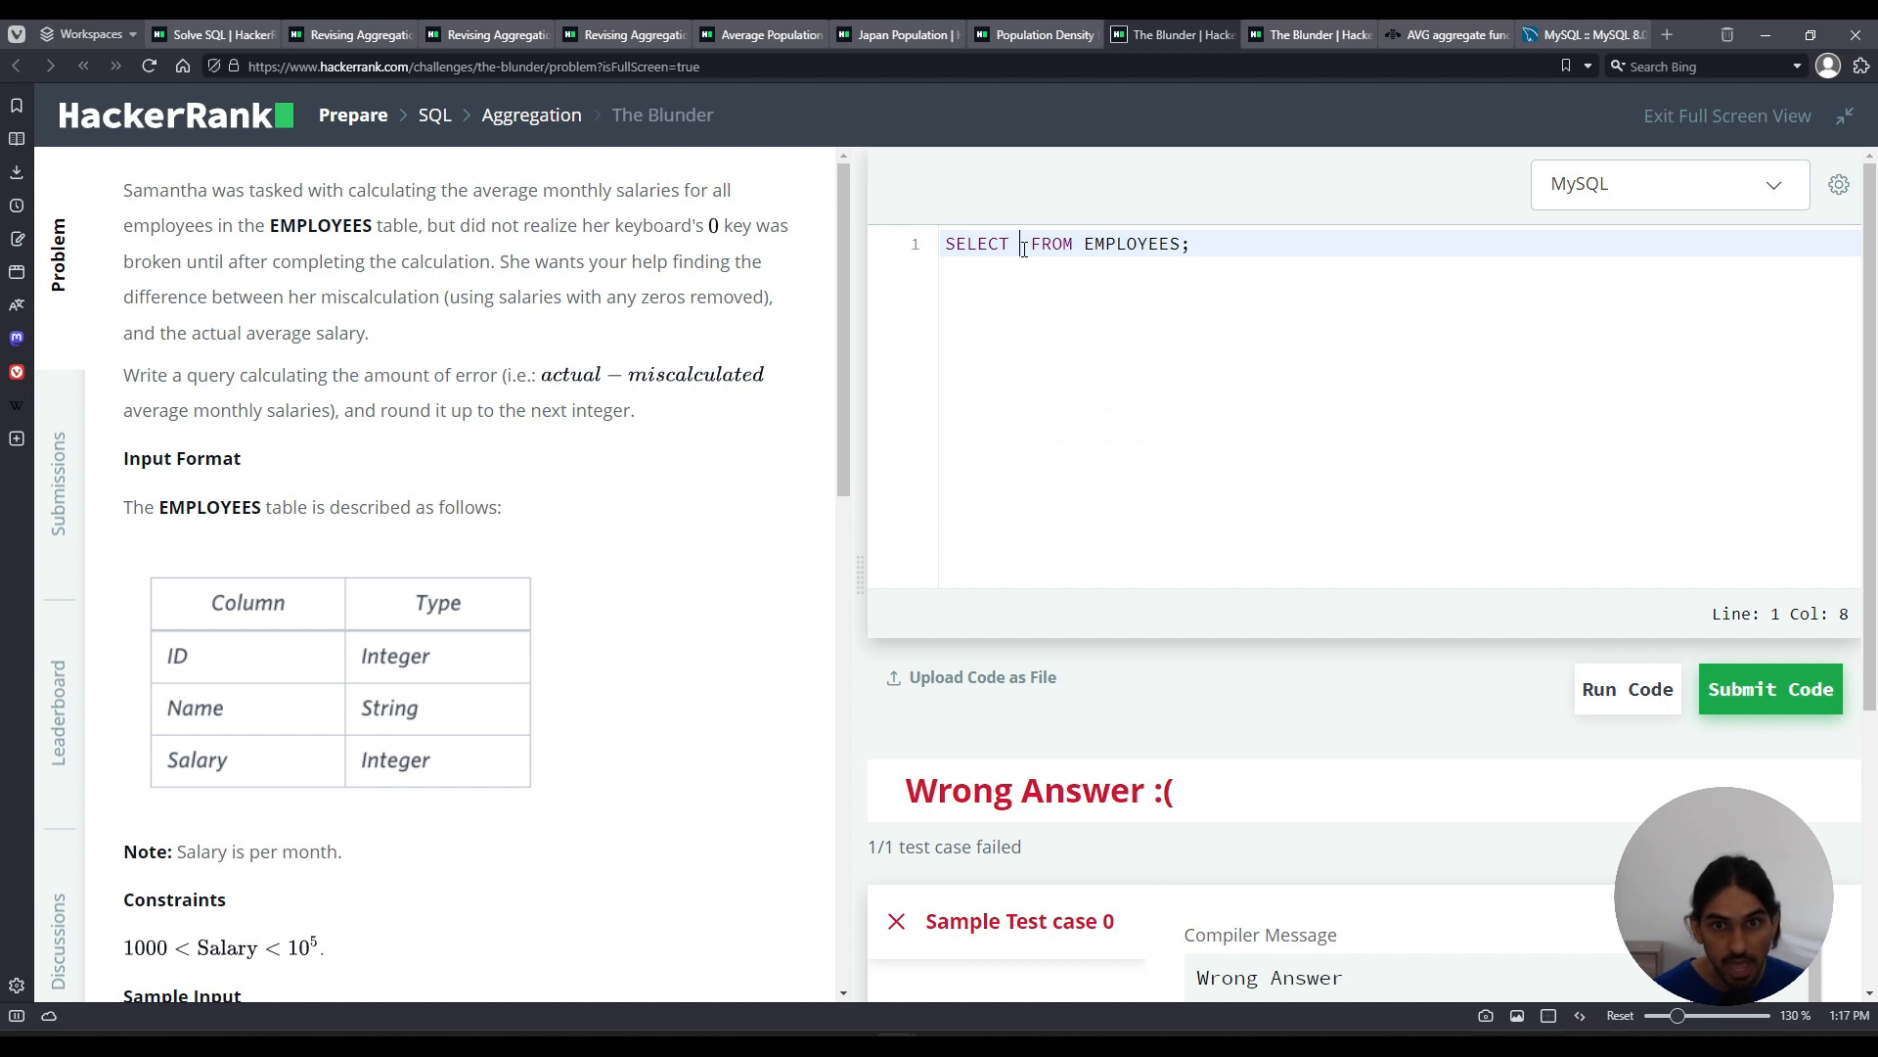
Step: Write AVG(Salary) - AVG(REPLACE(Salary, '0', '')) as the selected expression
{"action": "type", "text": "AVG()"}
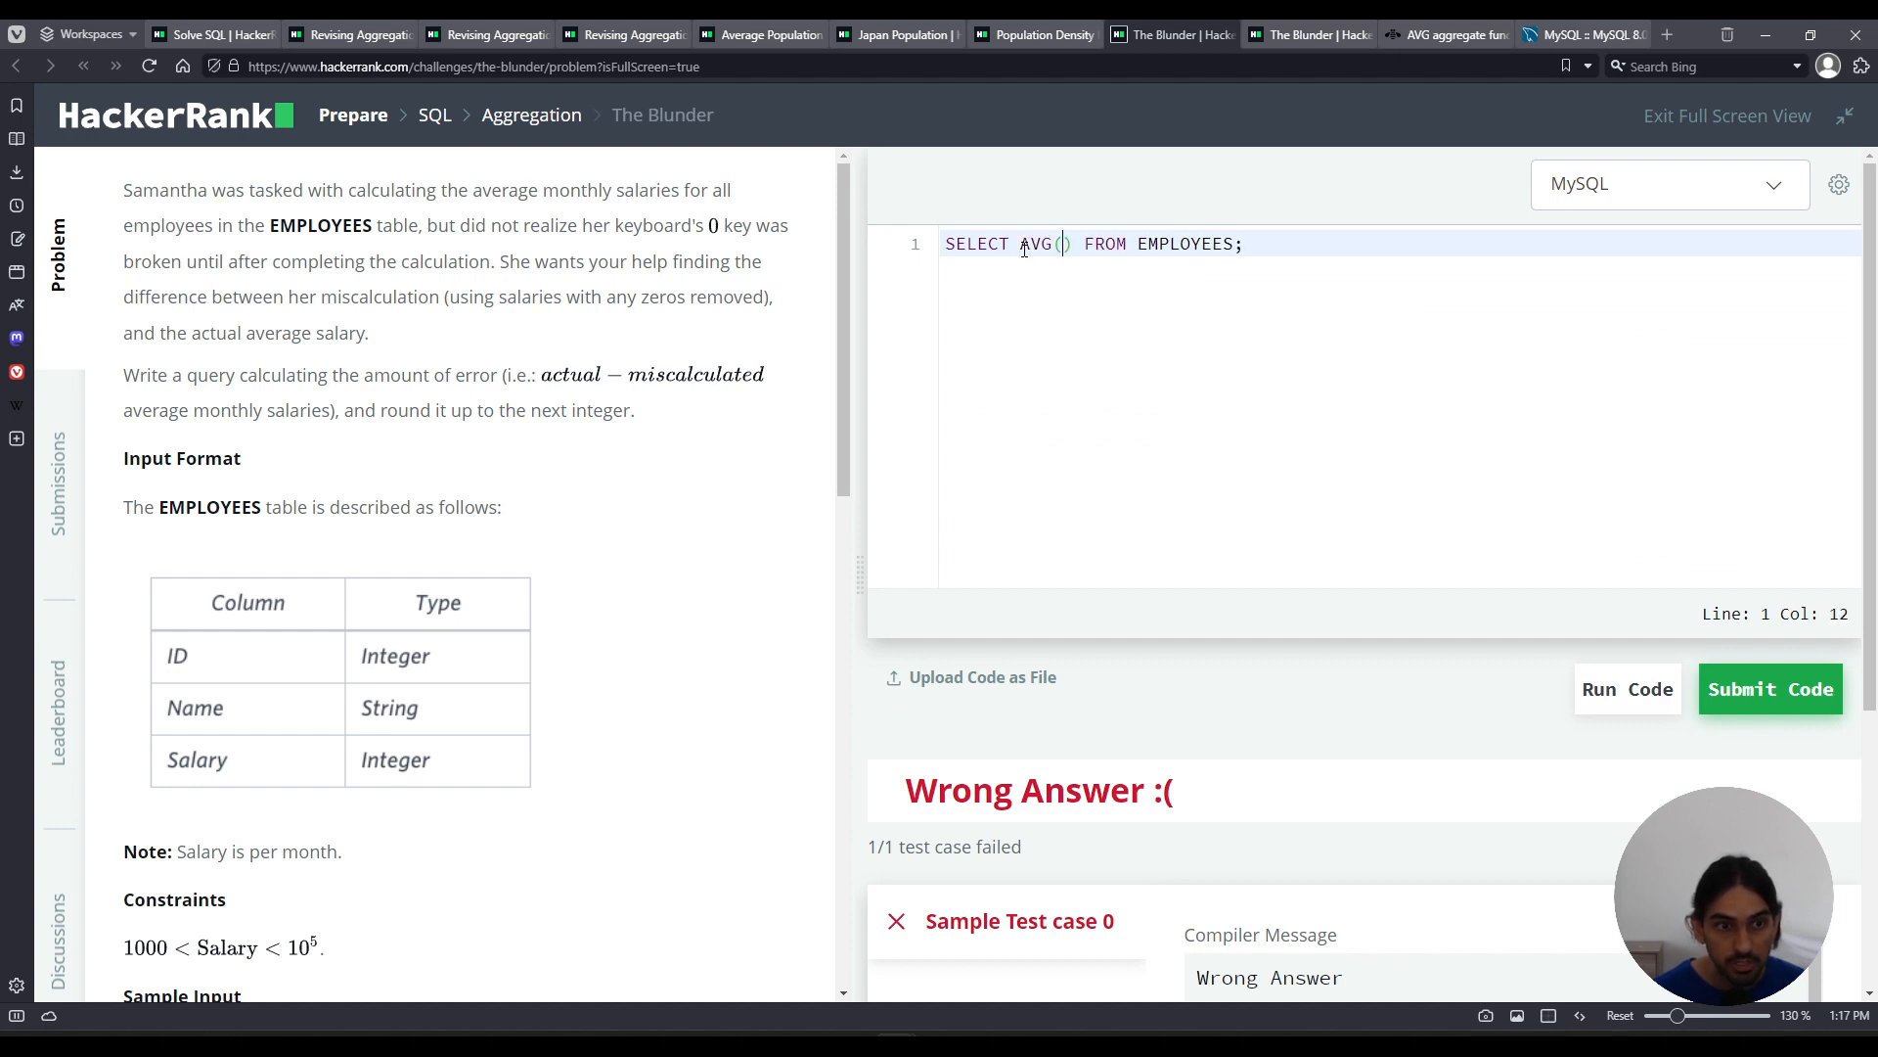
{"action": "type", "text": "Salary"}
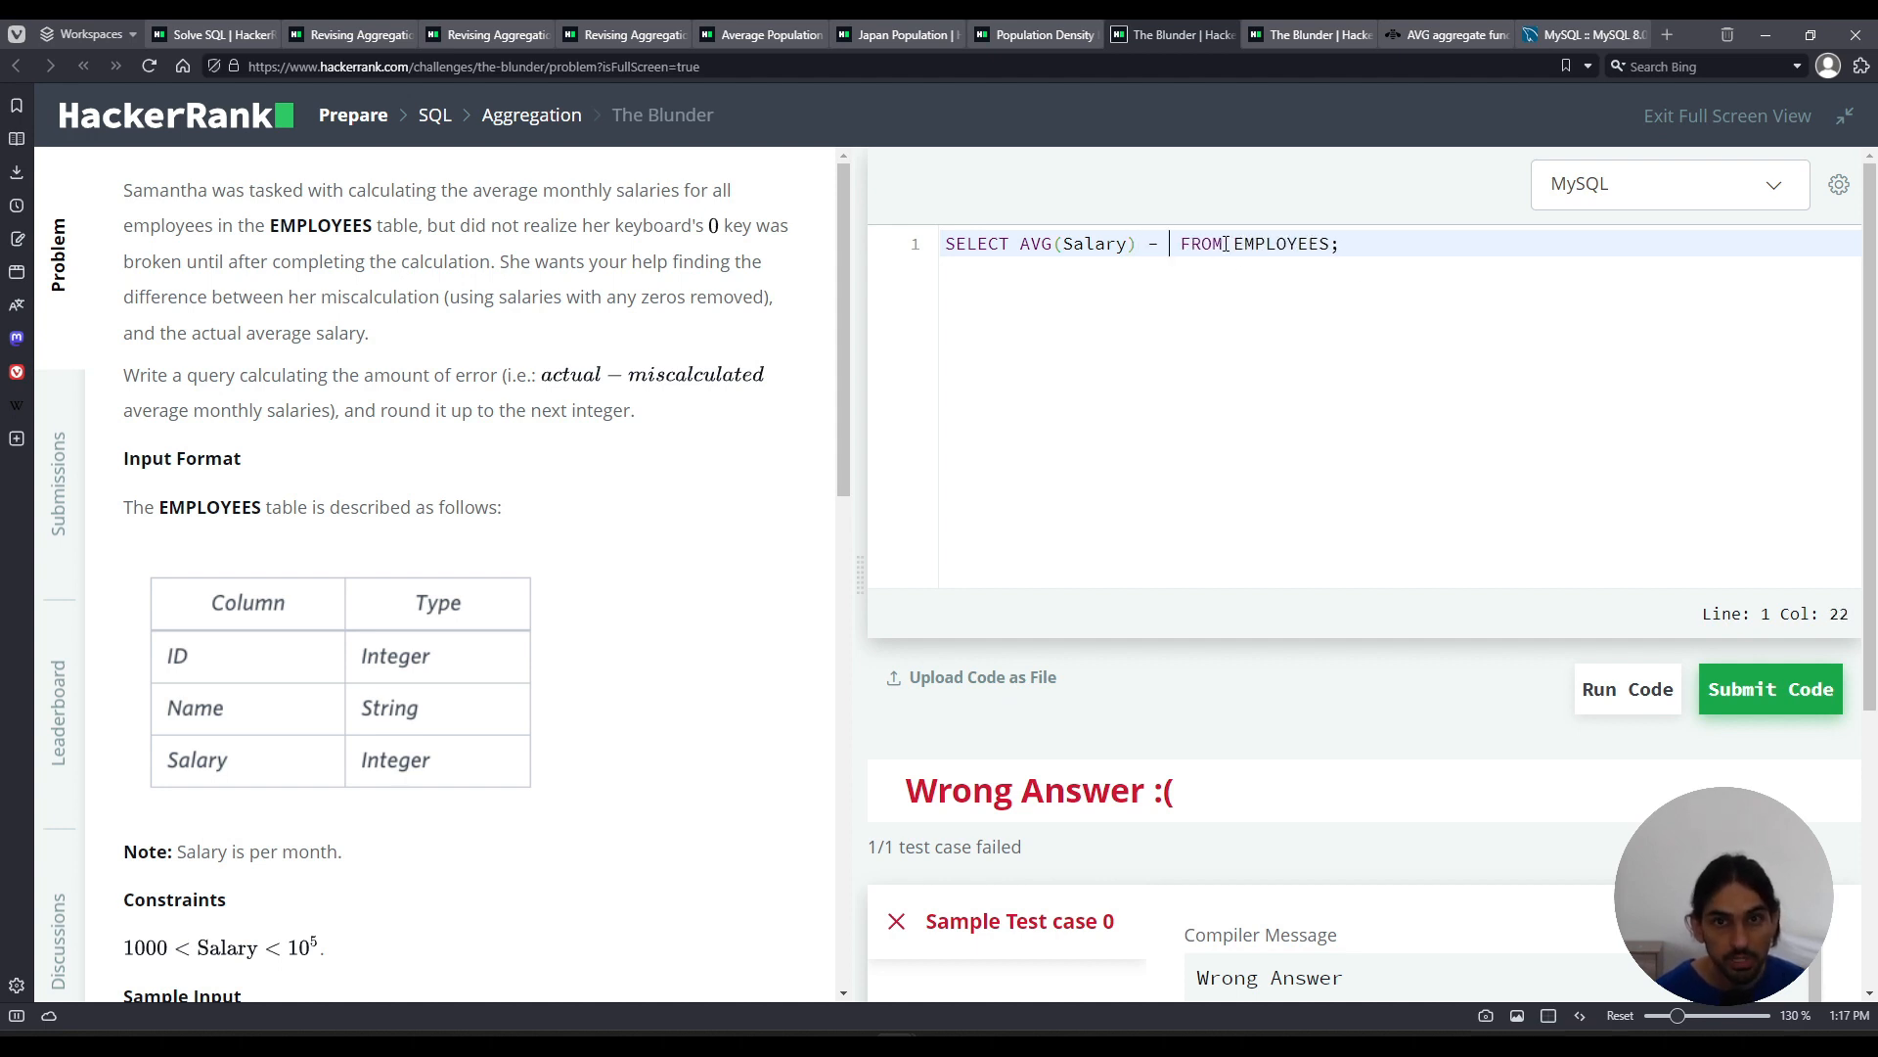
{"action": "type", "text": "AVG()"}
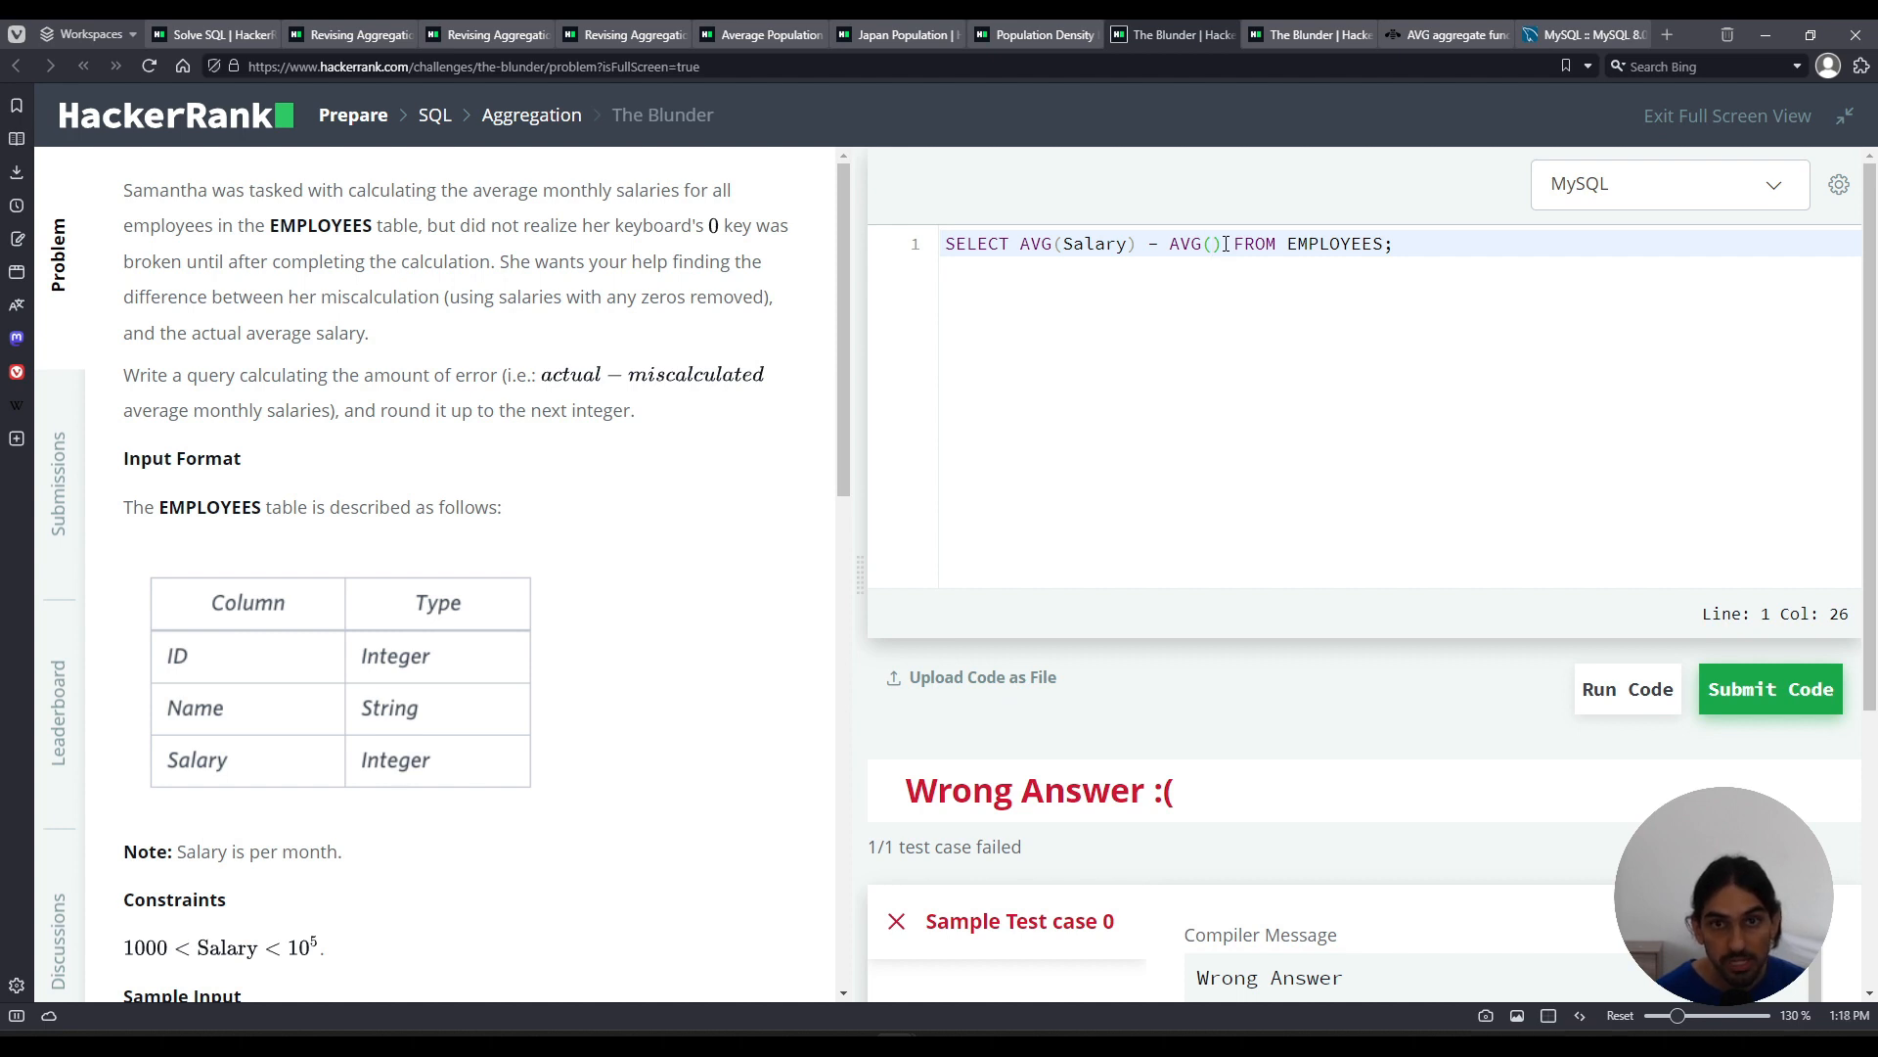
{"action": "type", "text": "REPLACE("}
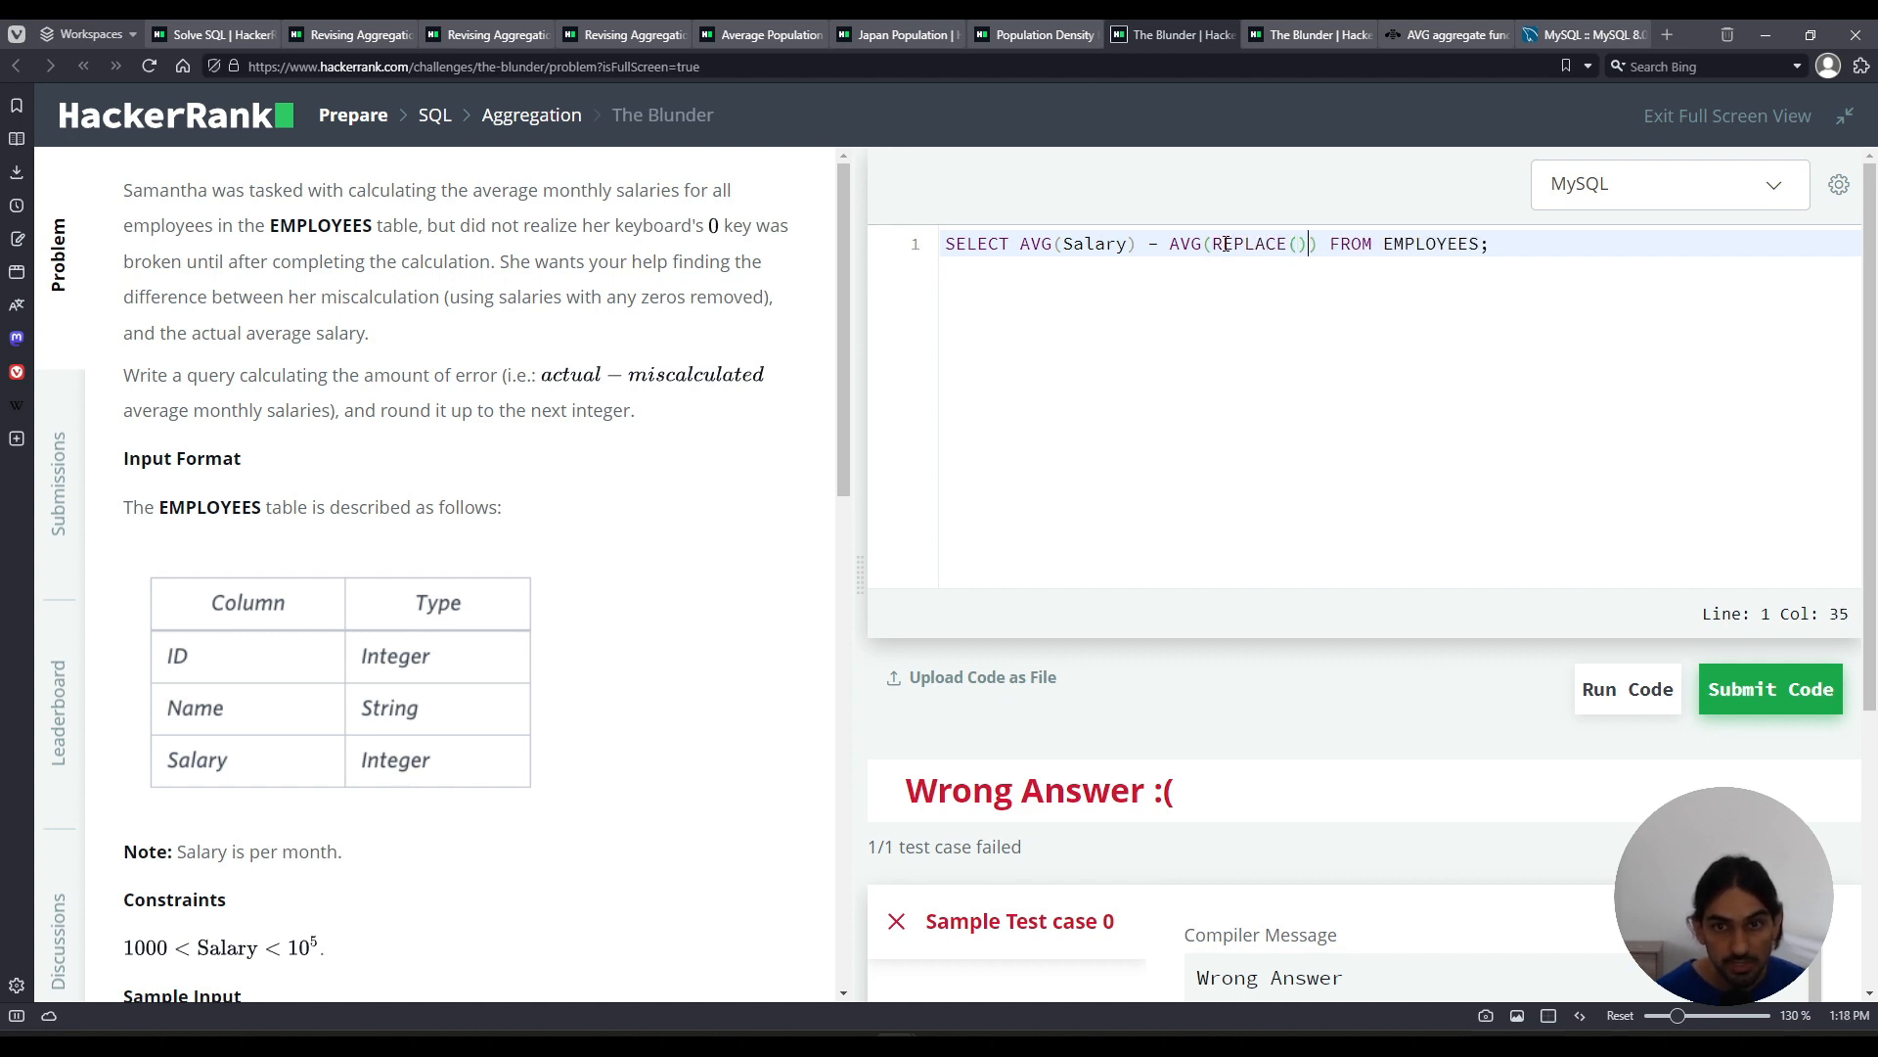
{"action": "key", "text": "Left"}
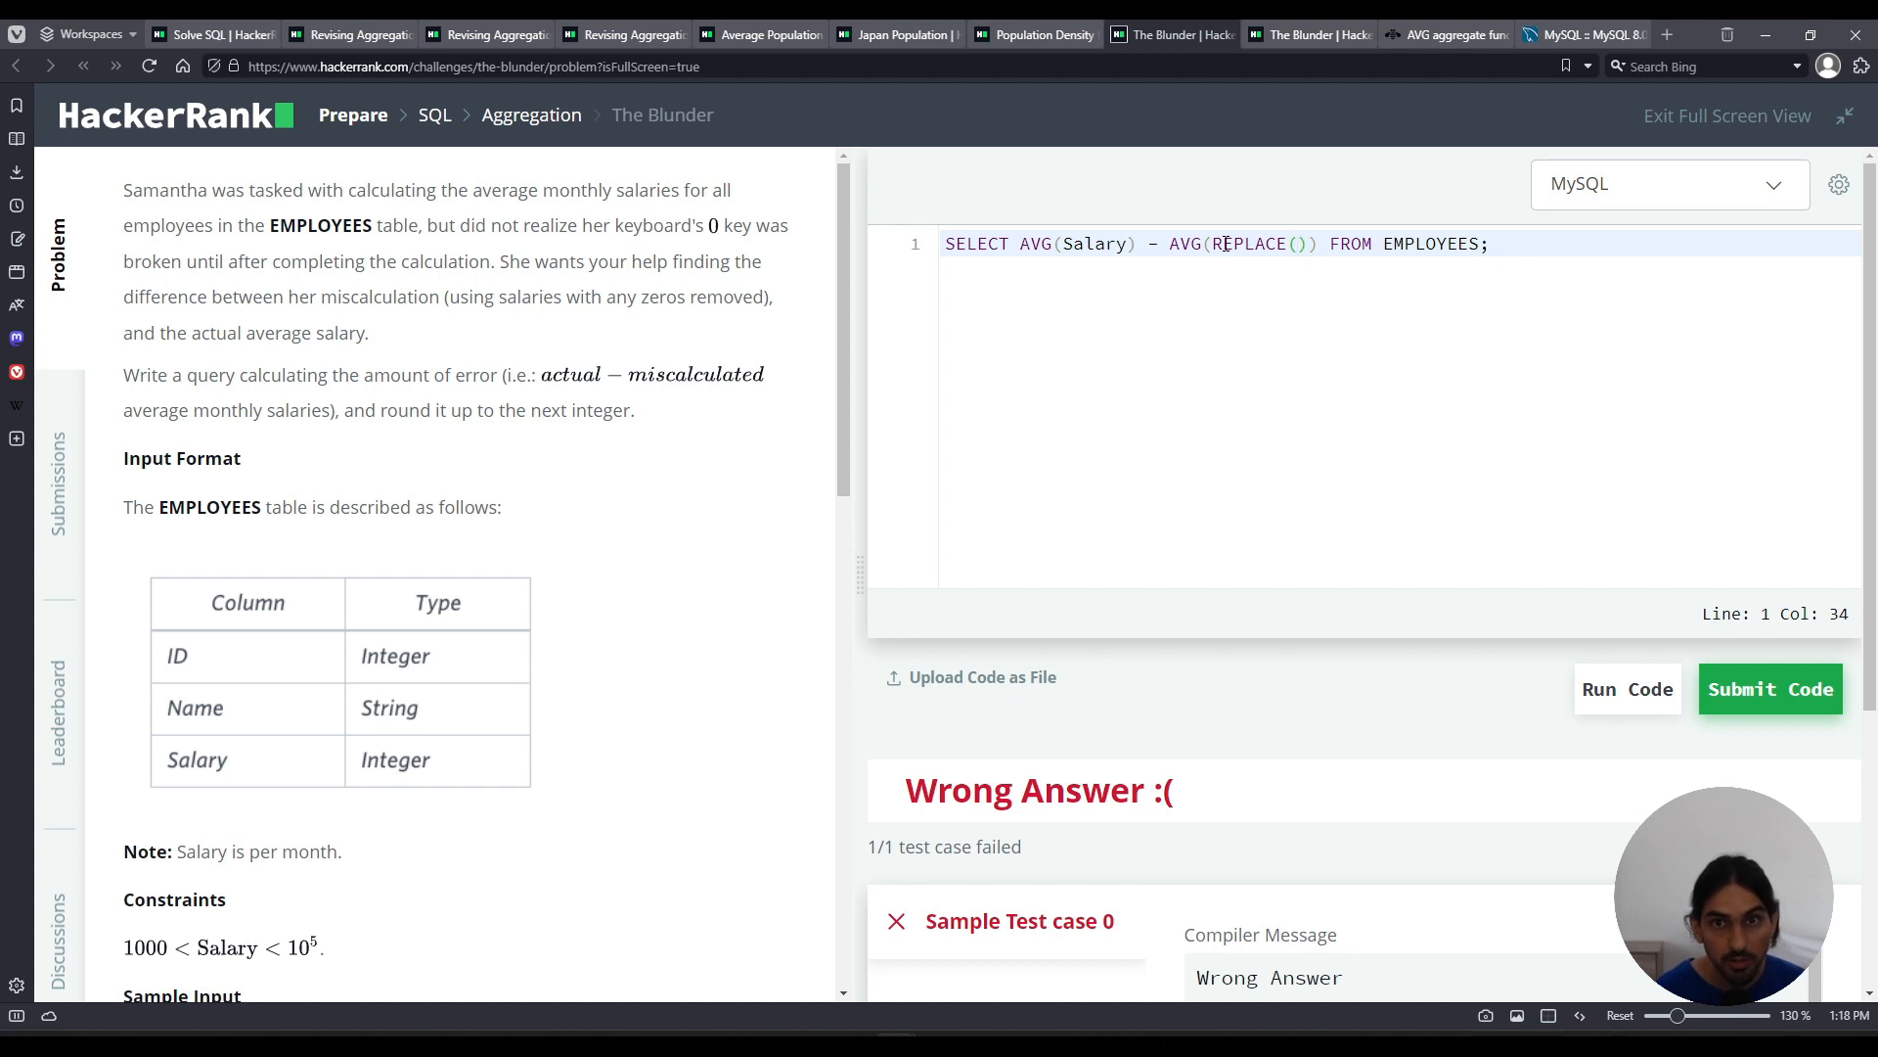
{"action": "type", "text": "Salary"}
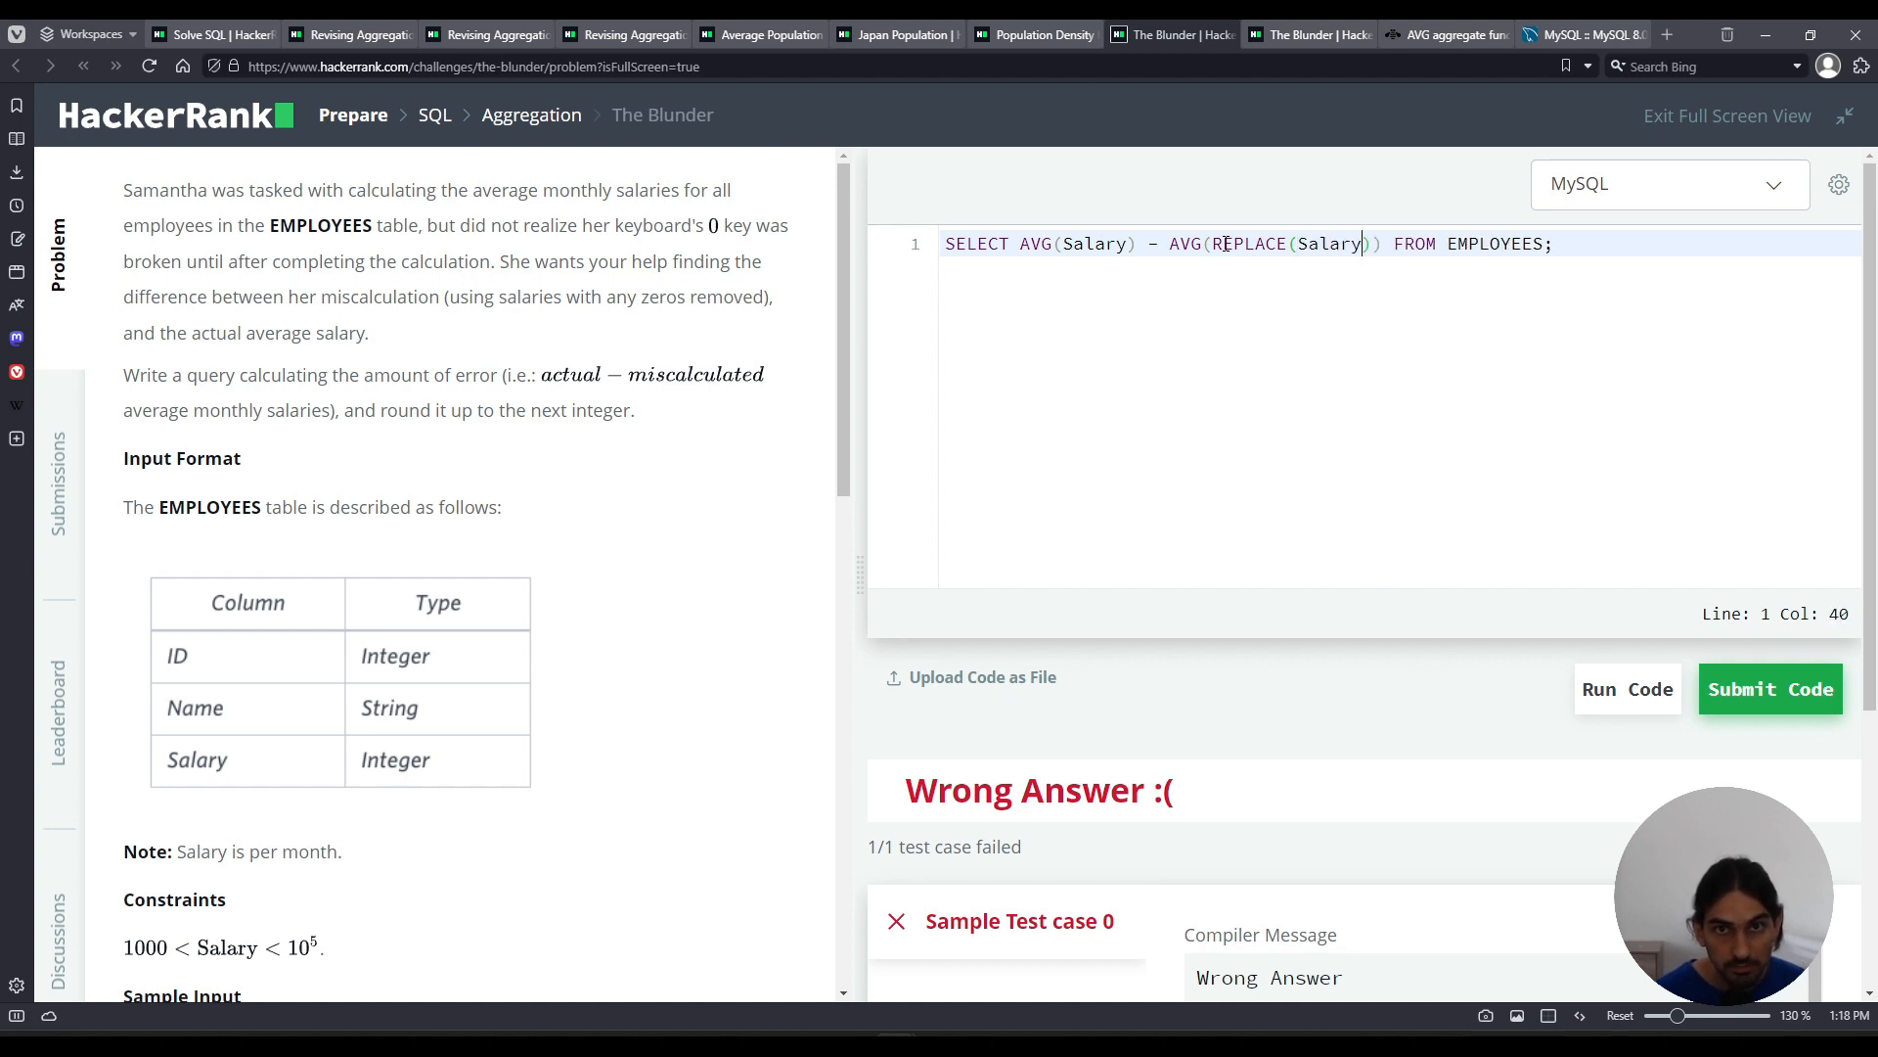
{"action": "type", "text": ", '"}
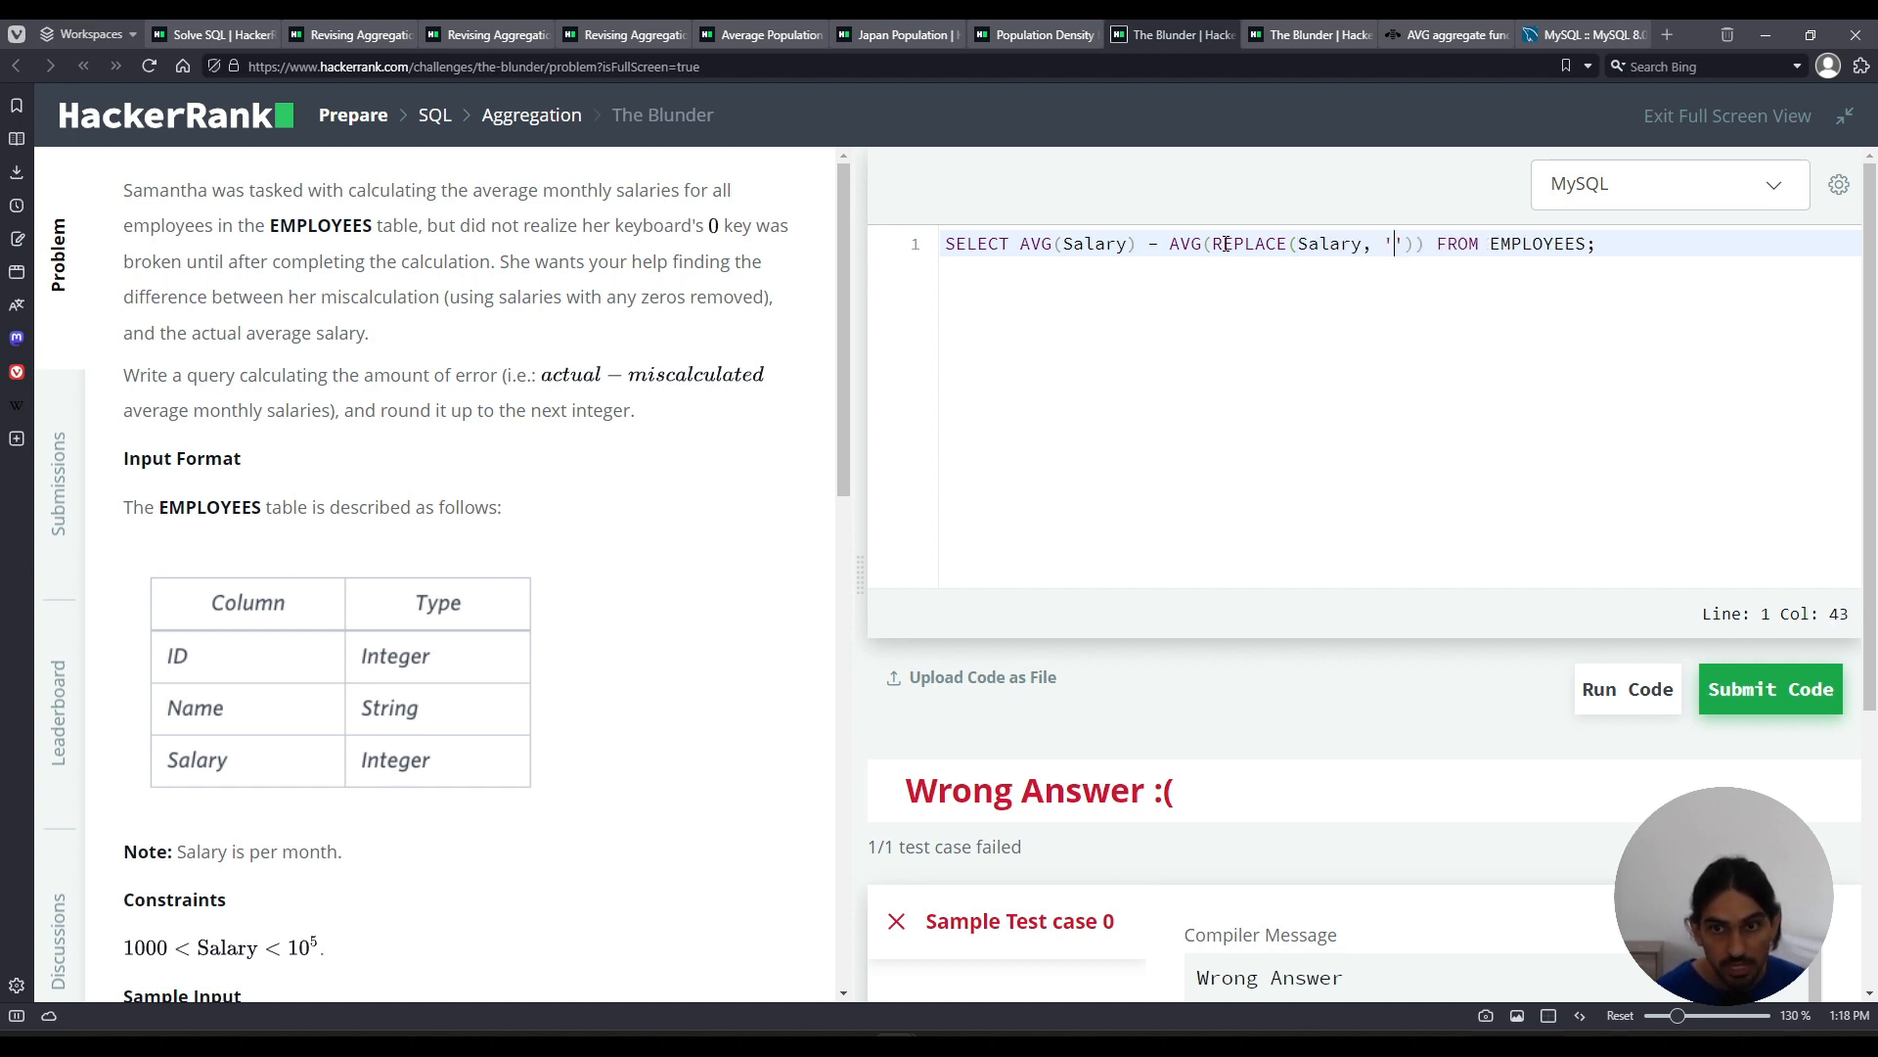
{"action": "type", "text": "0"}
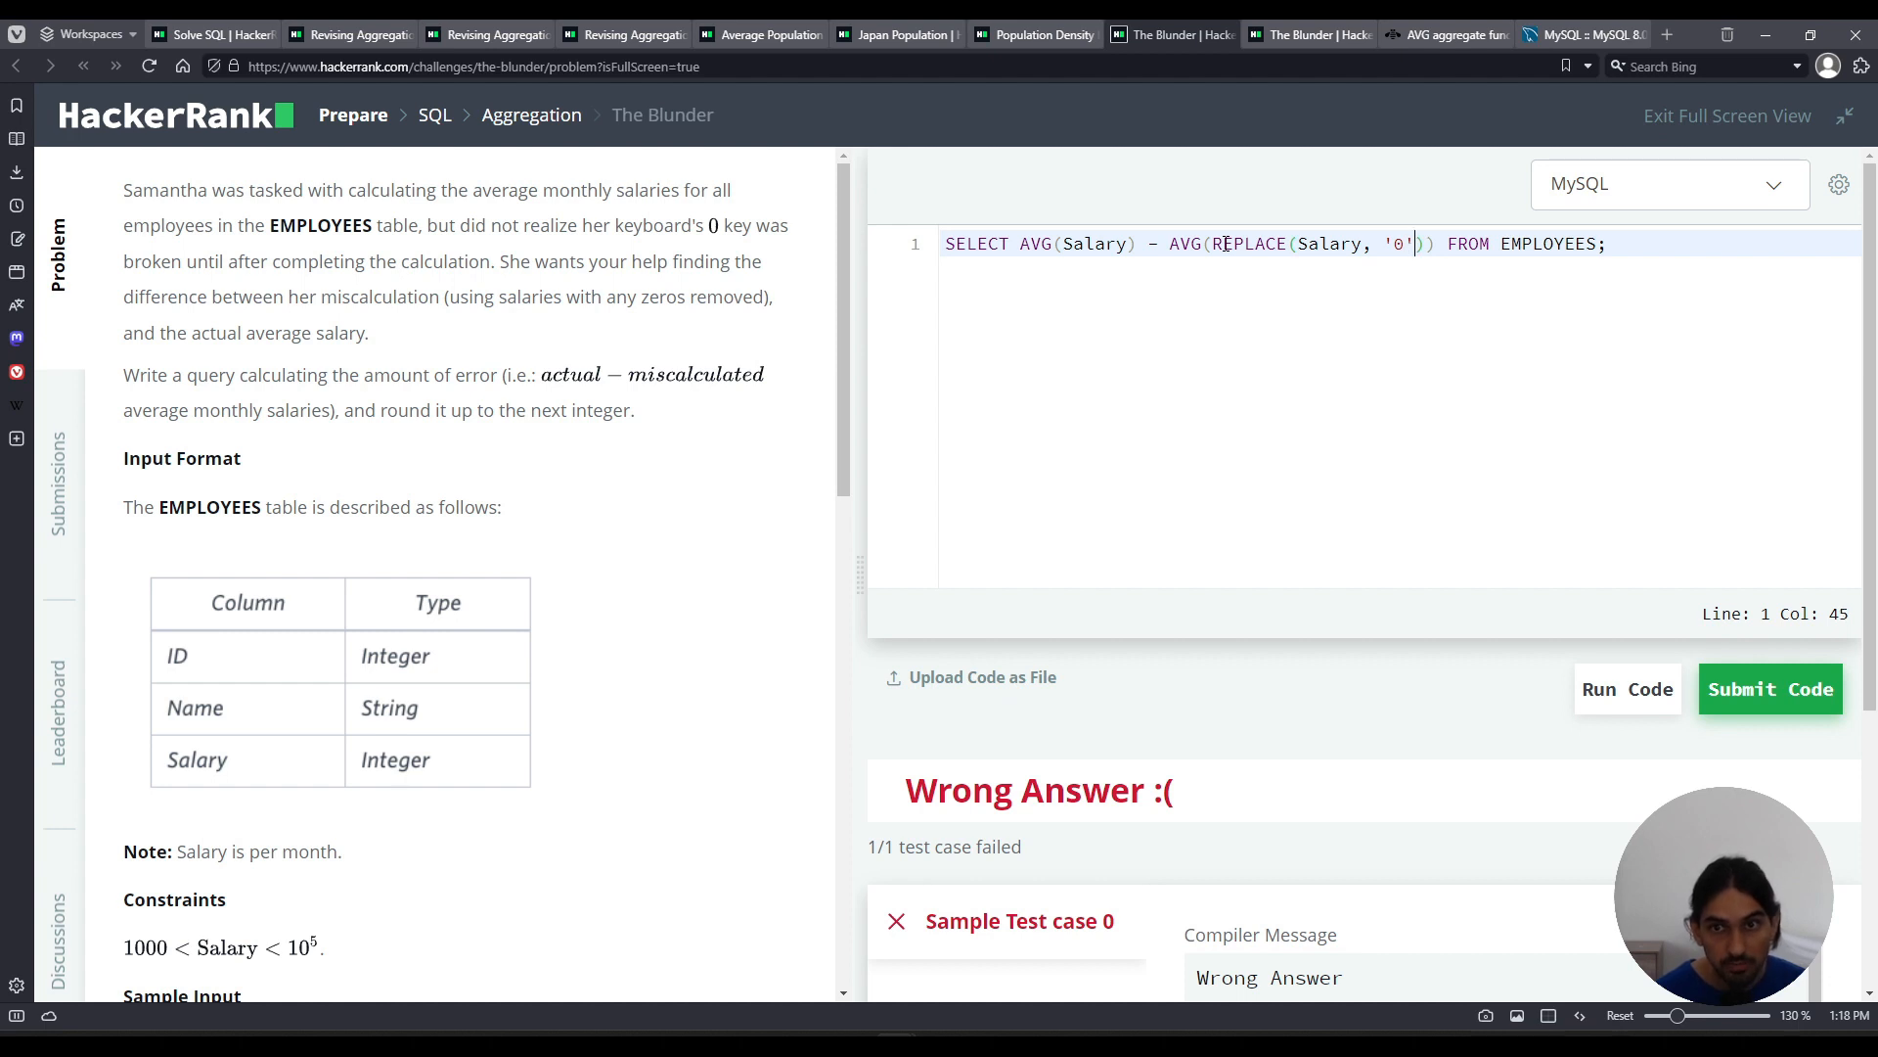
{"action": "type", "text": ", ''"}
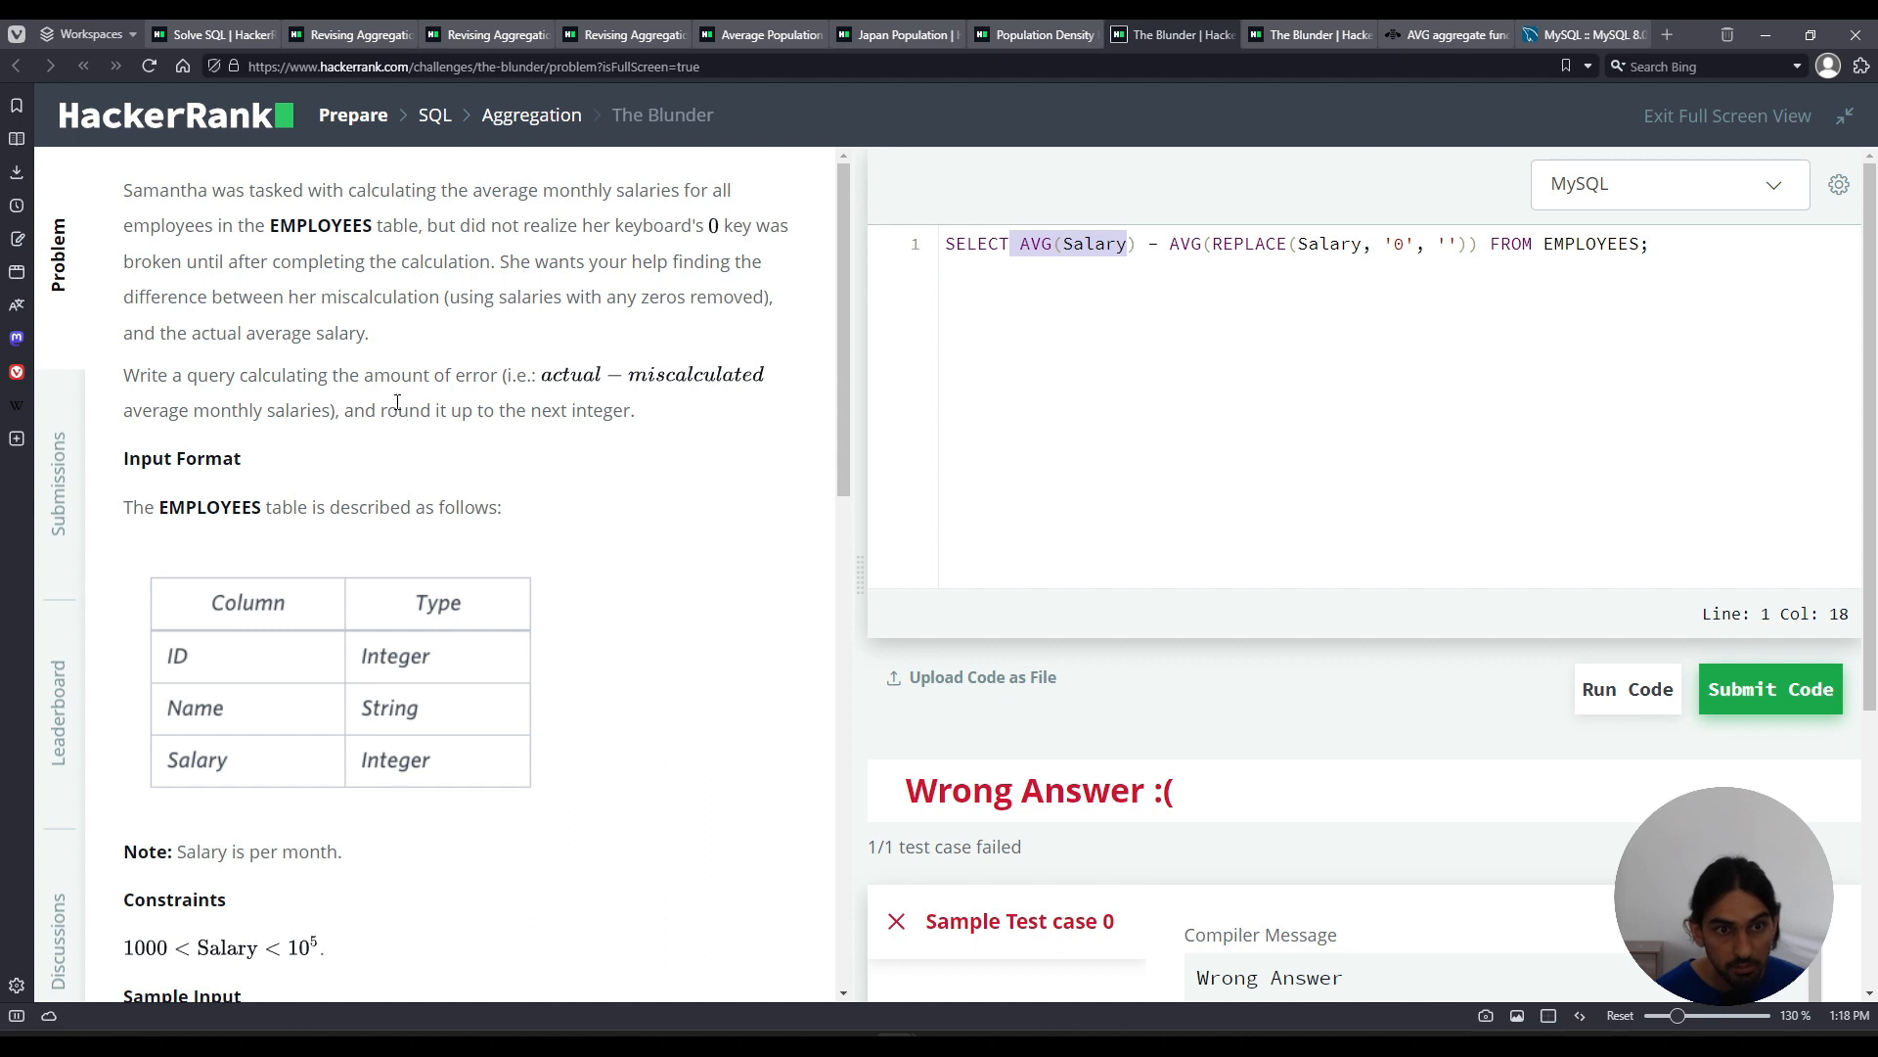
Step: Wrap the whole difference in CEIL(...) to round it up
{"action": "left_click", "coordinate": [1021, 243]}
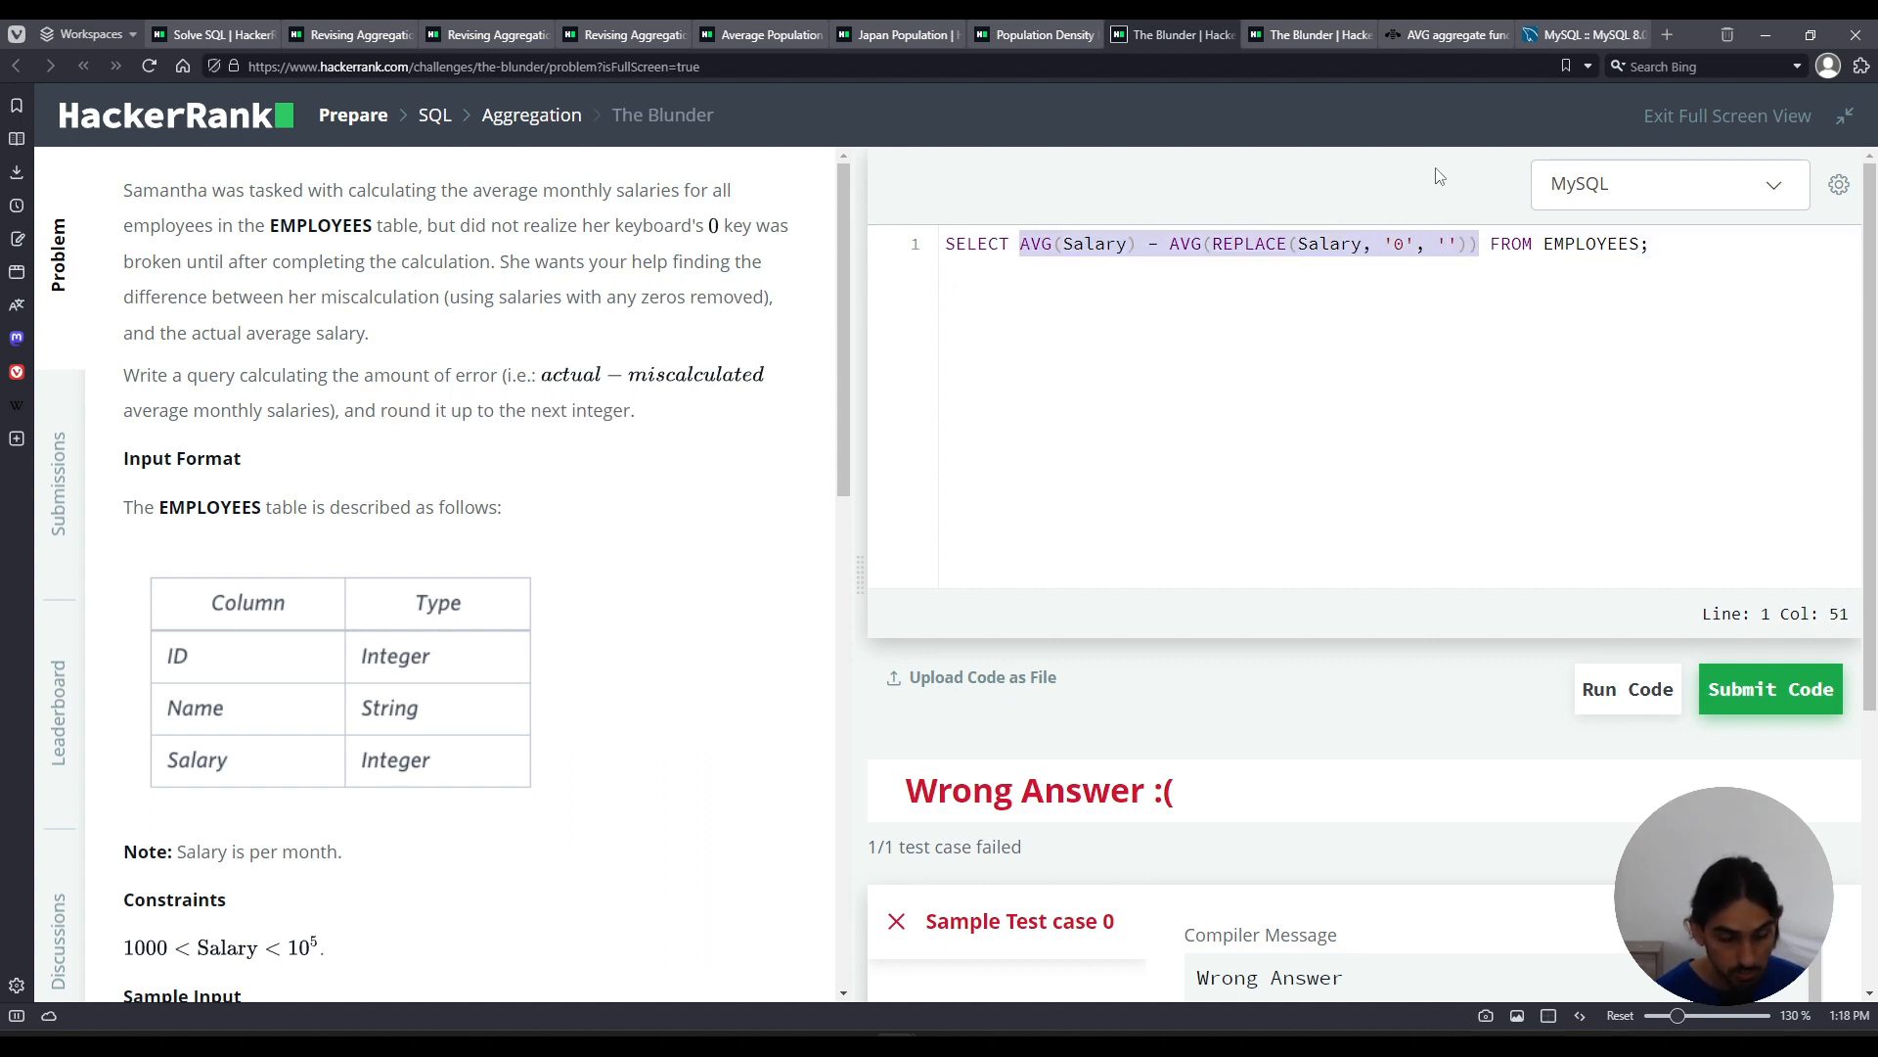
{"action": "type", "text": "CEIL("}
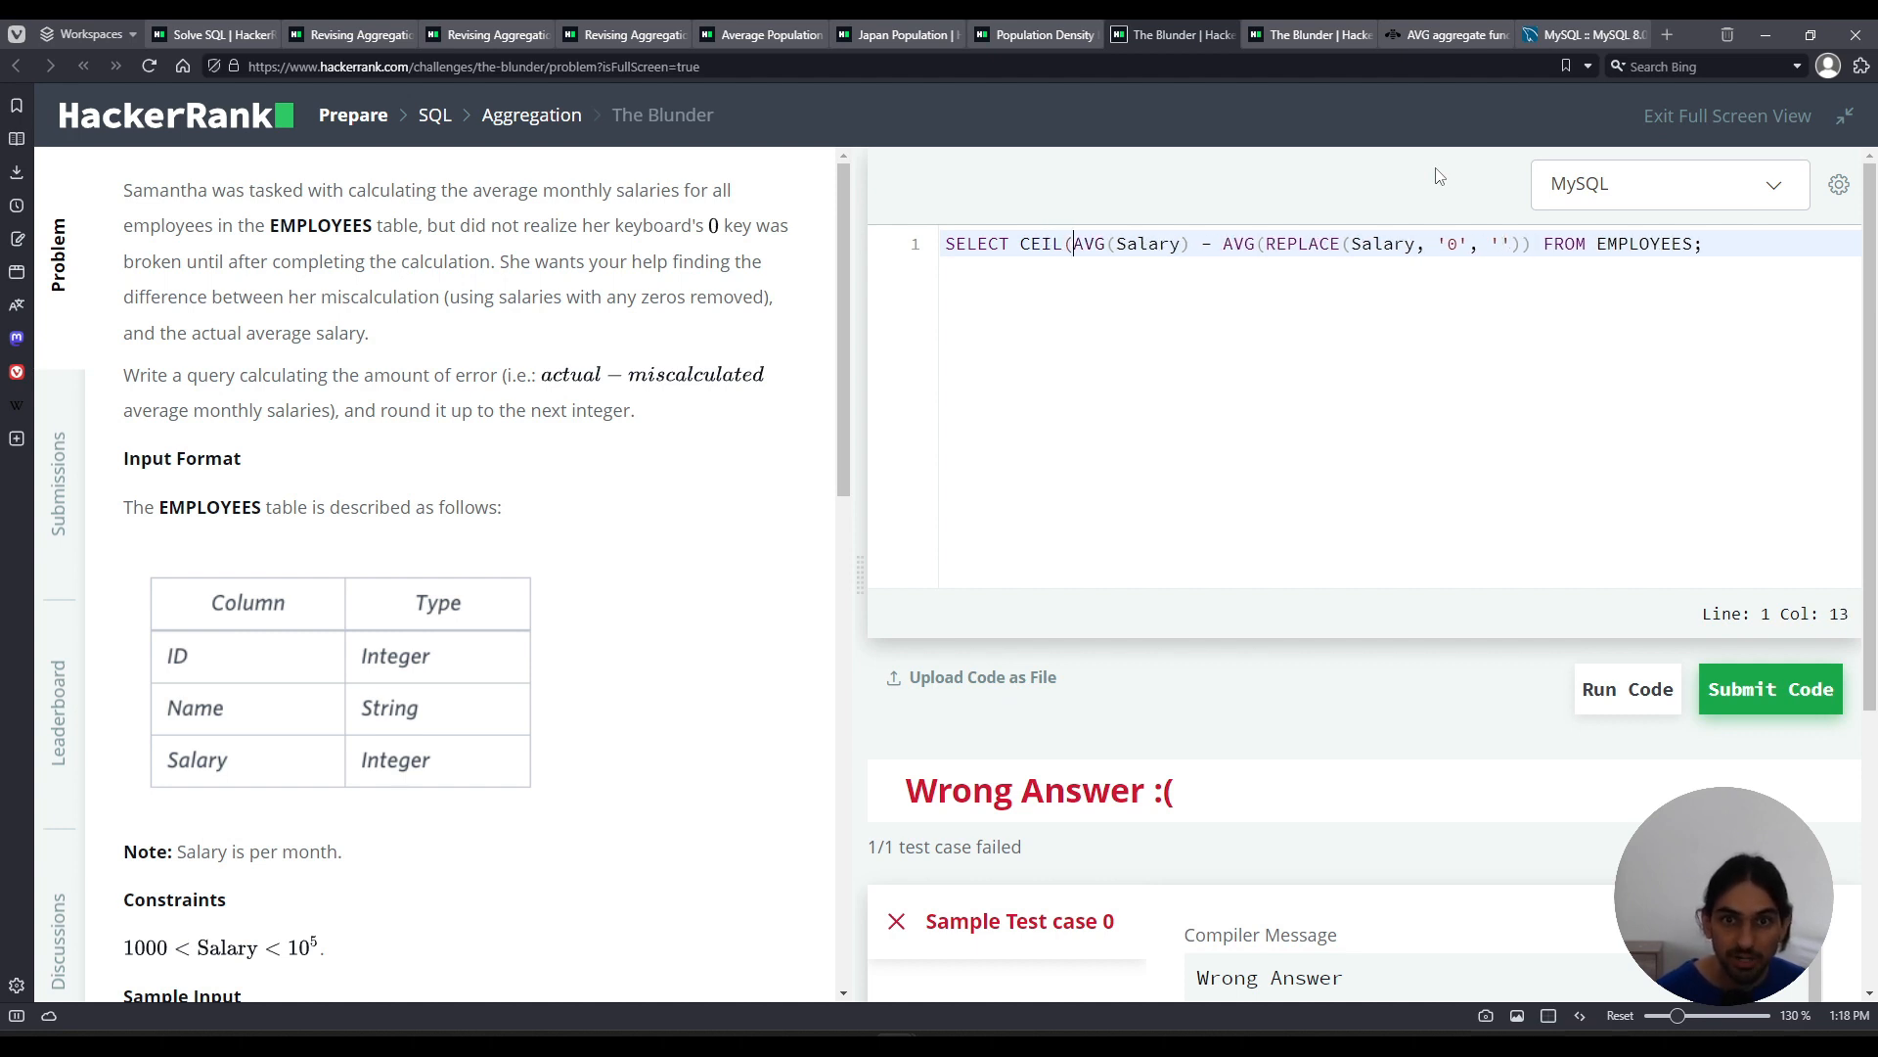
{"action": "left_click", "coordinate": [1536, 243]}
{"action": "type", "text": ")"}
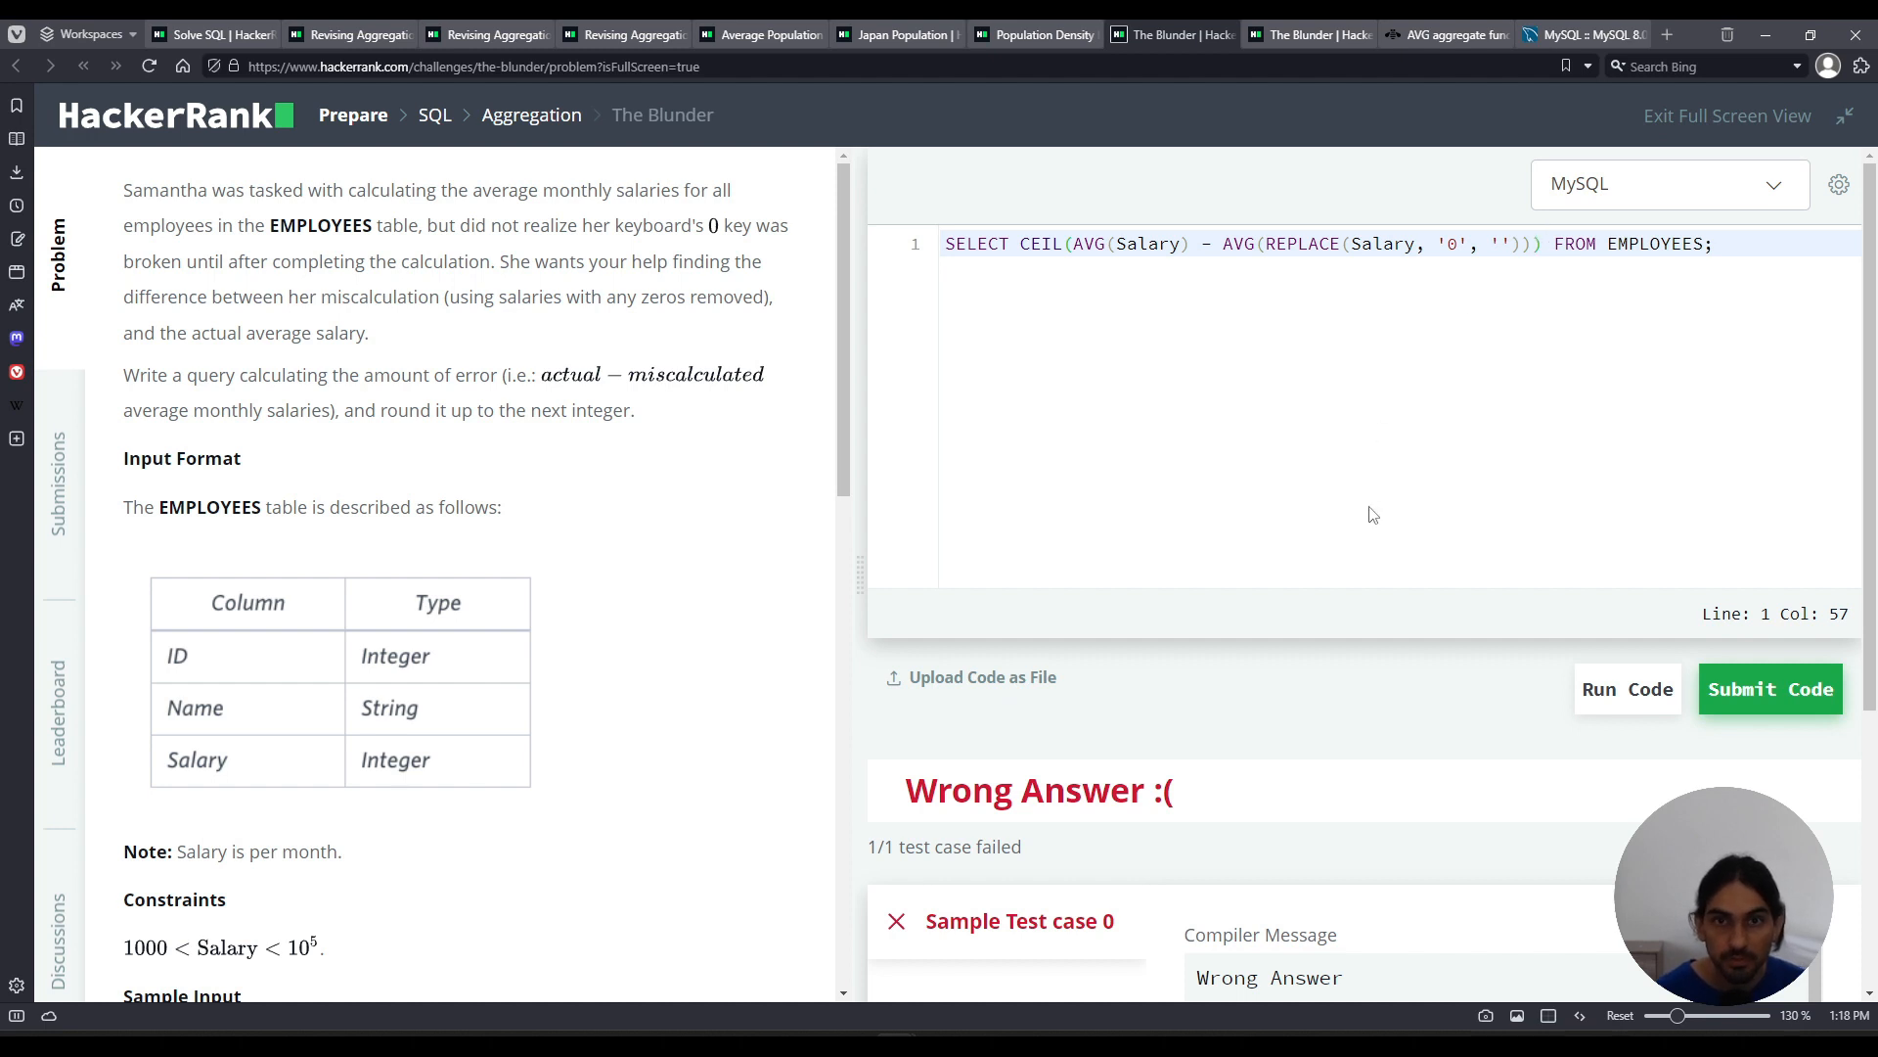
Step: Submit the query and get the Congratulations result with output 2253
{"action": "left_click", "coordinate": [1786, 689]}
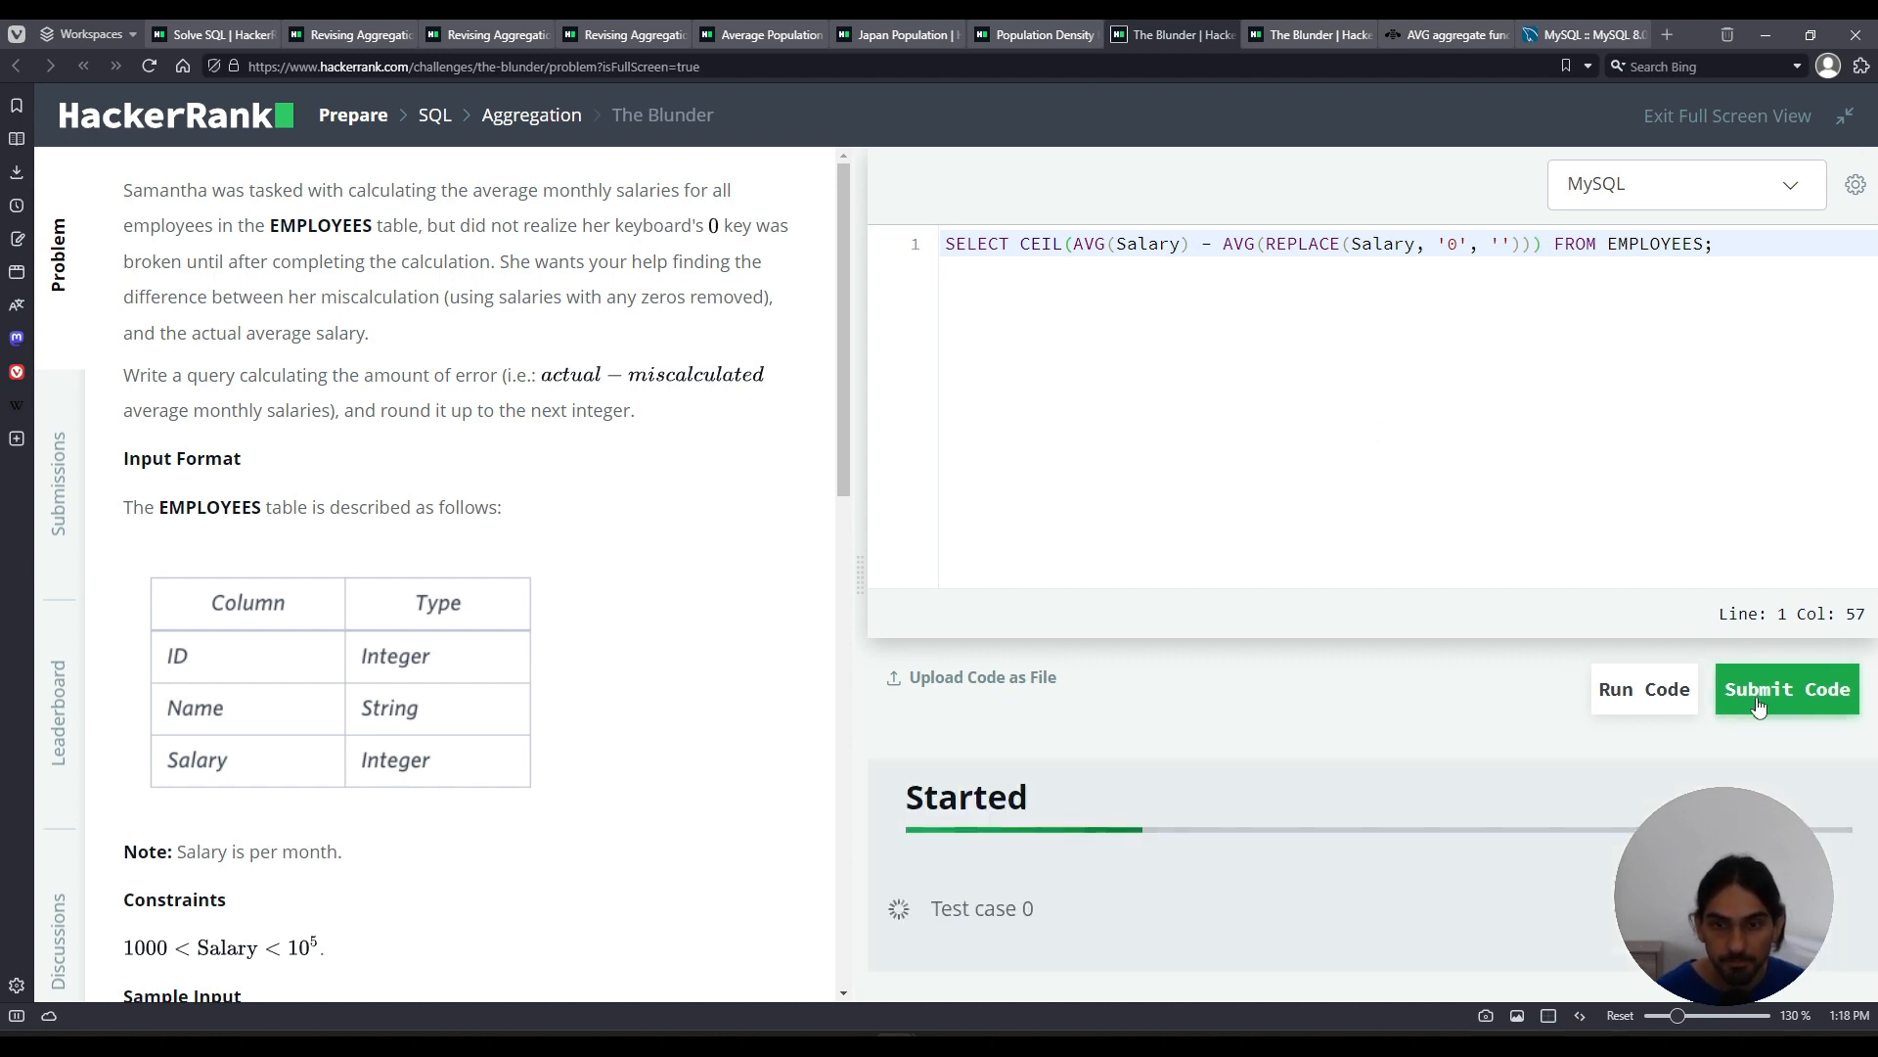
{"action": "left_click", "coordinate": [1786, 689]}
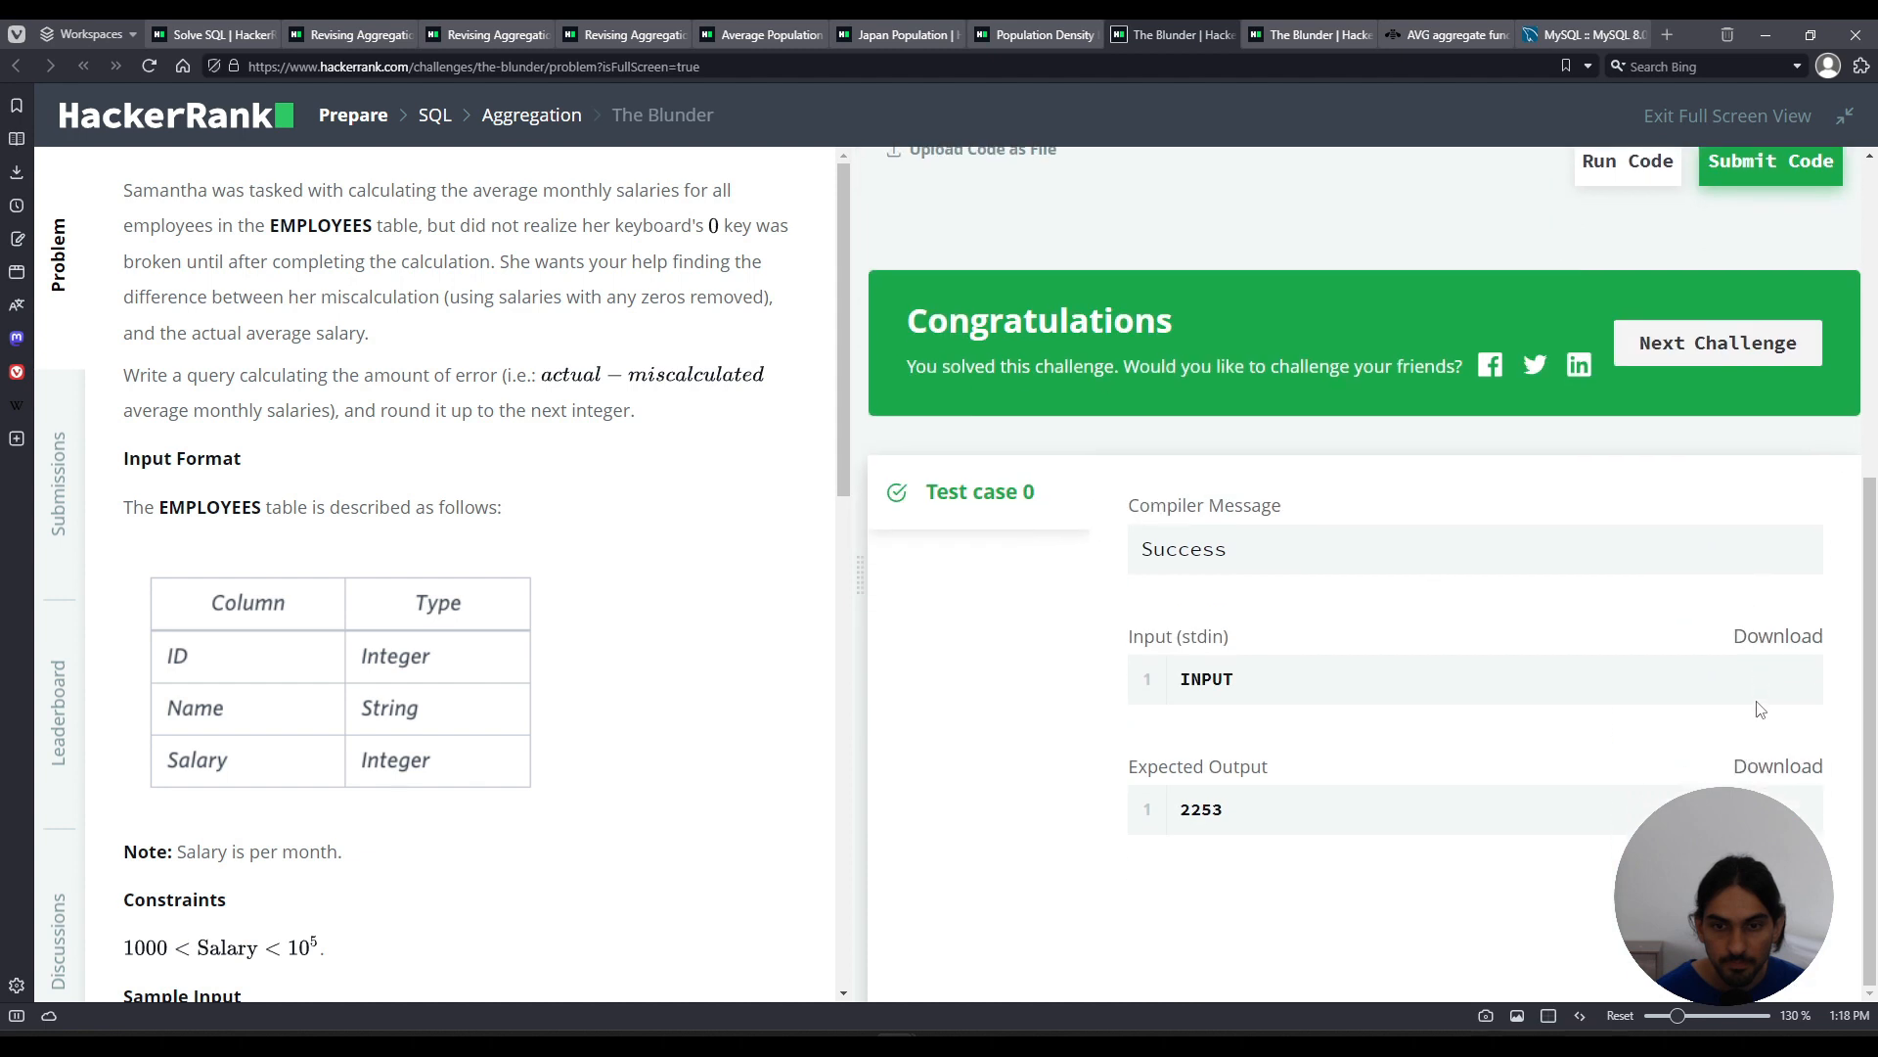
{"action": "mouse_move", "coordinate": [1251, 820]}
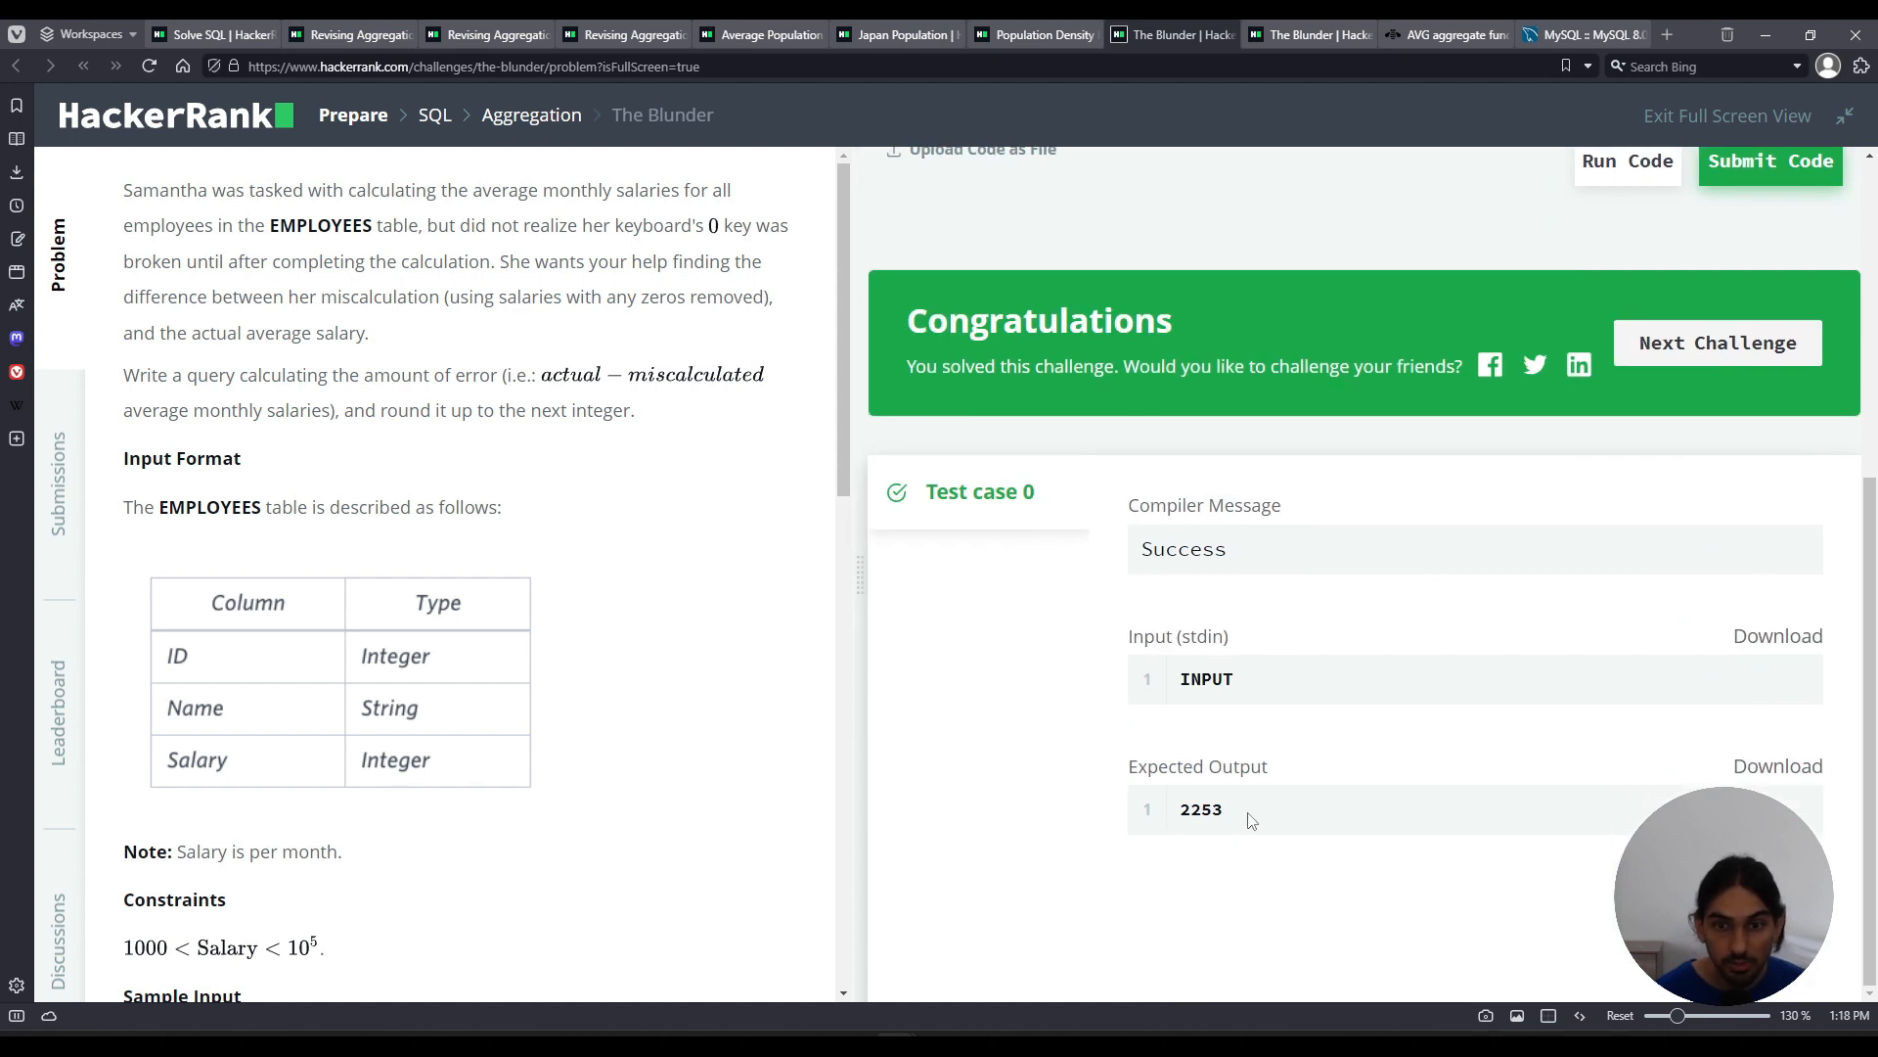
{"action": "mouse_move", "coordinate": [1194, 830]}
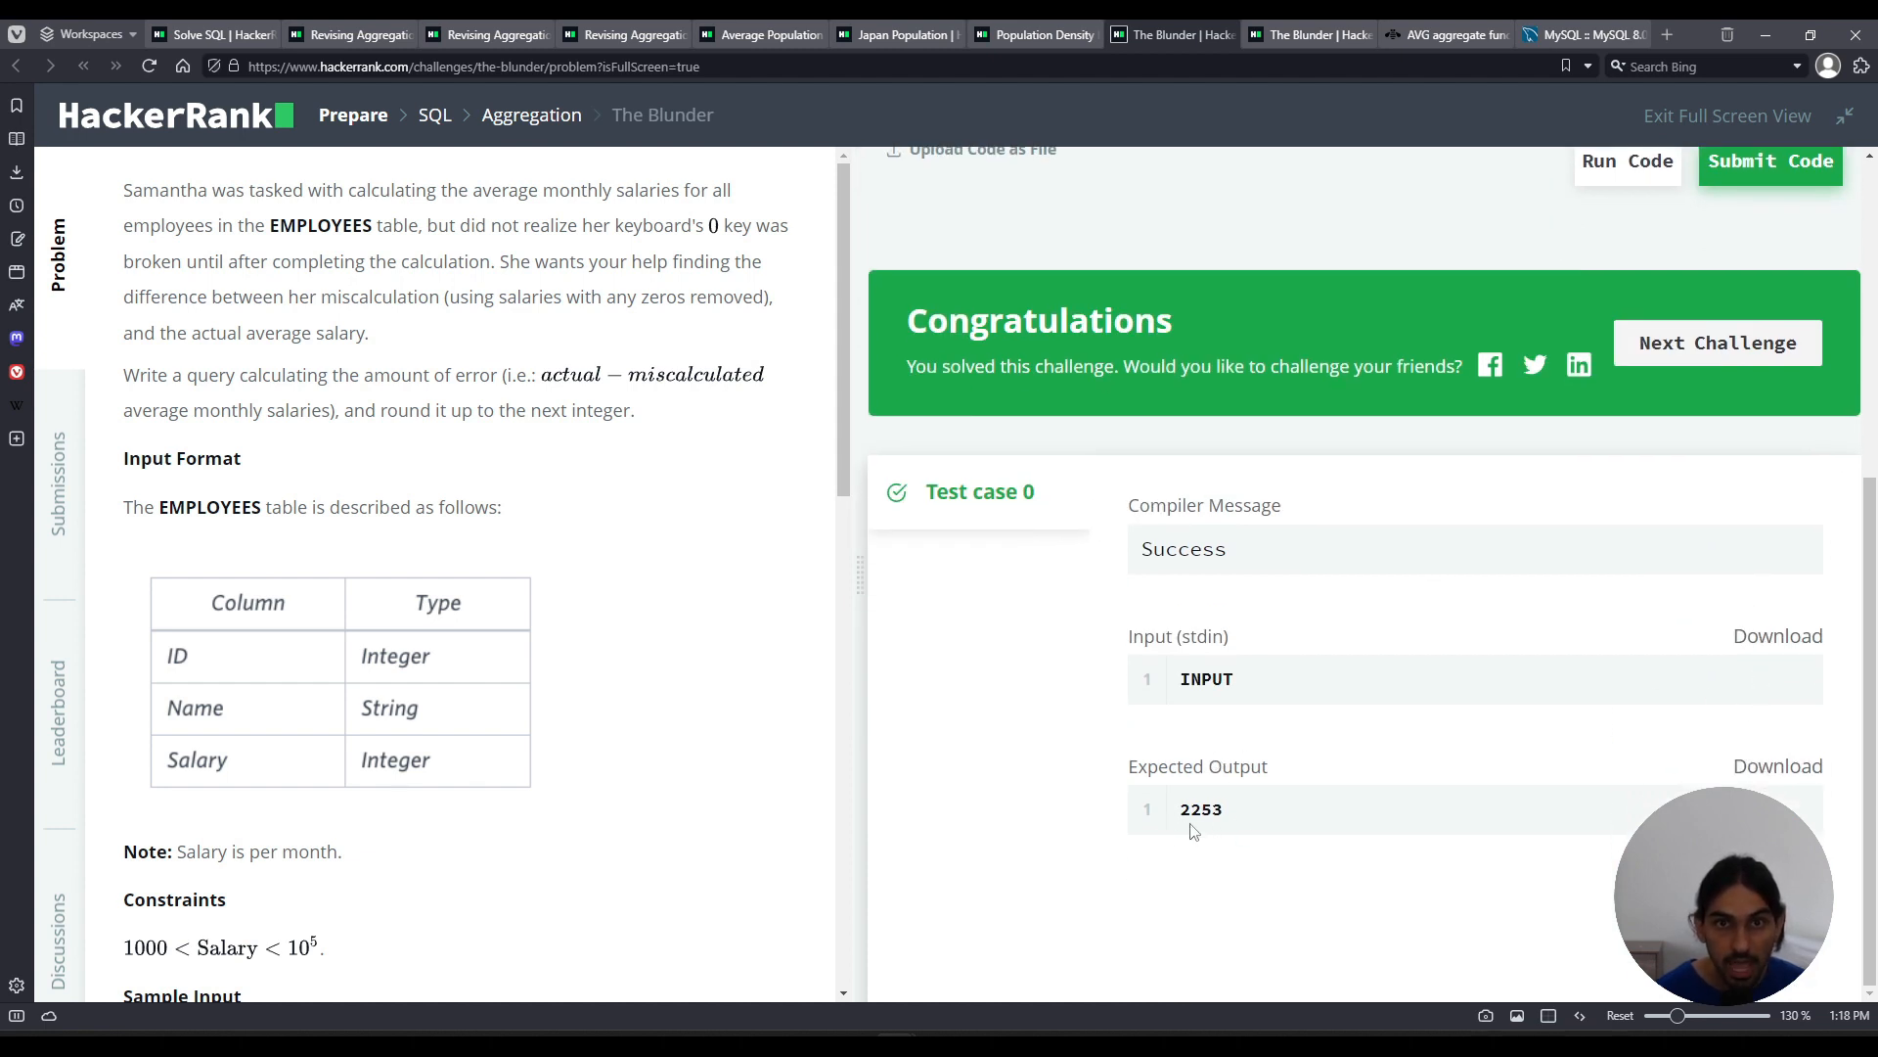
{"action": "mouse_move", "coordinate": [1267, 829]}
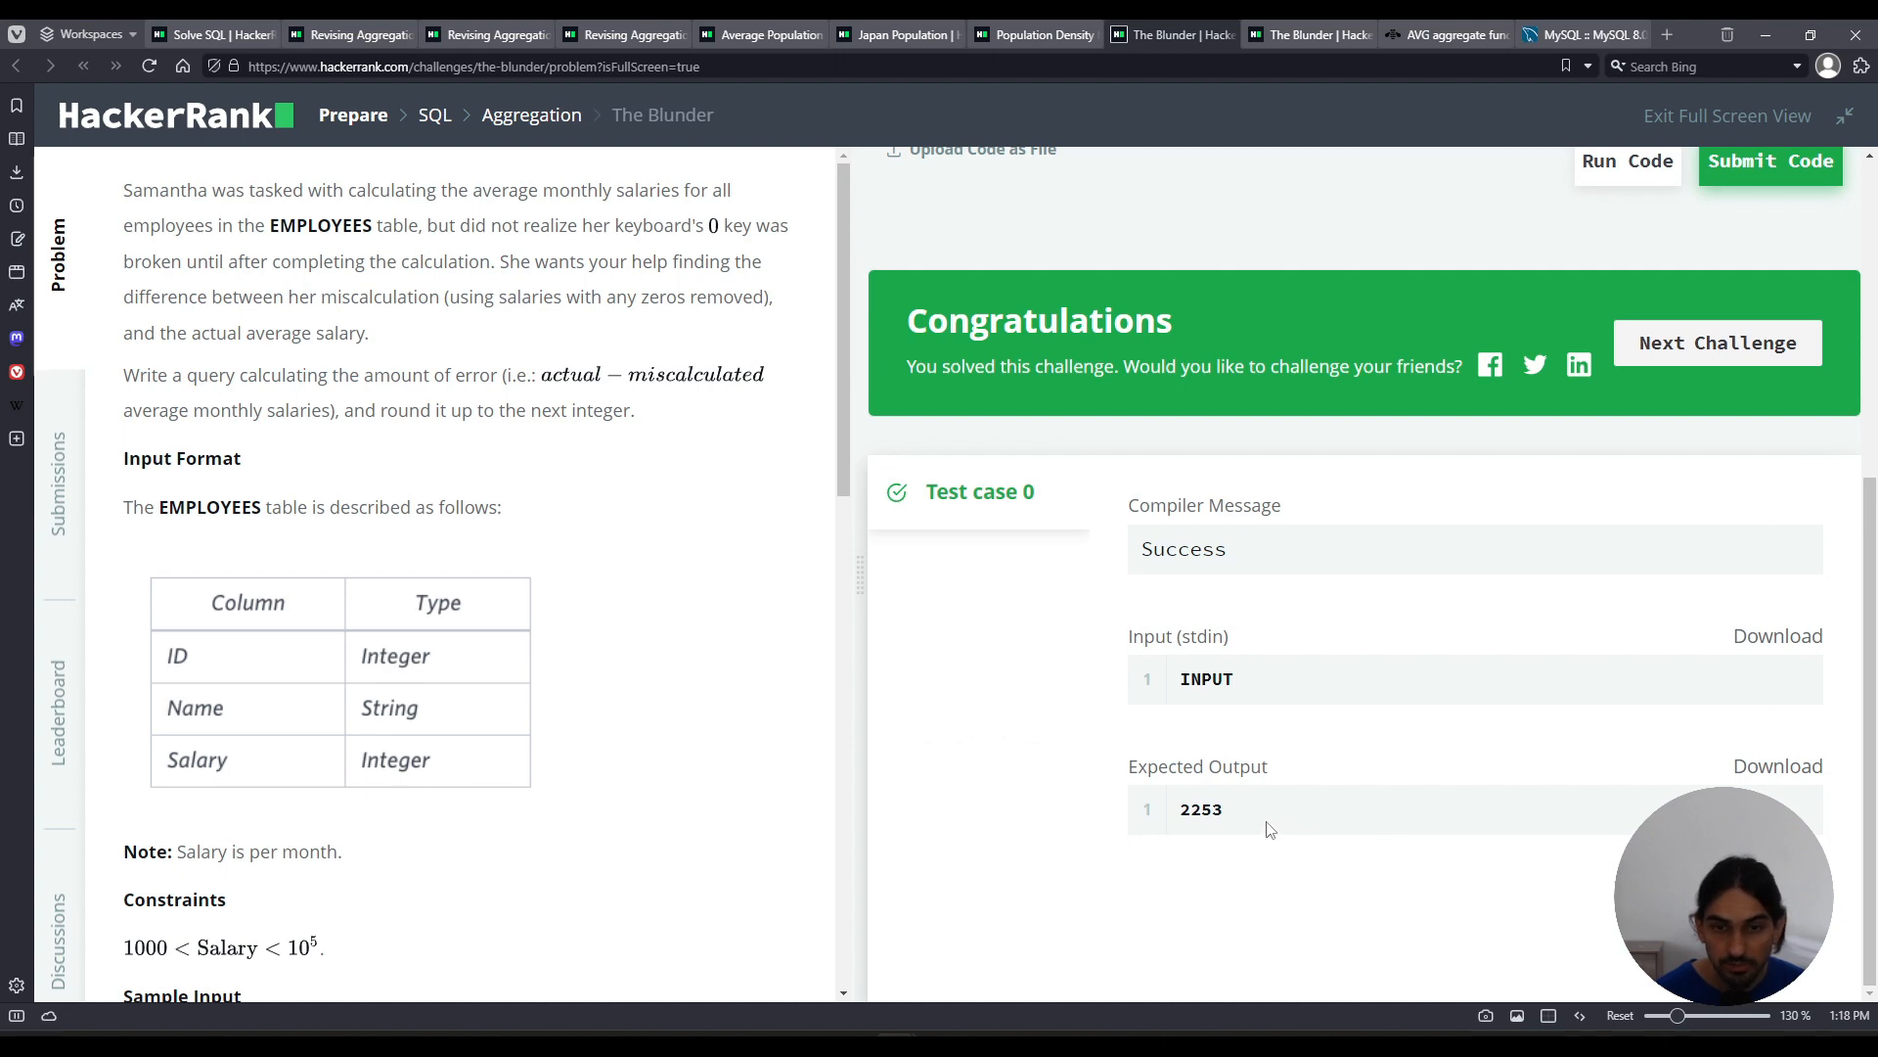